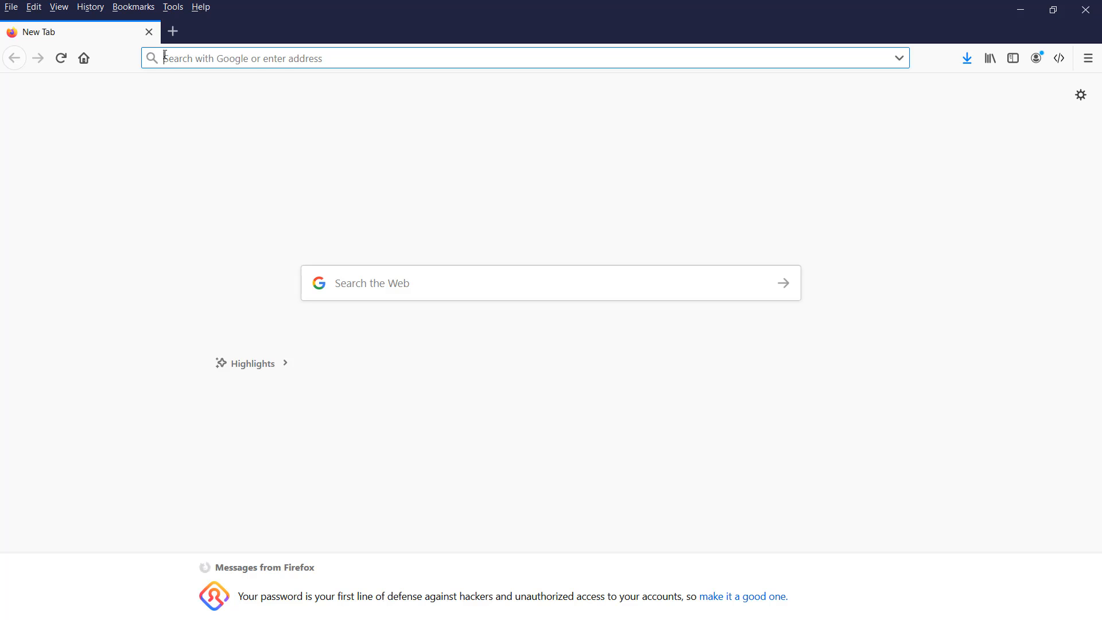
type("https://filrweb.demo.live:9443")
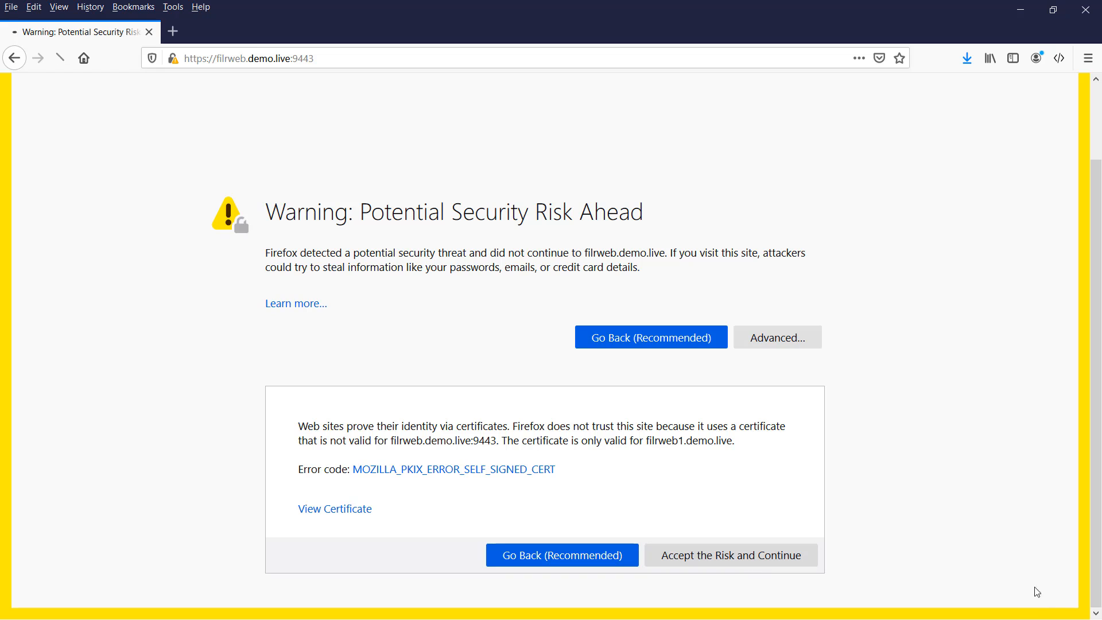
- Accept the certificate risk and sign in as vaadmin, declining to save the login
left_click(730, 555)
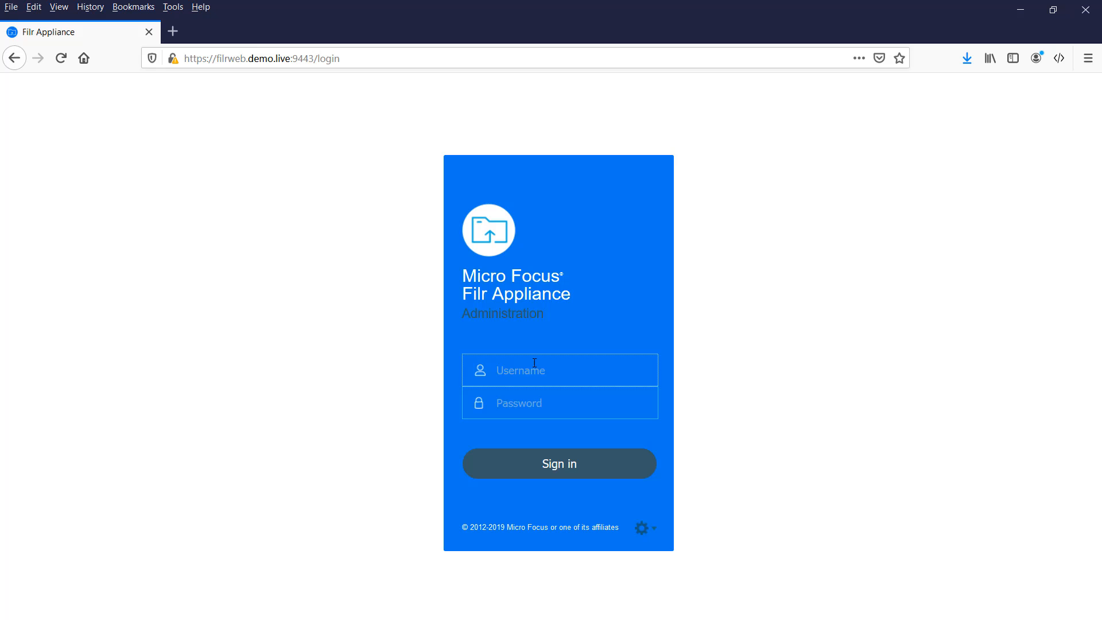
type("vaadmin")
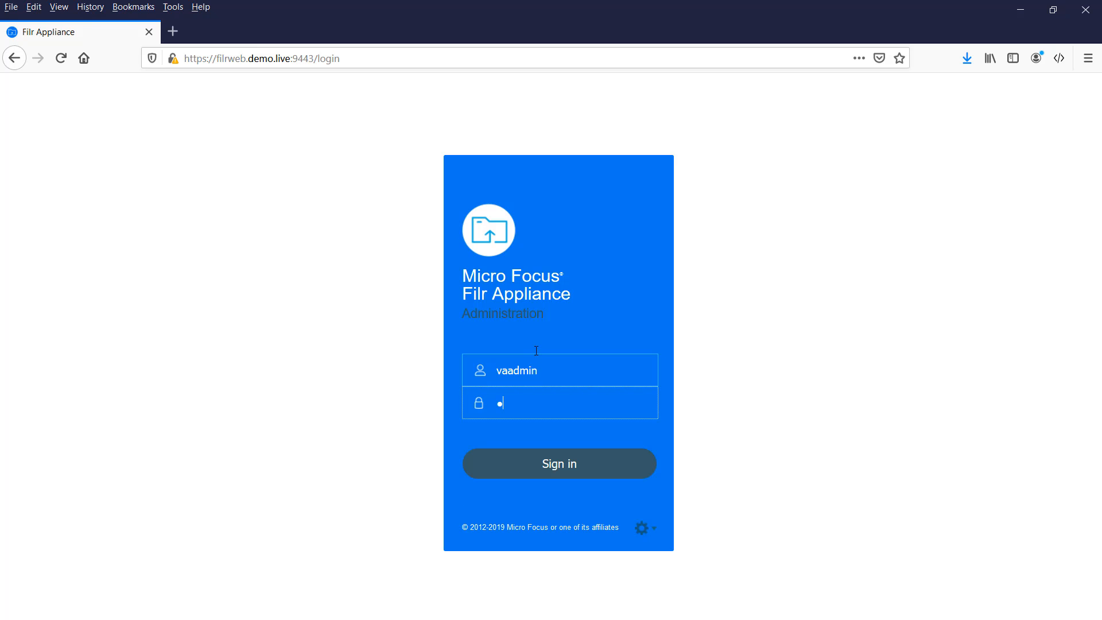
type("password")
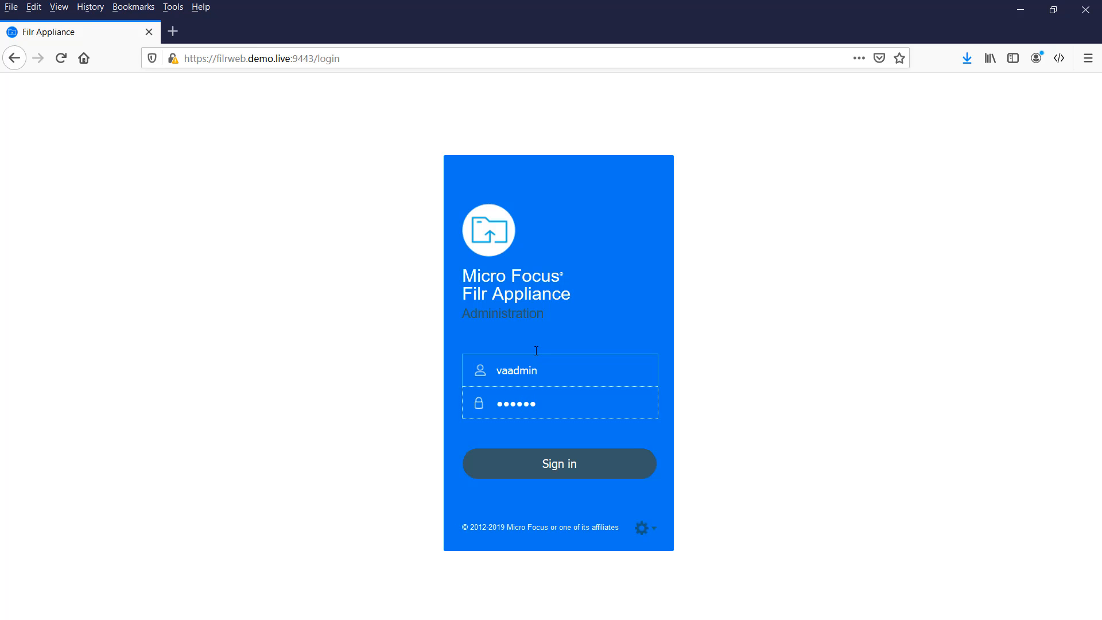
mouse_move(547, 469)
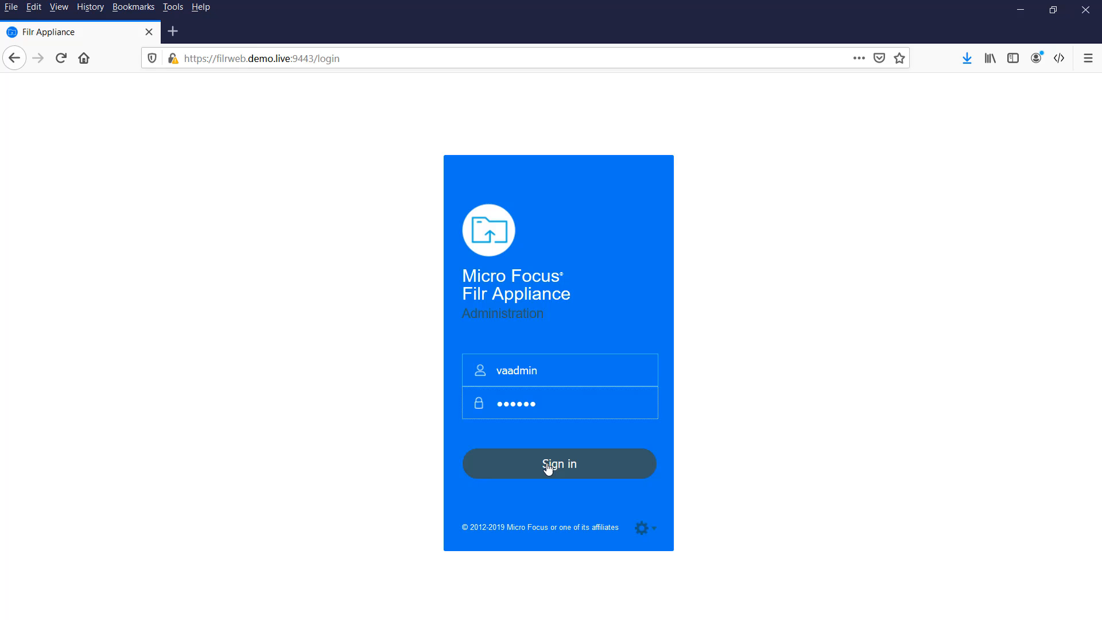
left_click(559, 464)
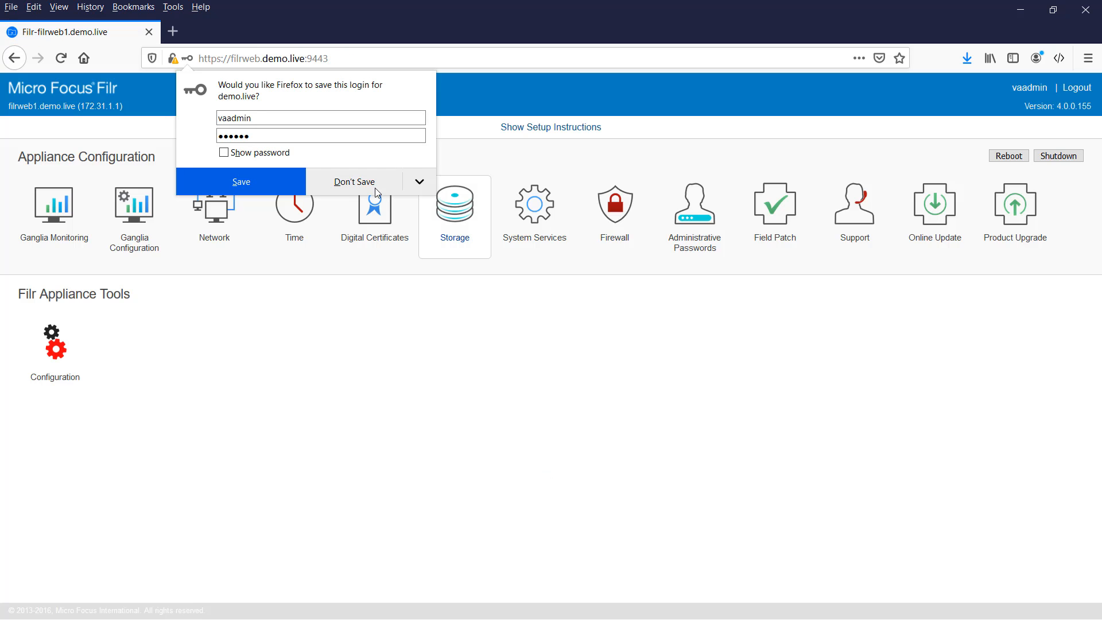
left_click(354, 182)
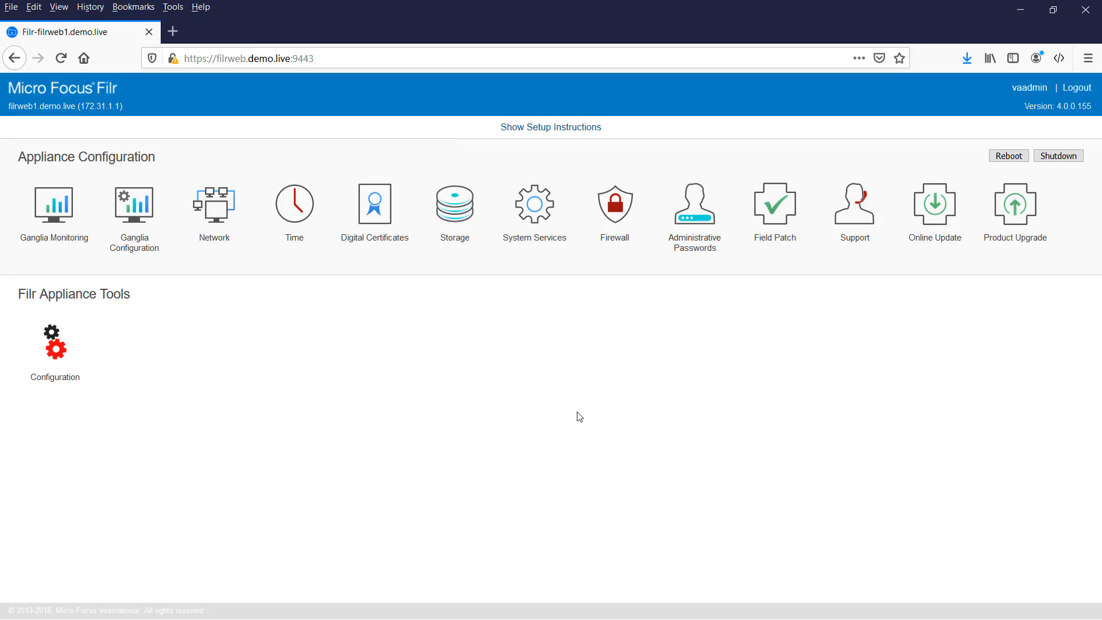
mouse_move(54, 348)
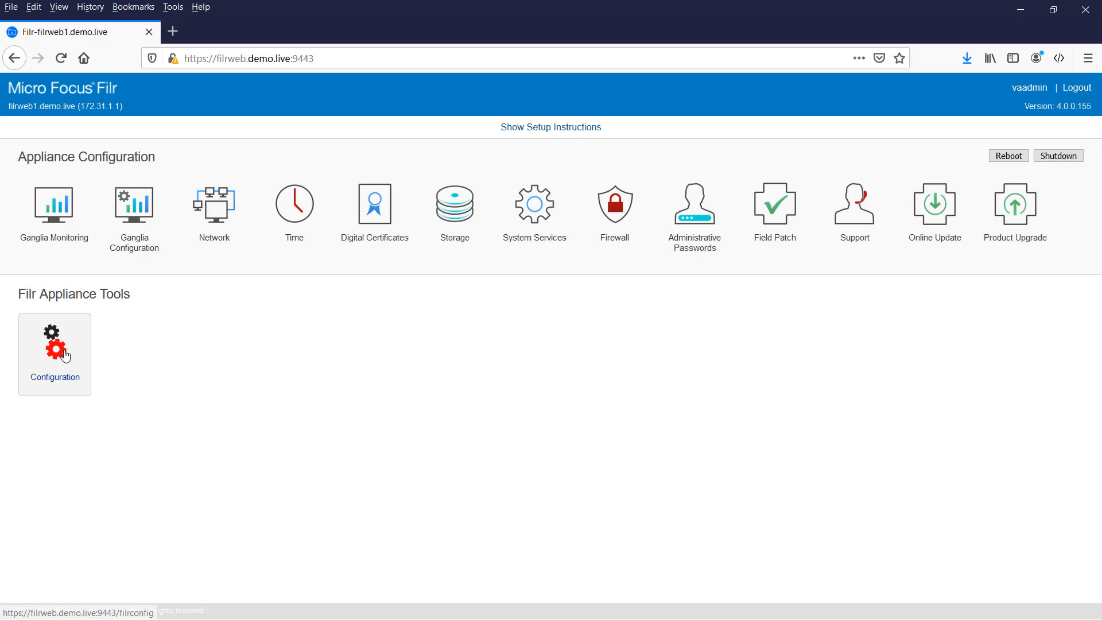
- Start the configuration wizard with Large Deployment and choose PostgreSql as database type
left_click(54, 354)
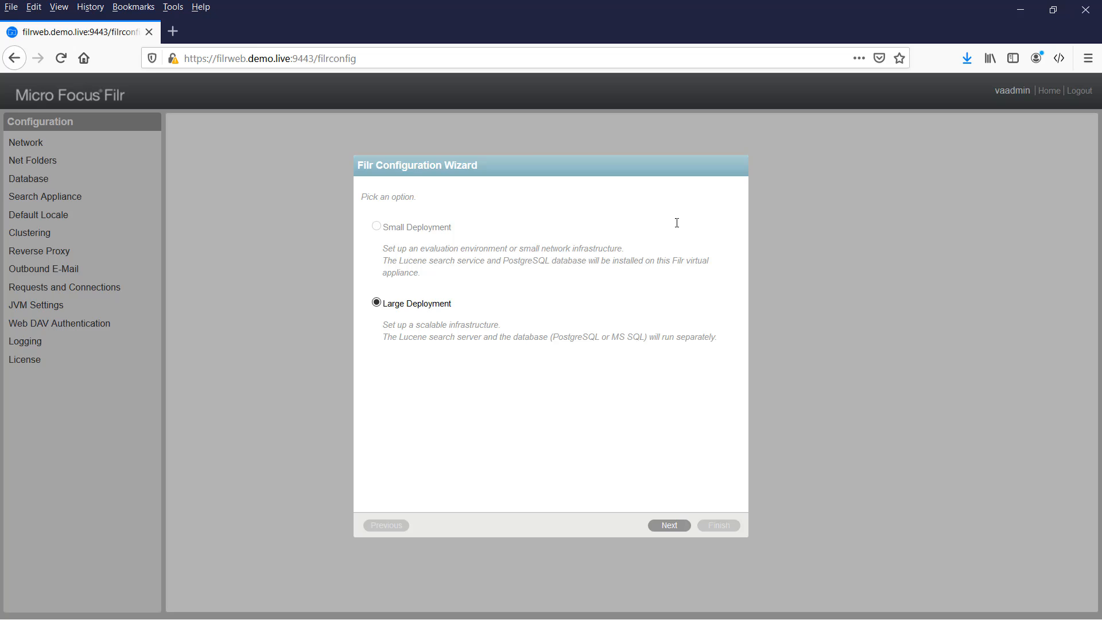
mouse_move(443, 378)
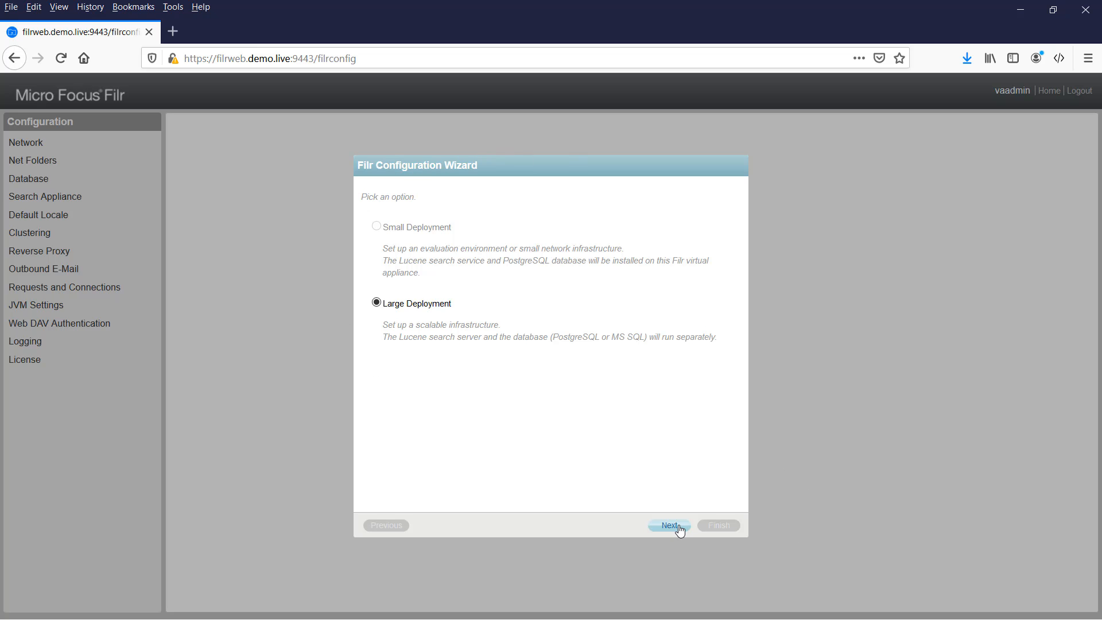
left_click(667, 525)
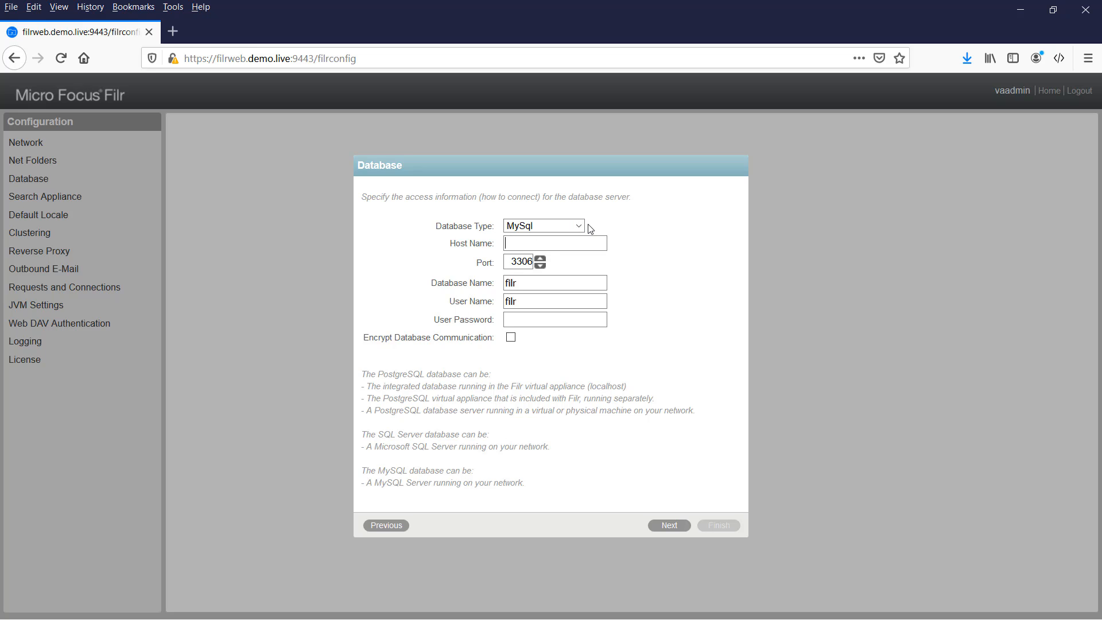
left_click(578, 225)
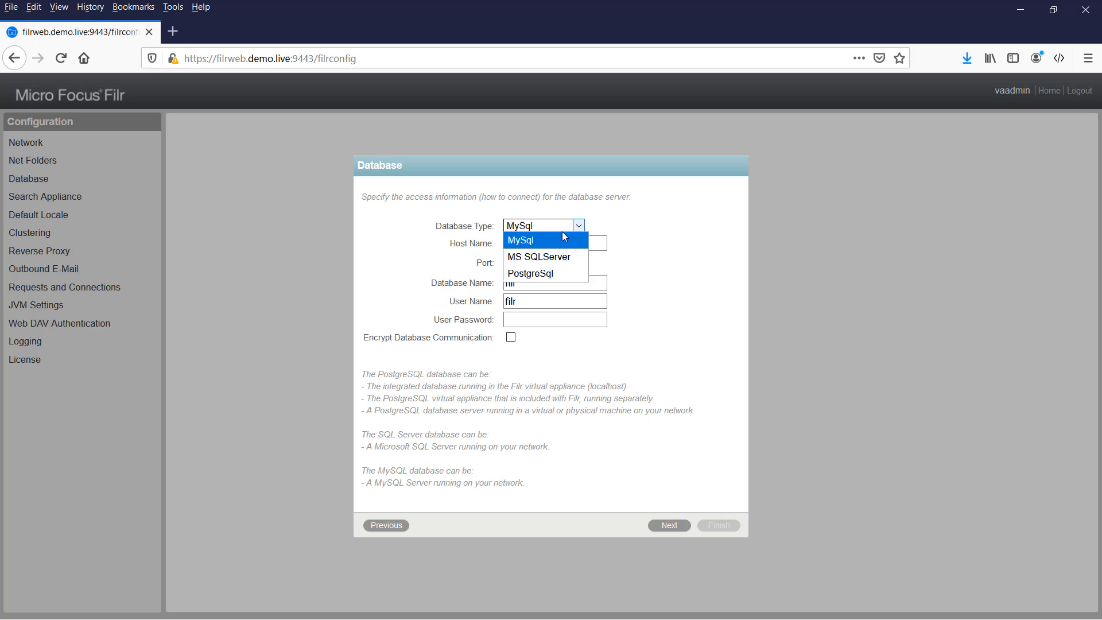
left_click(532, 273)
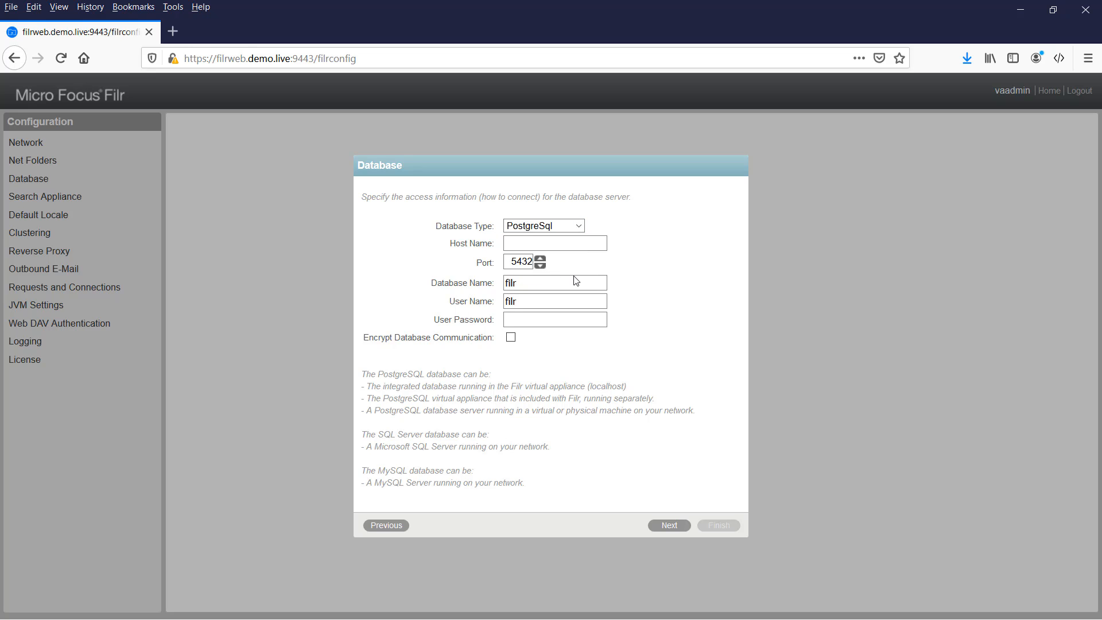
- Enter database host filrdb.demo.live, check the user name and begin the password
left_click(555, 243)
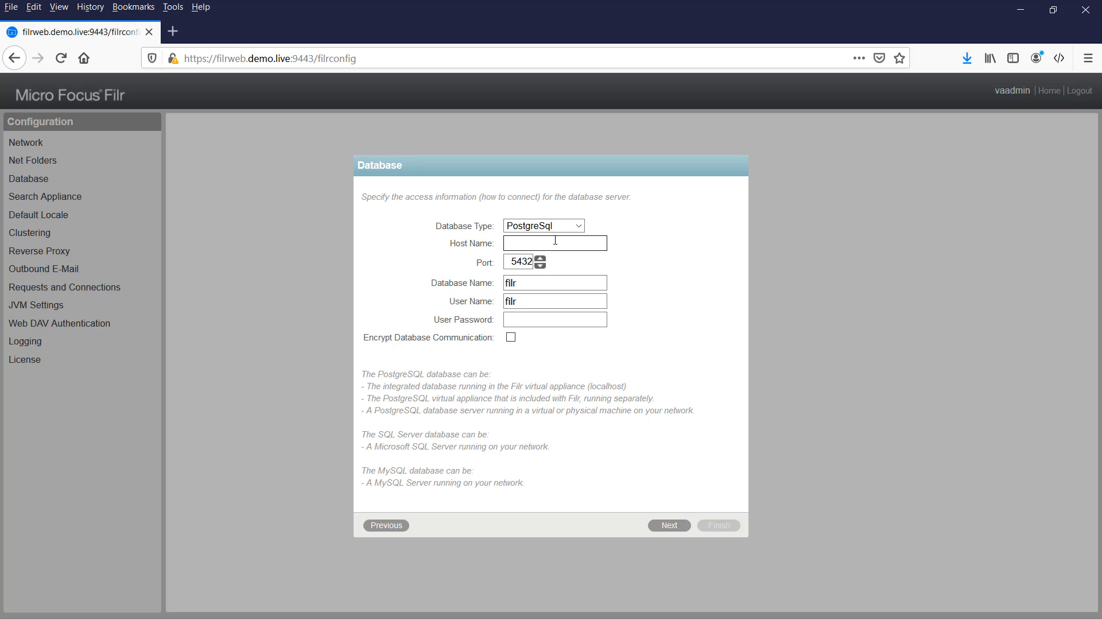
type("filrdb")
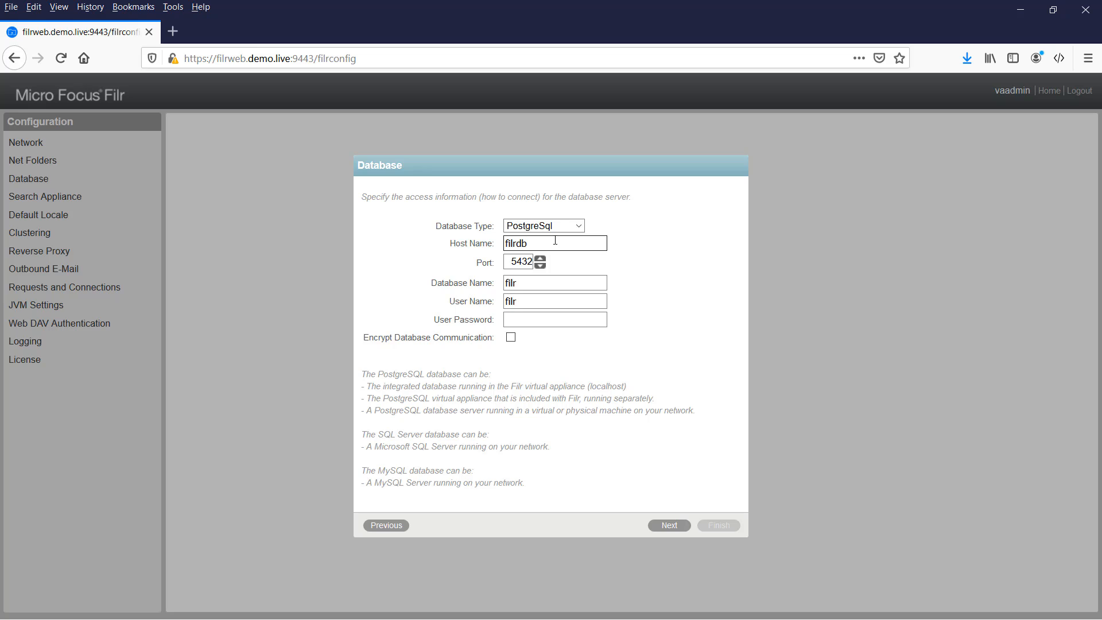
type(".demo.")
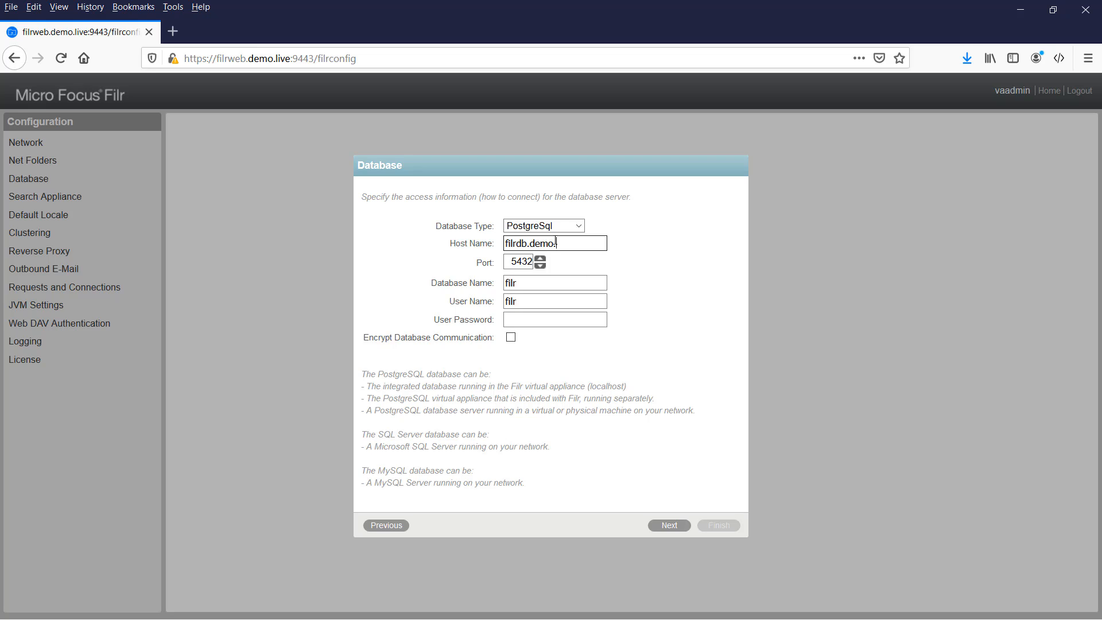
type("live")
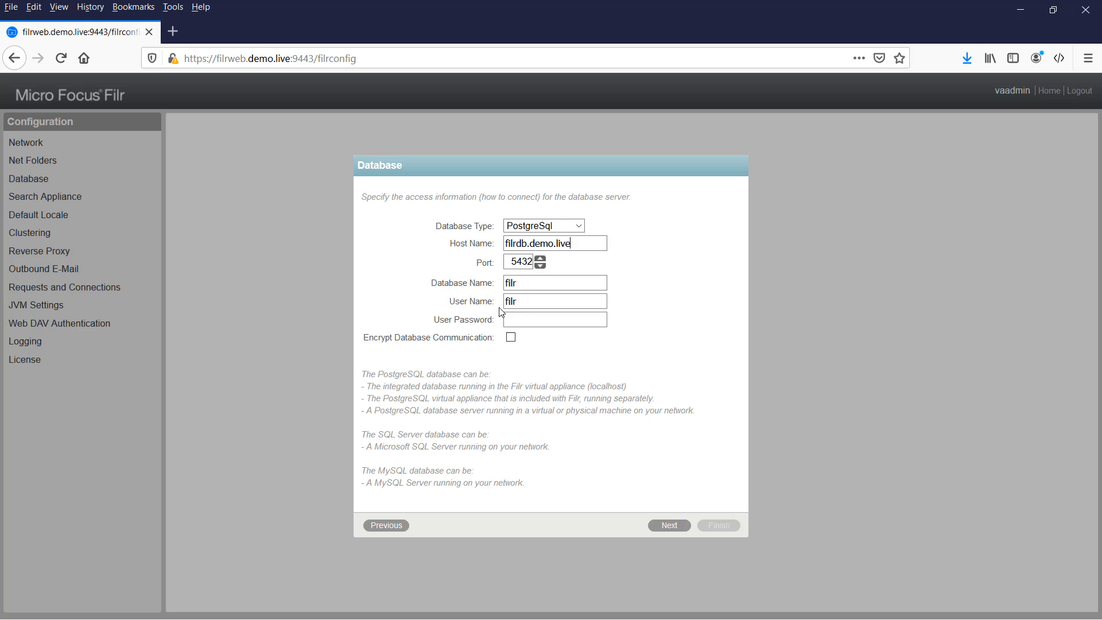
left_click(554, 301)
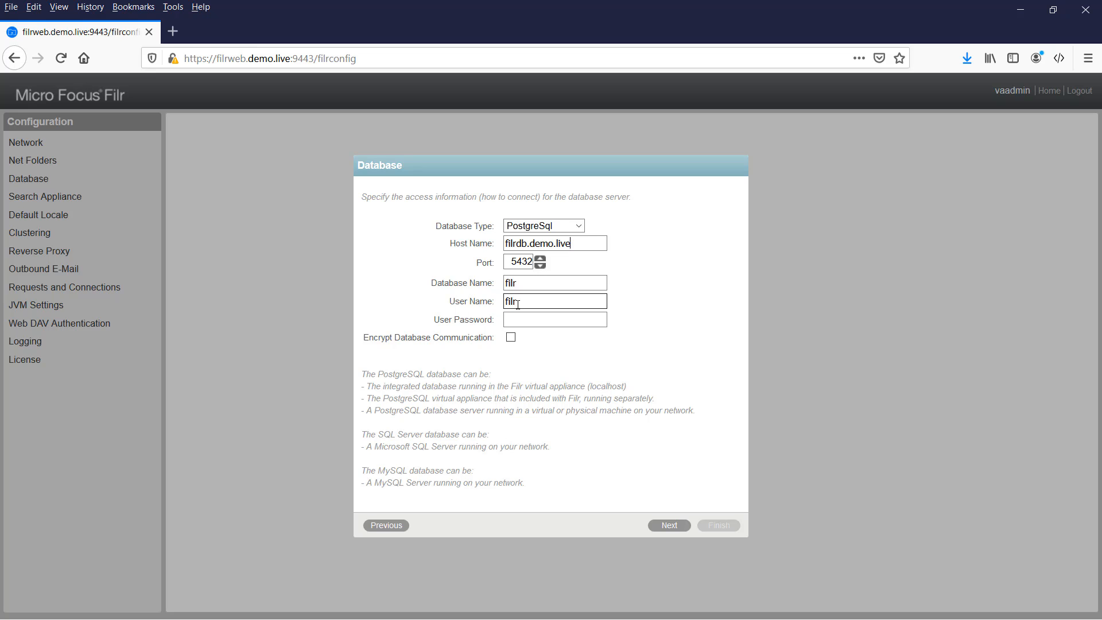
left_click(553, 319)
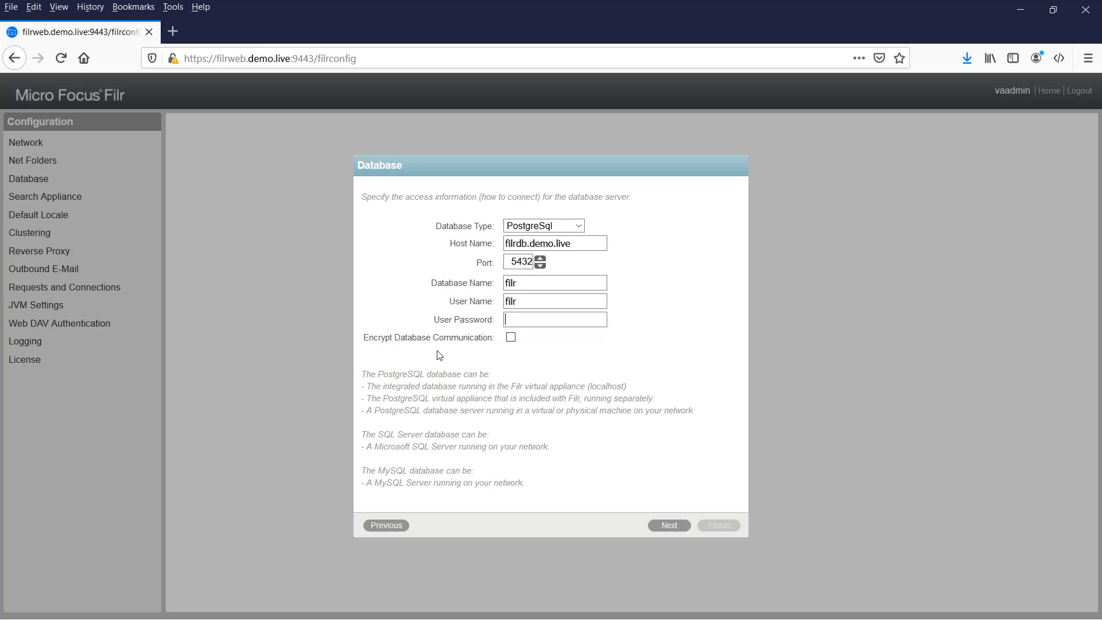
left_click(554, 318)
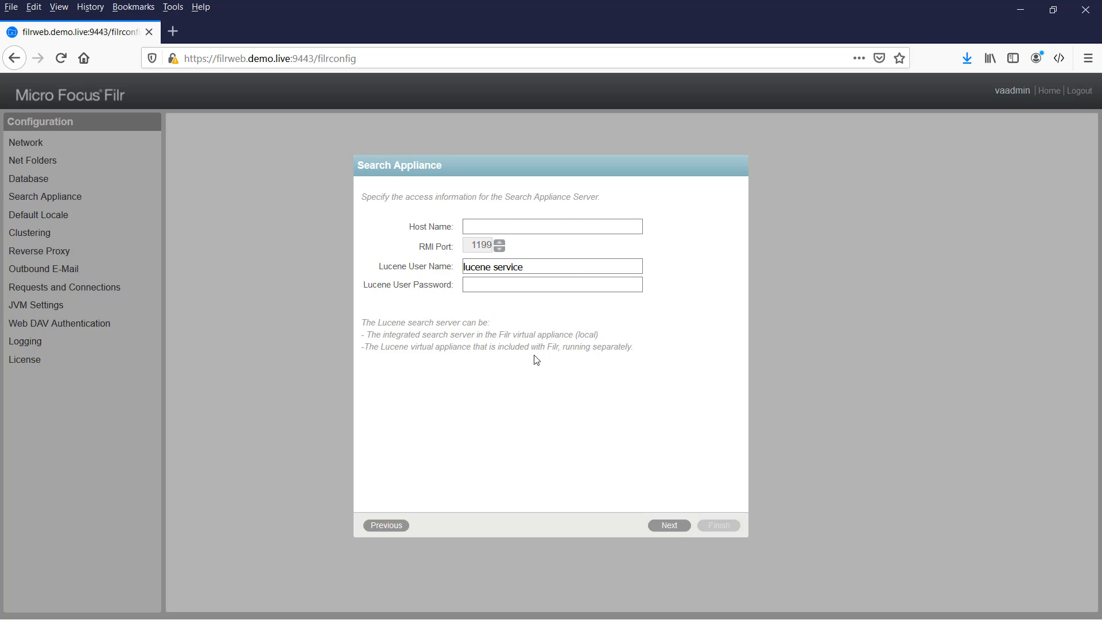
mouse_move(463, 334)
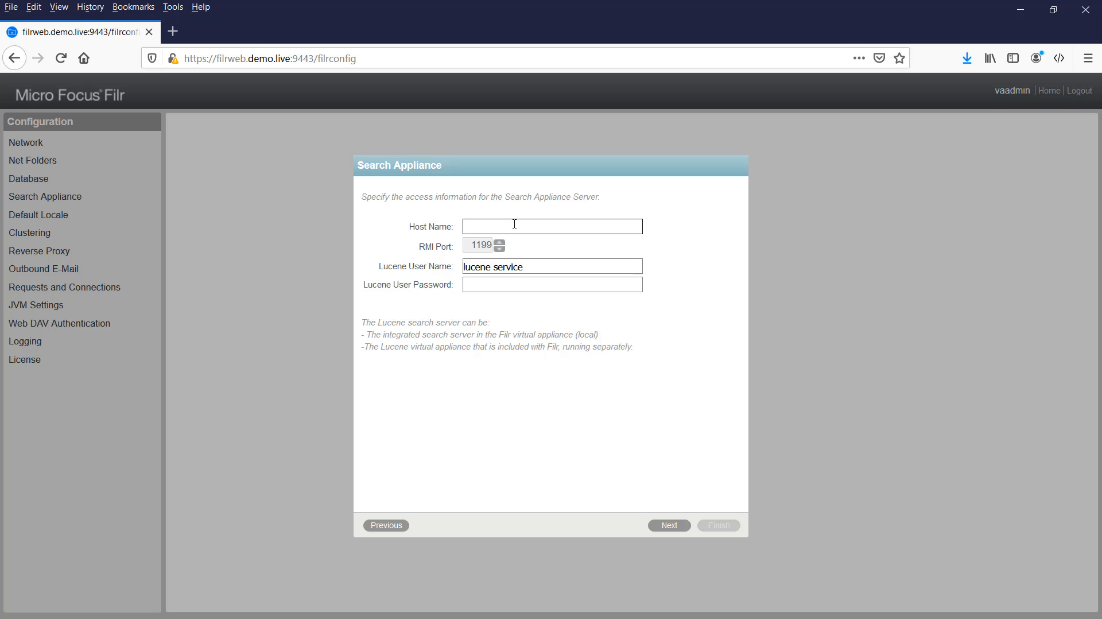
- Enter search host filrsearch1.demo.live and the Lucene user password
type("filrsearch1.d")
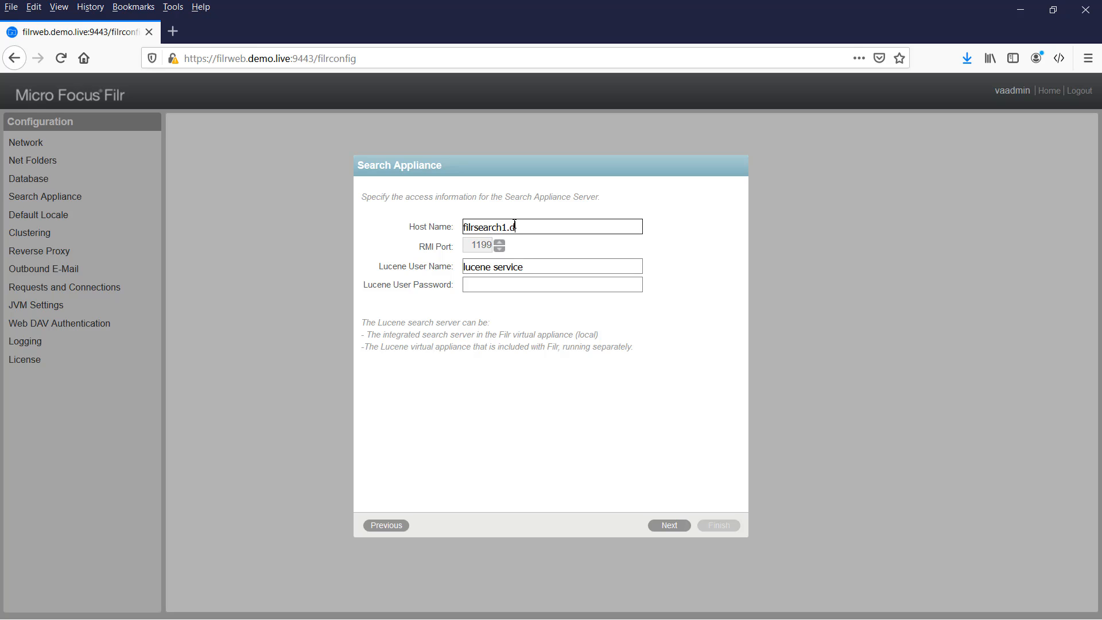
type("emo.live")
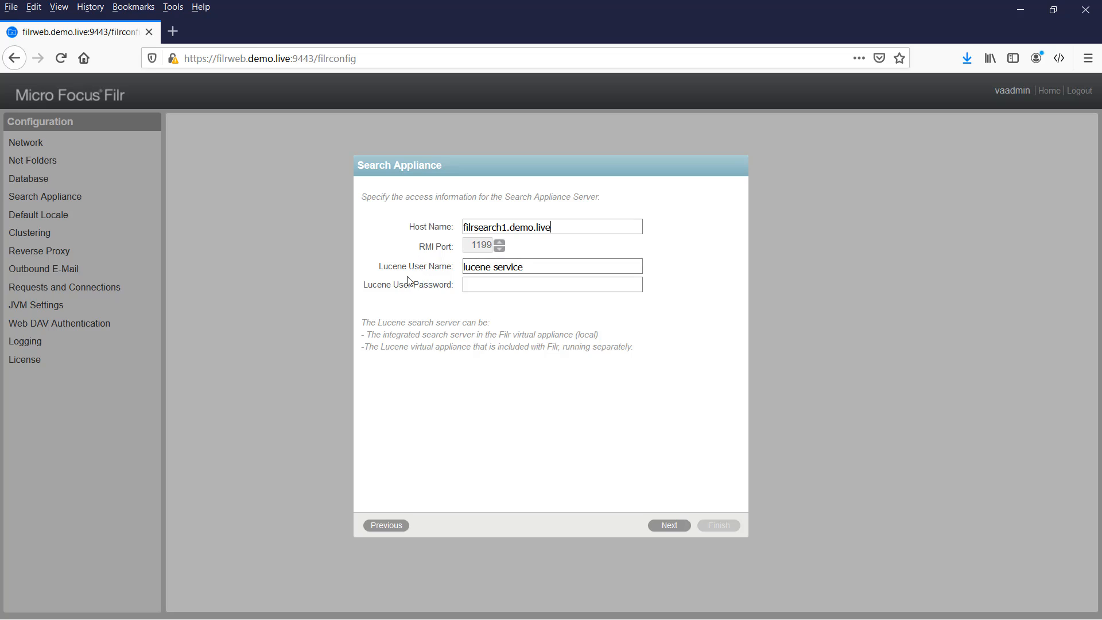
left_click(551, 284)
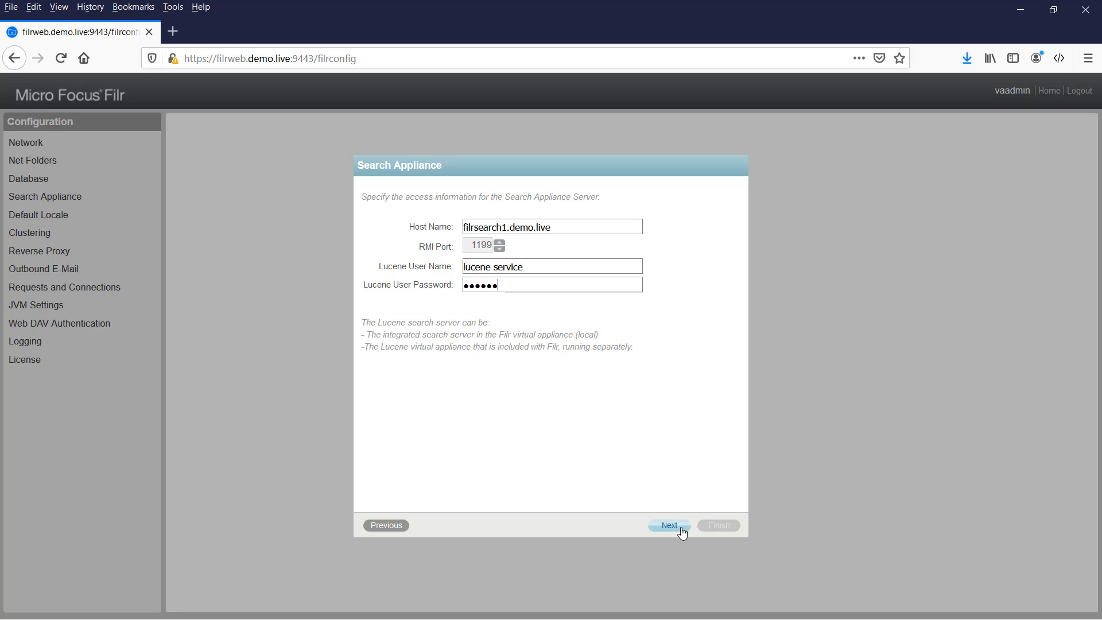
- Set locale English (United Kingdom), administrator ID admin, and finish to update the database
left_click(668, 525)
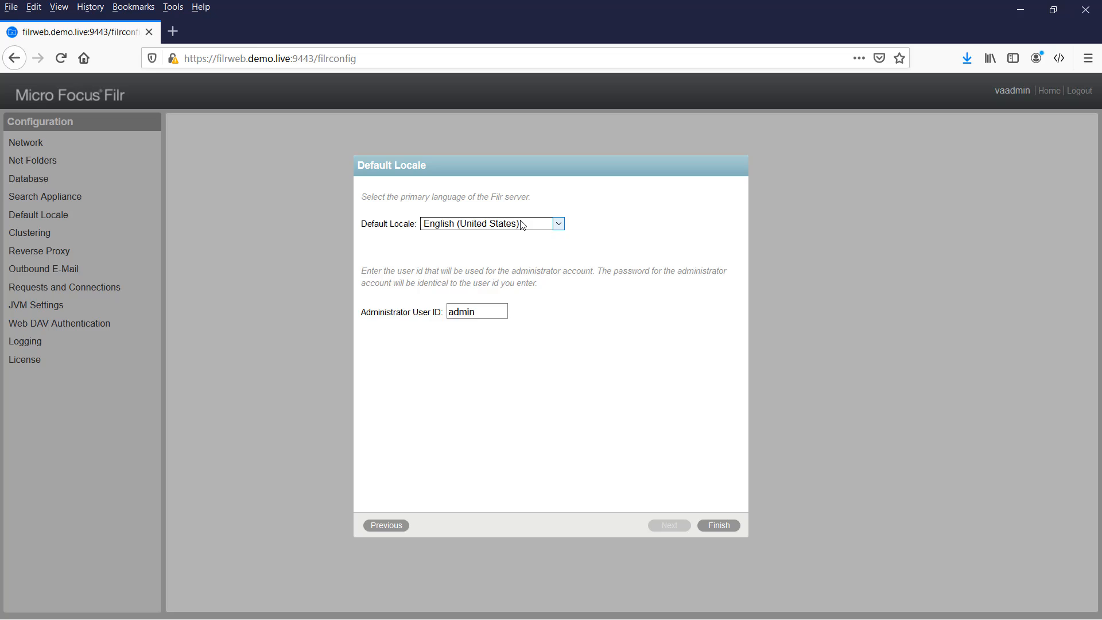
left_click(490, 224)
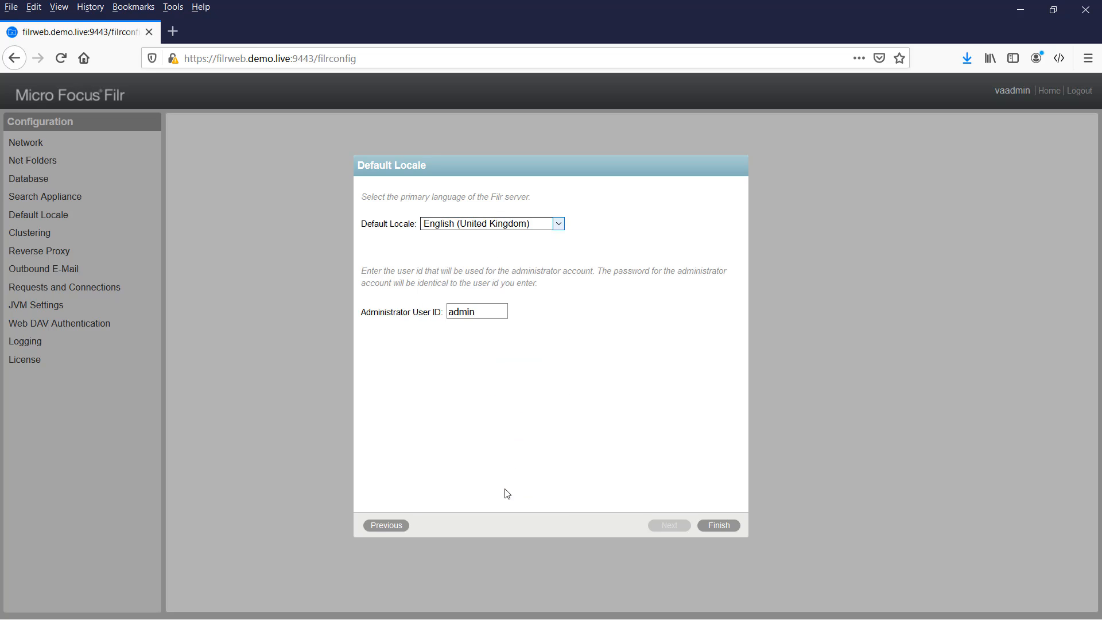
left_click(476, 310)
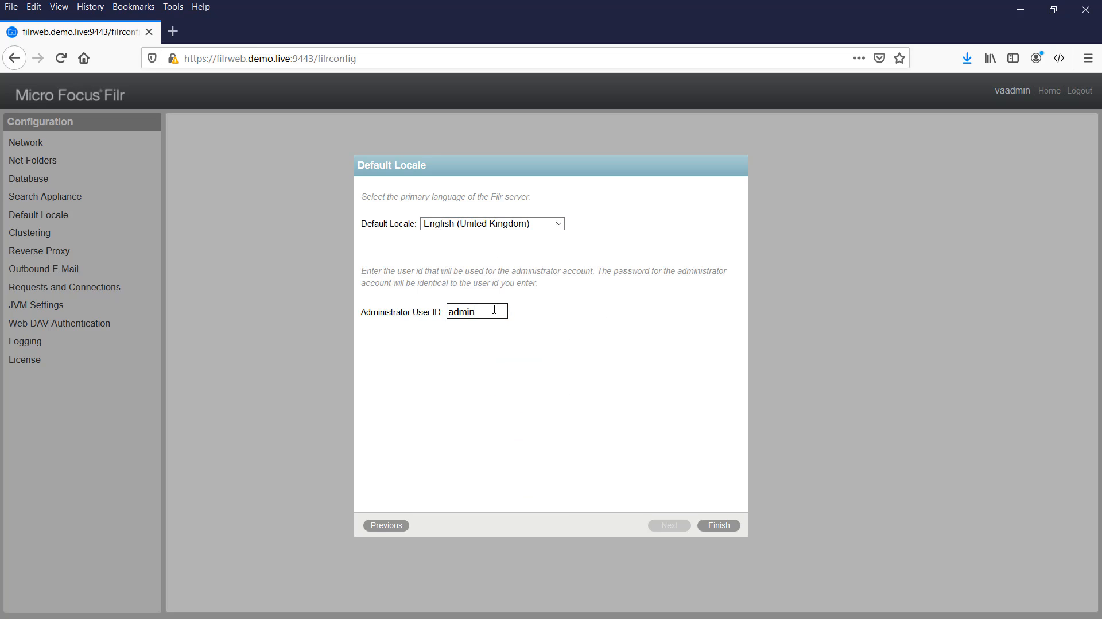
mouse_move(608, 313)
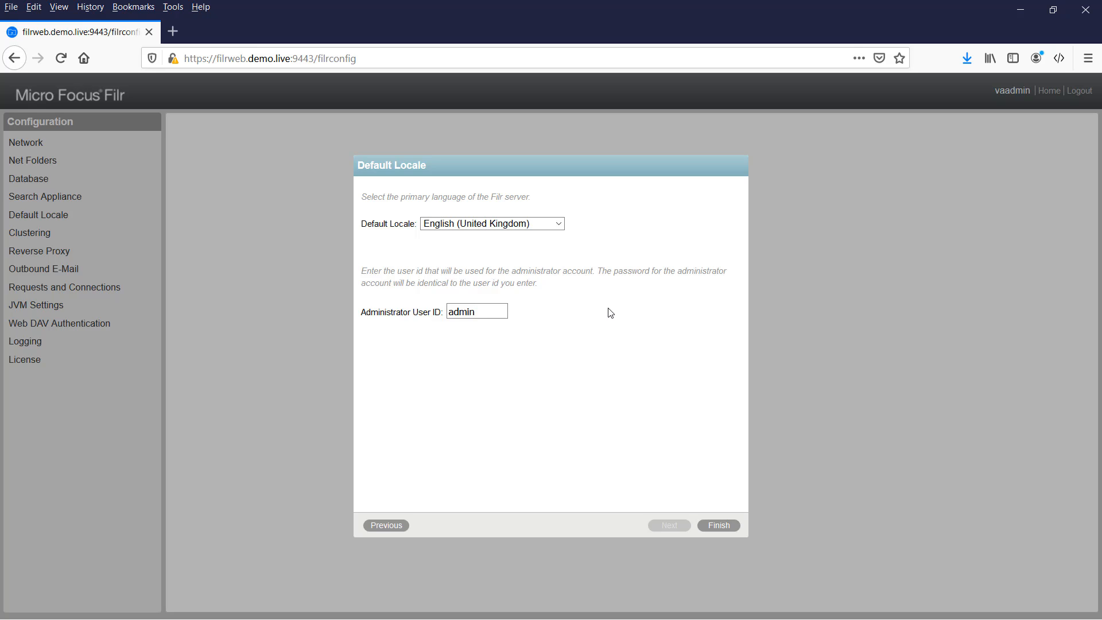
left_click(476, 310)
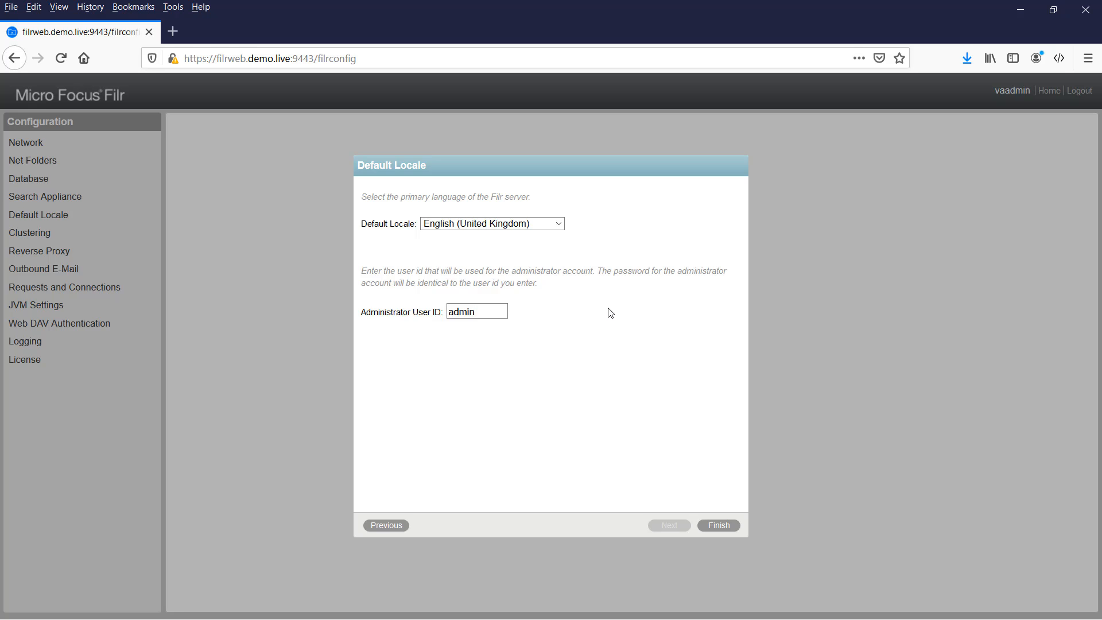
left_click(476, 311)
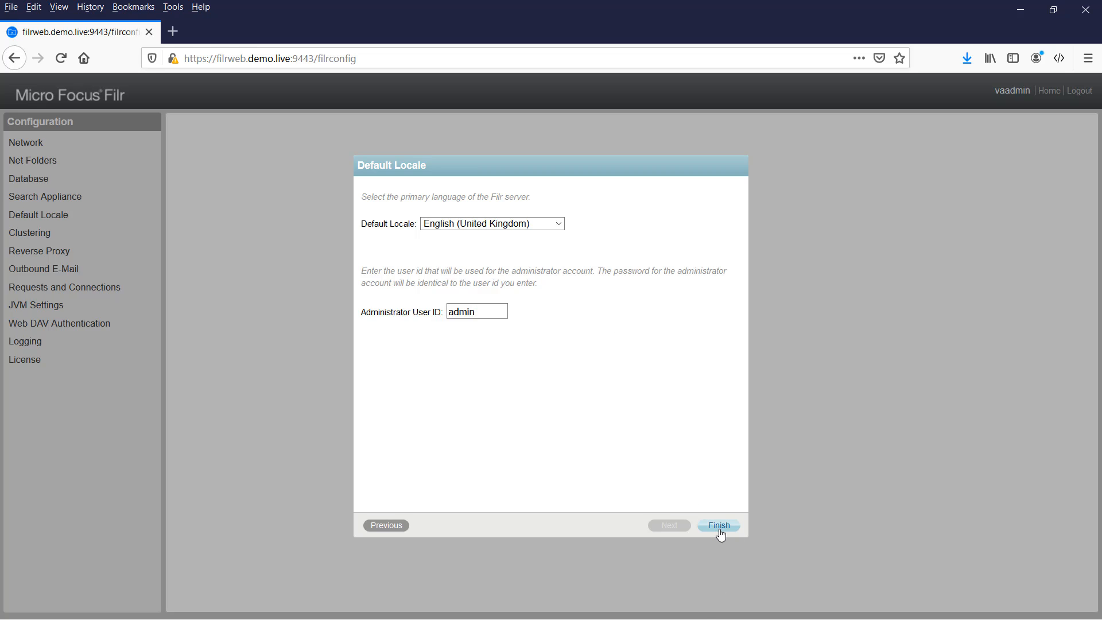
left_click(718, 525)
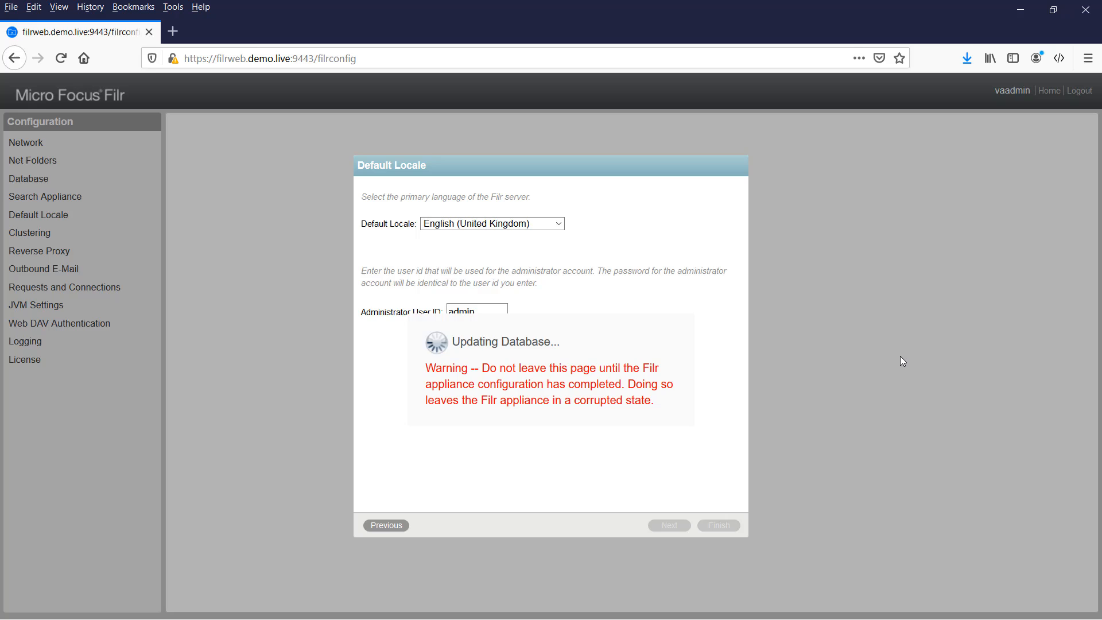
mouse_move(667, 185)
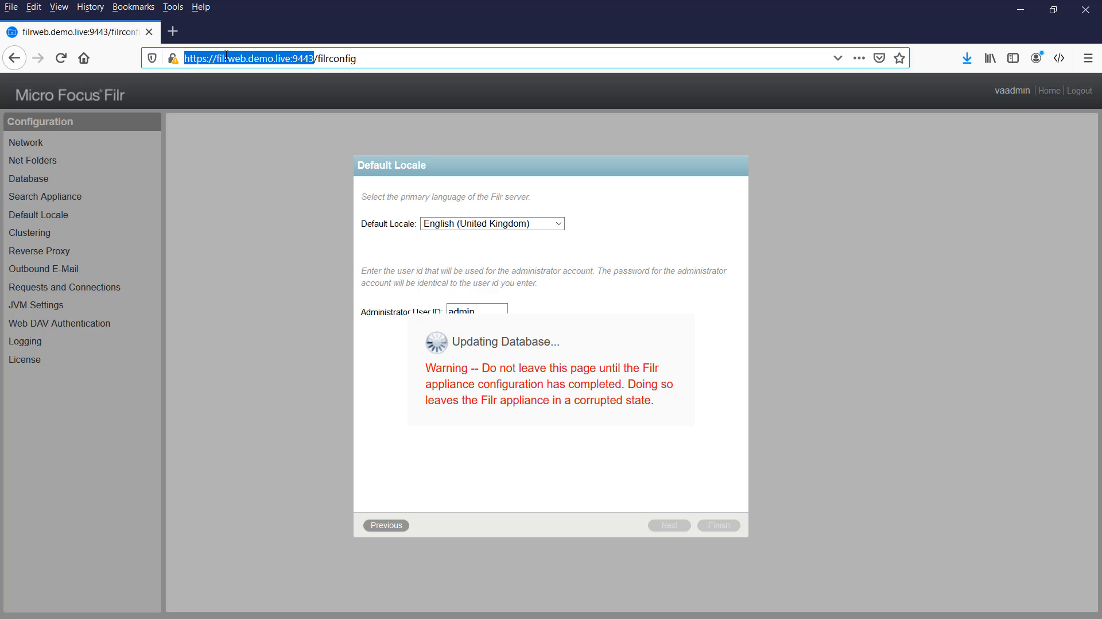
mouse_move(172, 32)
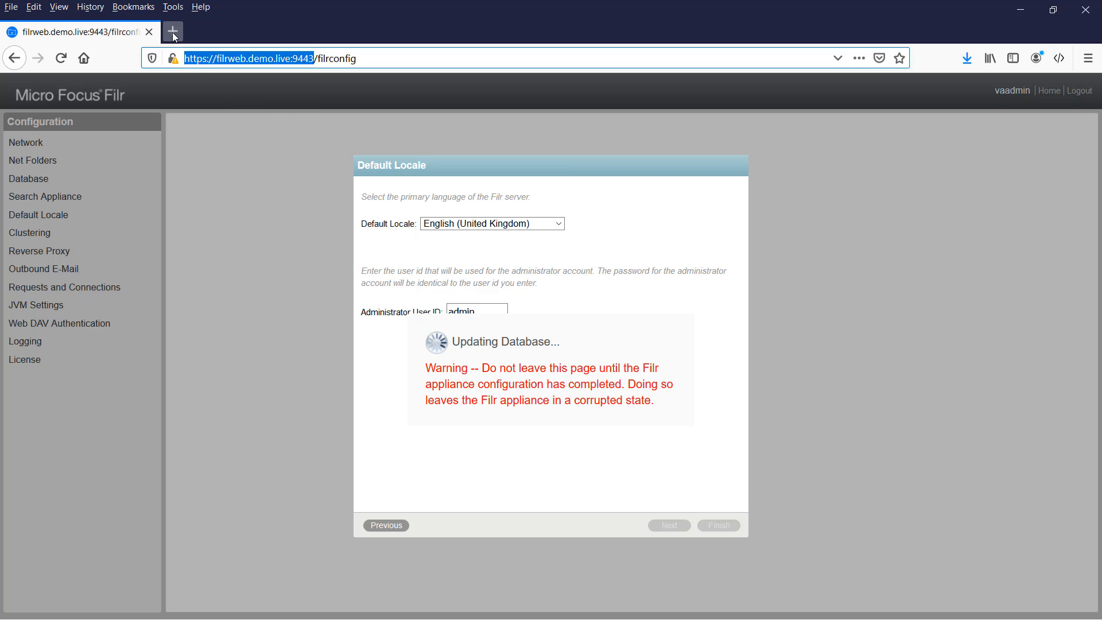
left_click(173, 32)
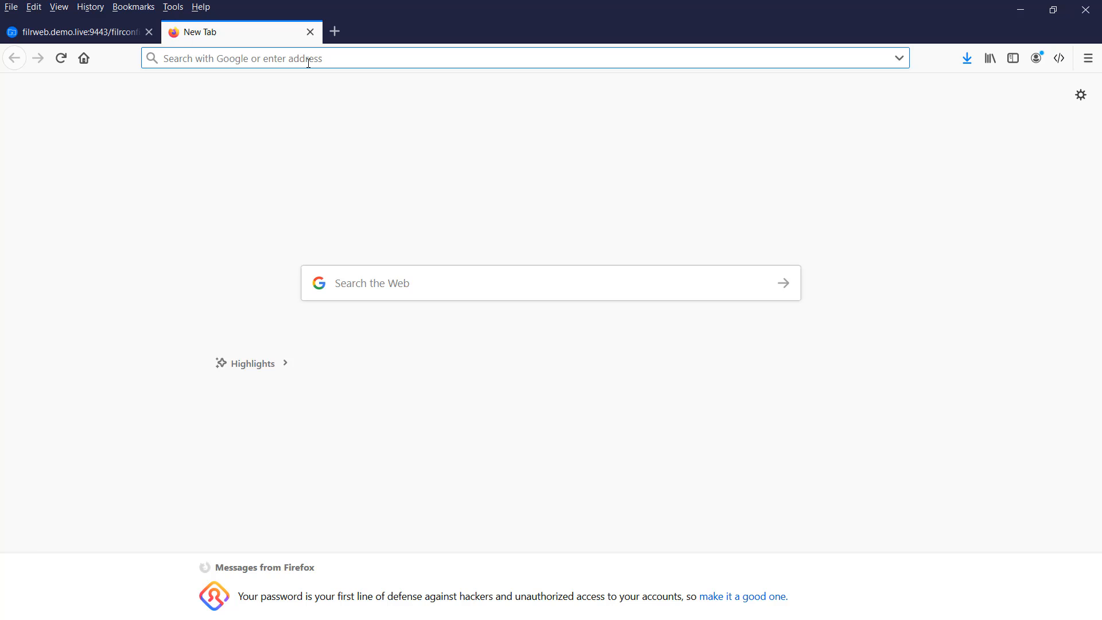
type("https://filrweb.demo.live:9443")
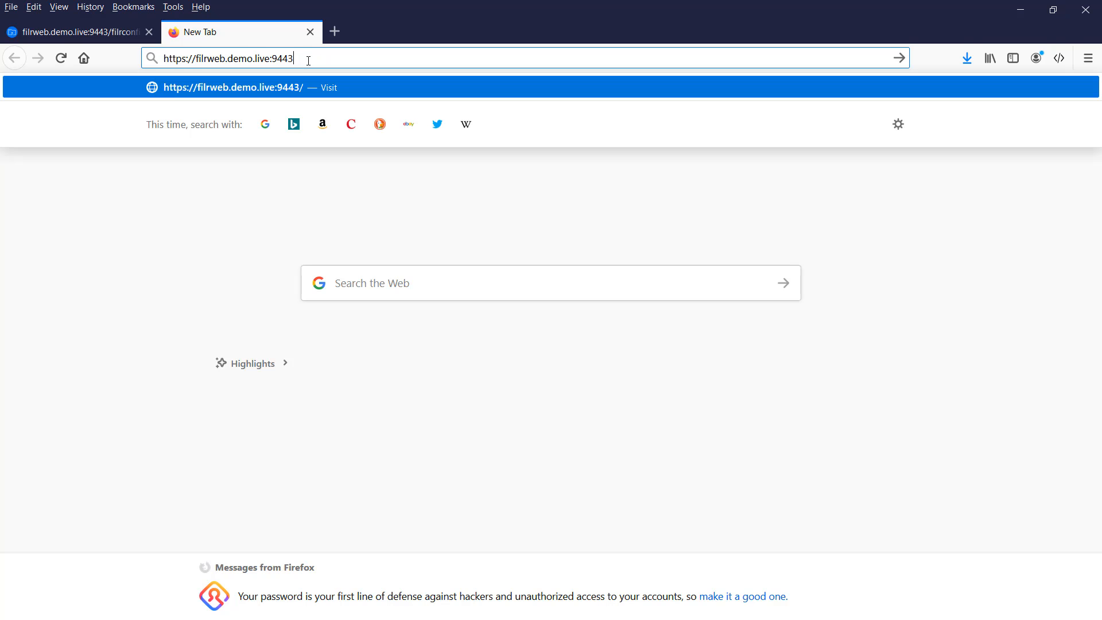
key("Return")
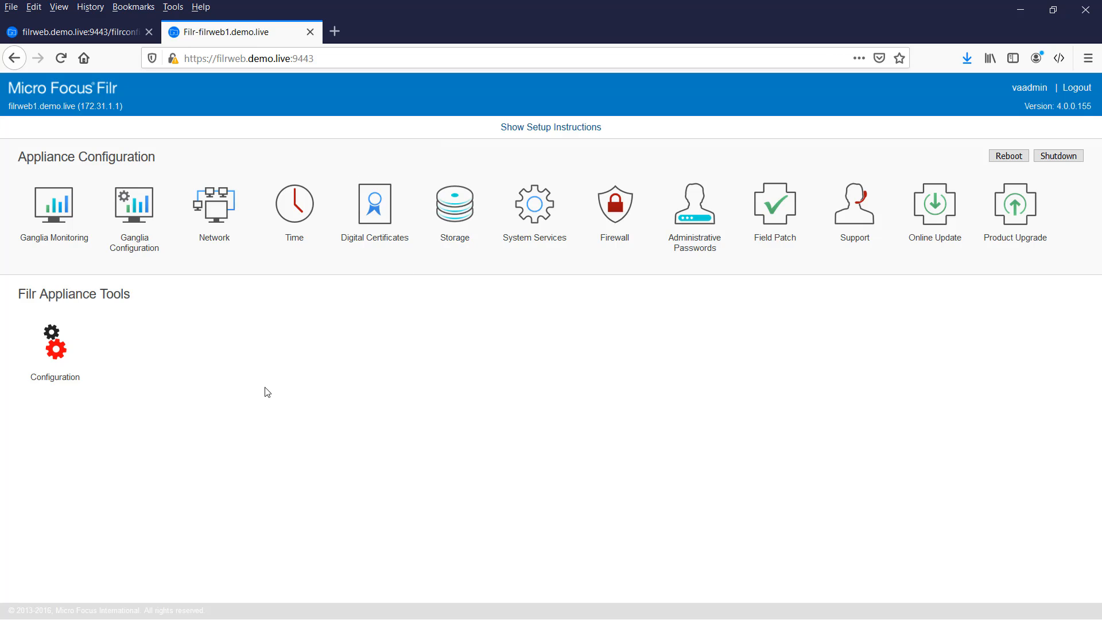
mouse_move(374, 242)
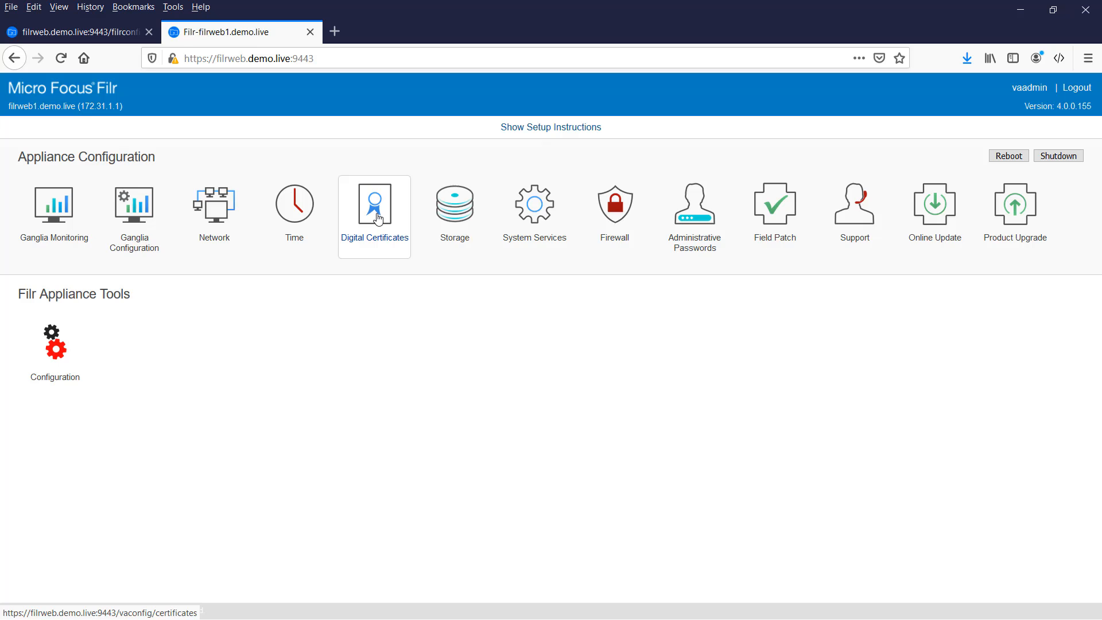
left_click(373, 210)
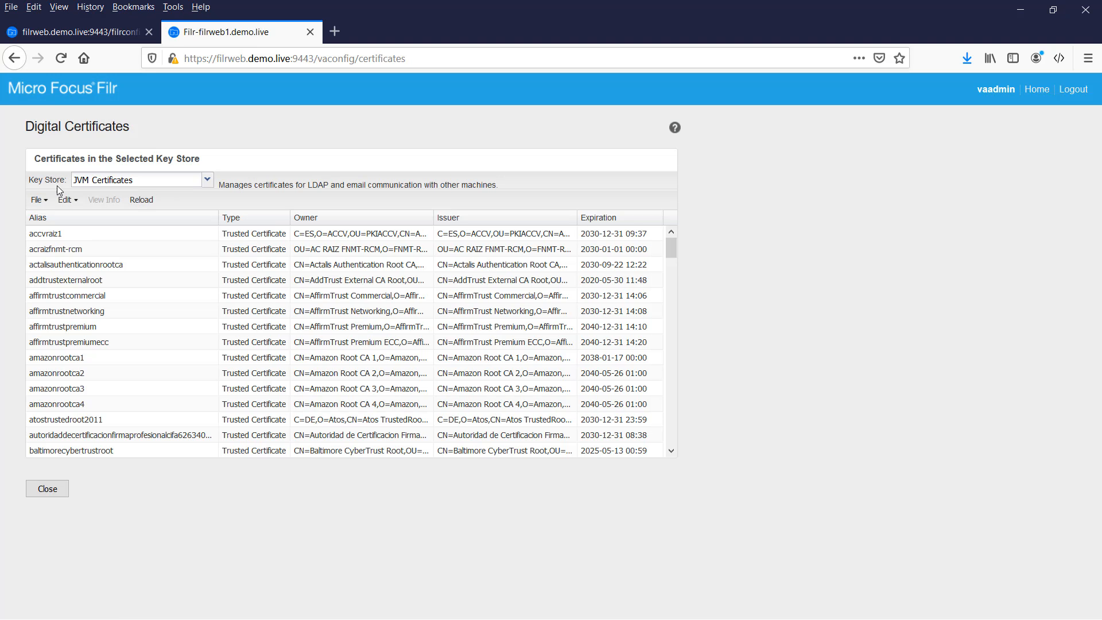
mouse_move(232, 195)
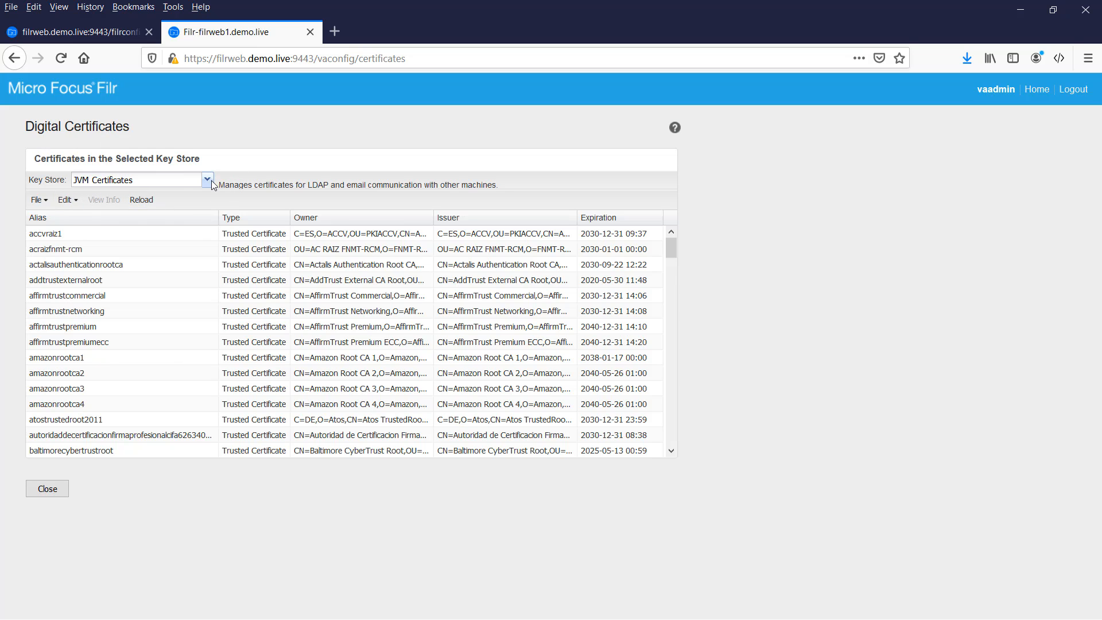
left_click(206, 179)
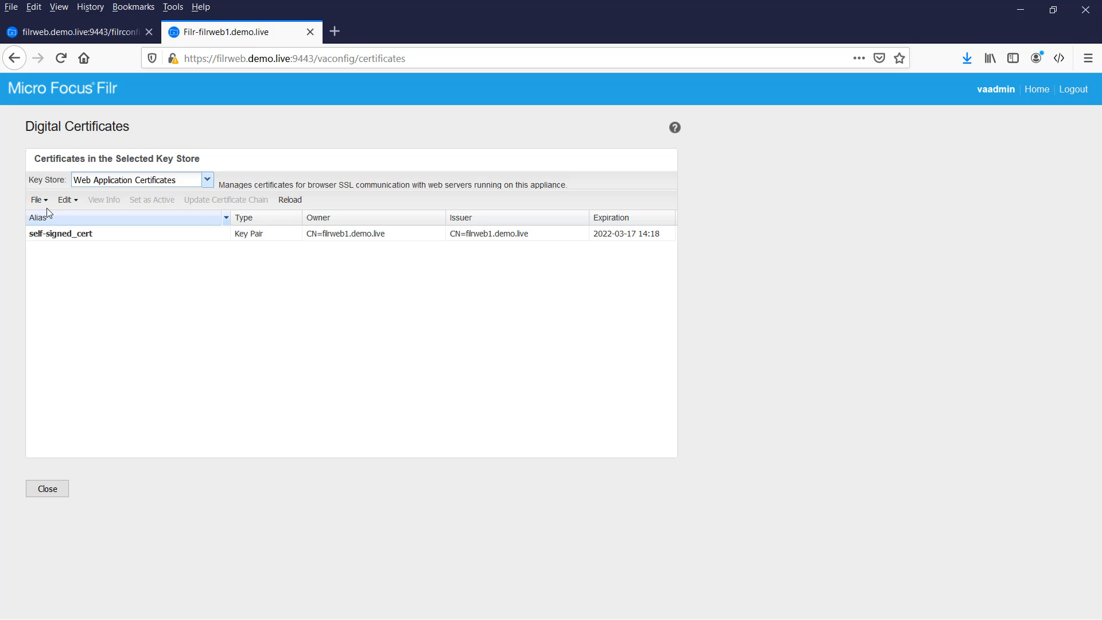
- Import the SSL.pfx key pair with its password and acknowledge the restart notice
left_click(37, 200)
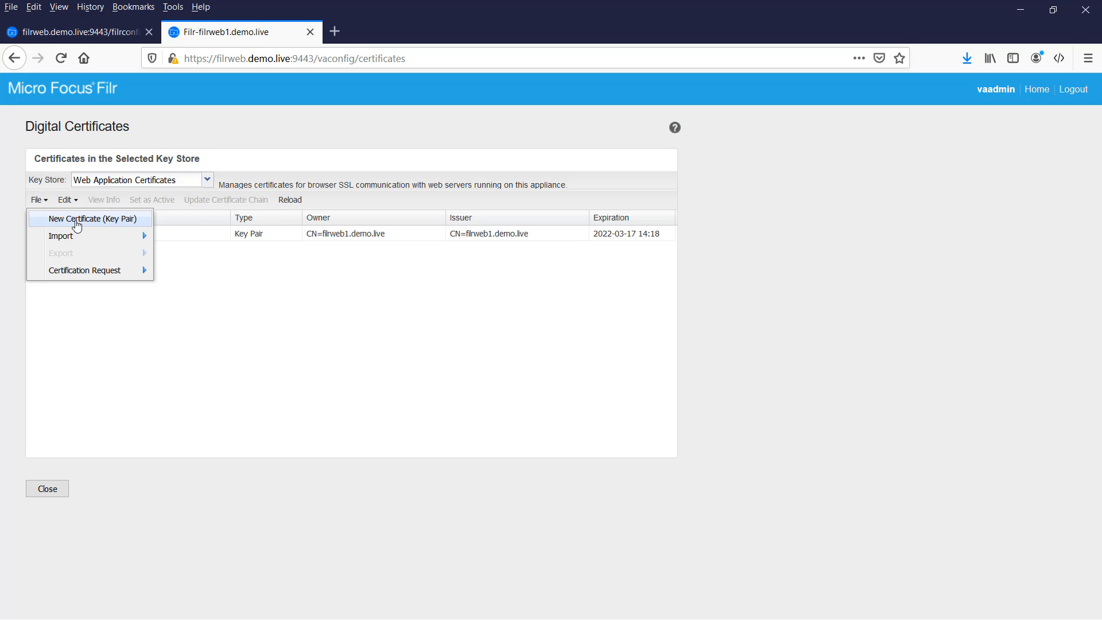
mouse_move(61, 235)
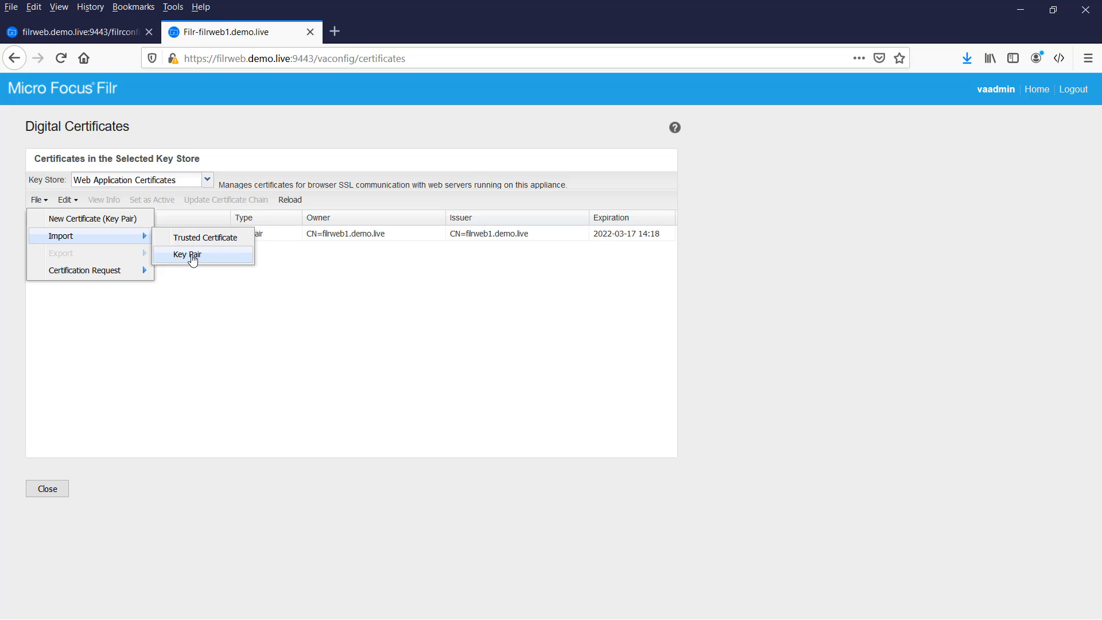
left_click(187, 254)
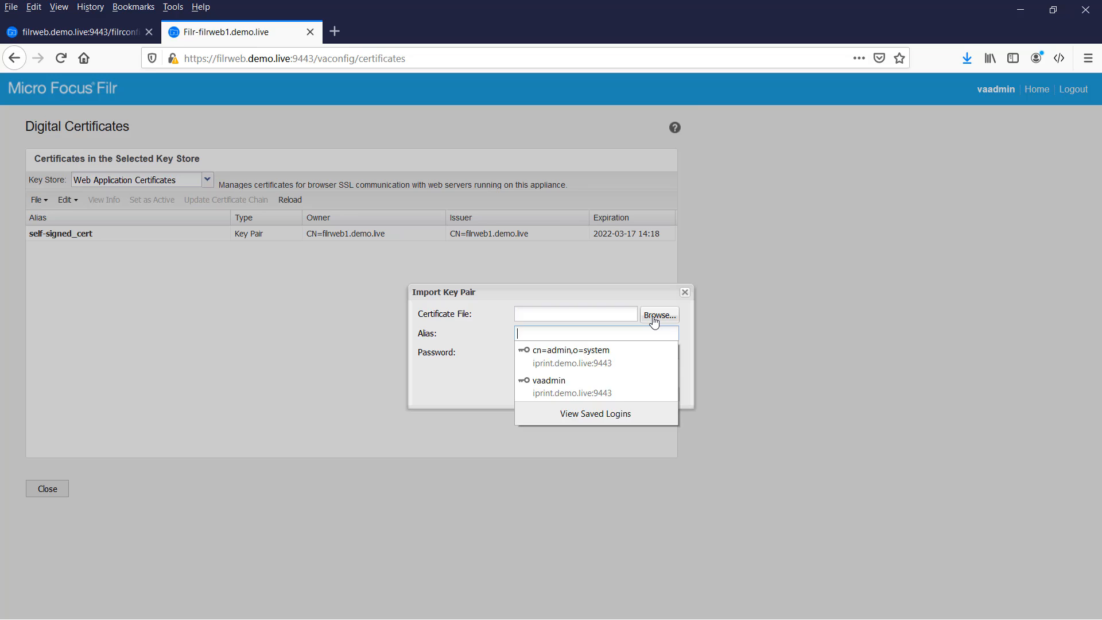
left_click(658, 314)
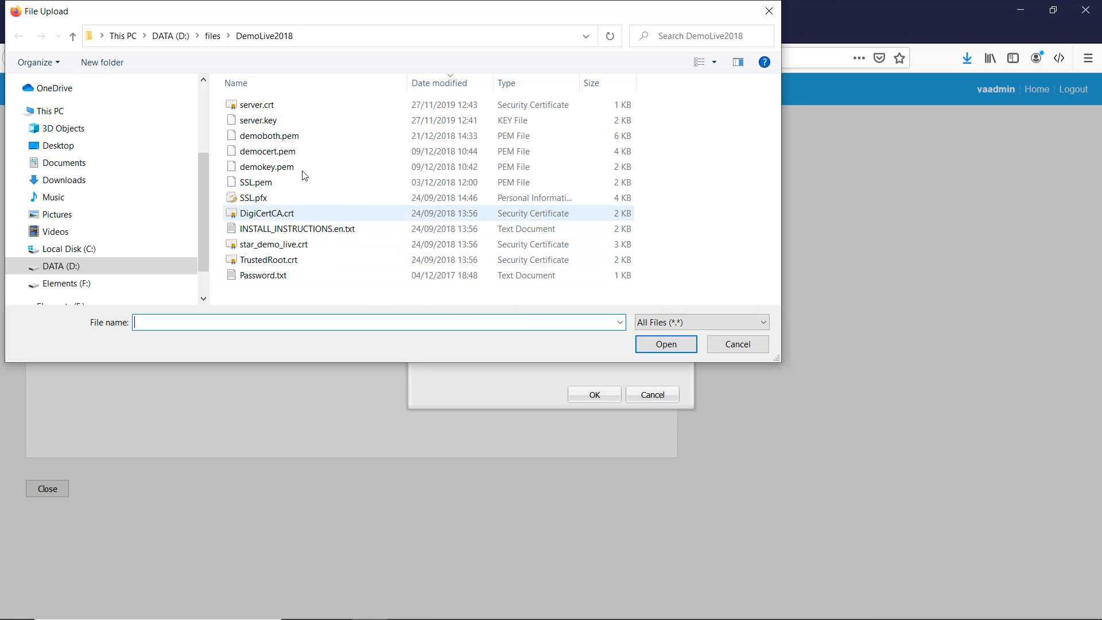
left_click(254, 197)
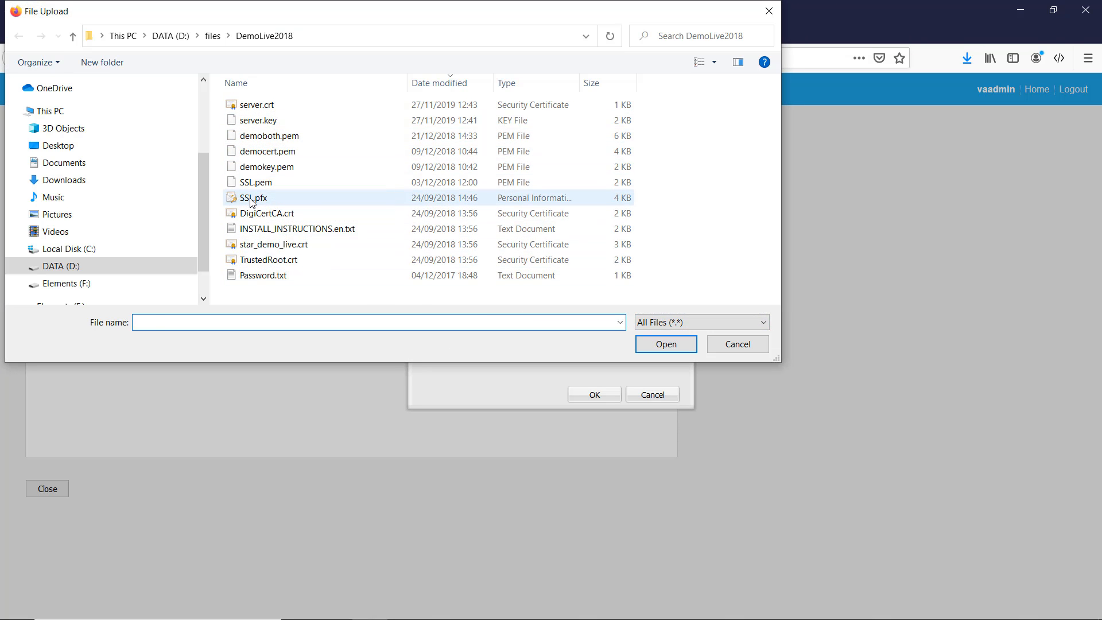
left_click(664, 344)
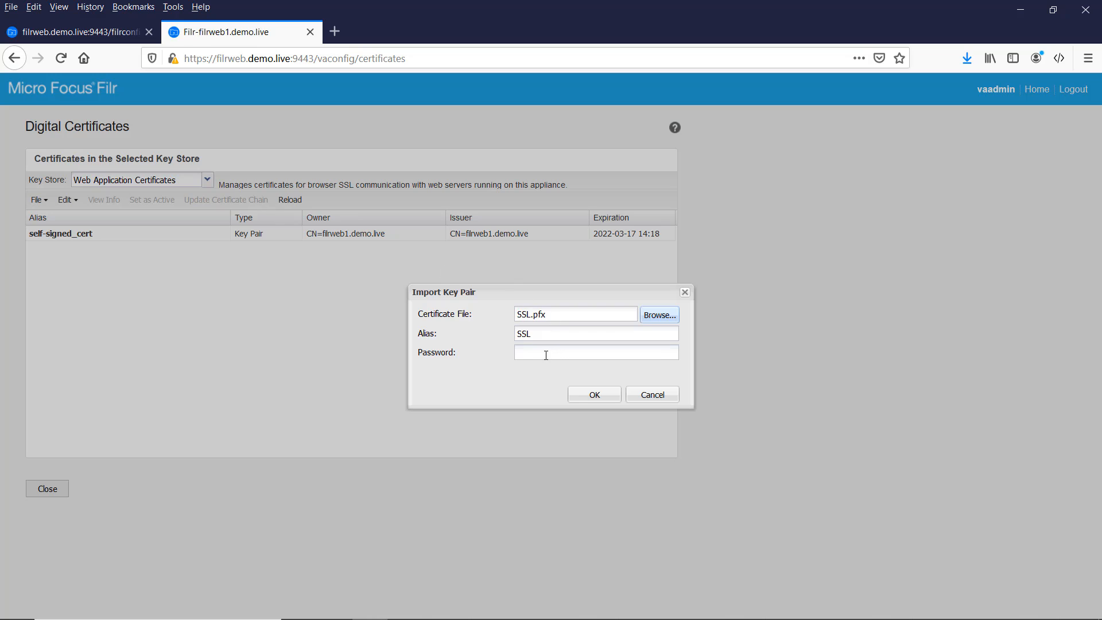
type("•")
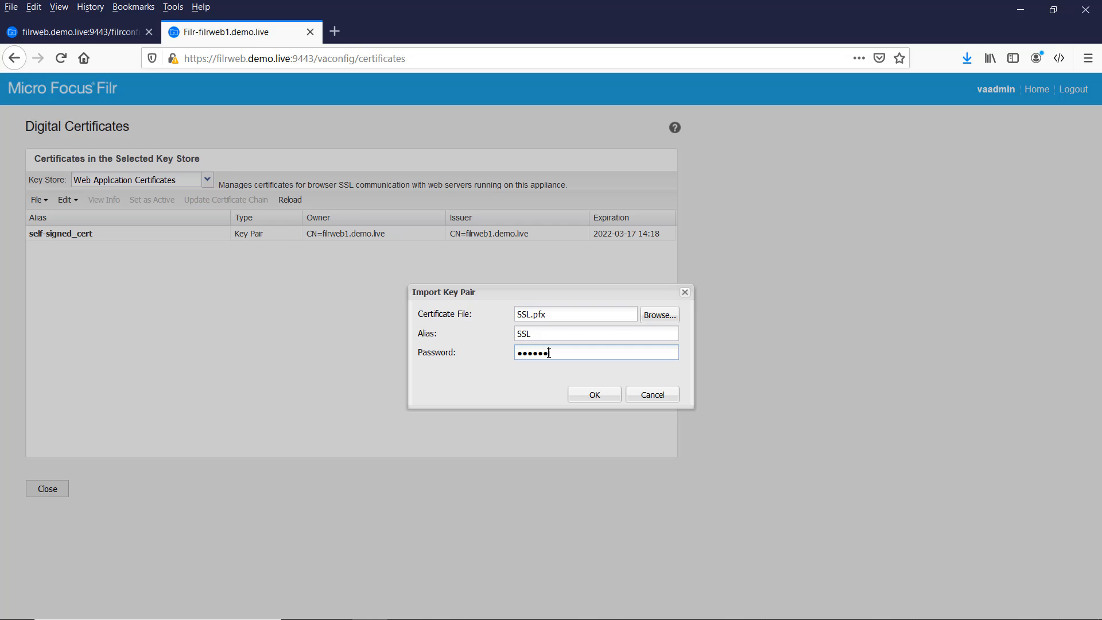
type("•")
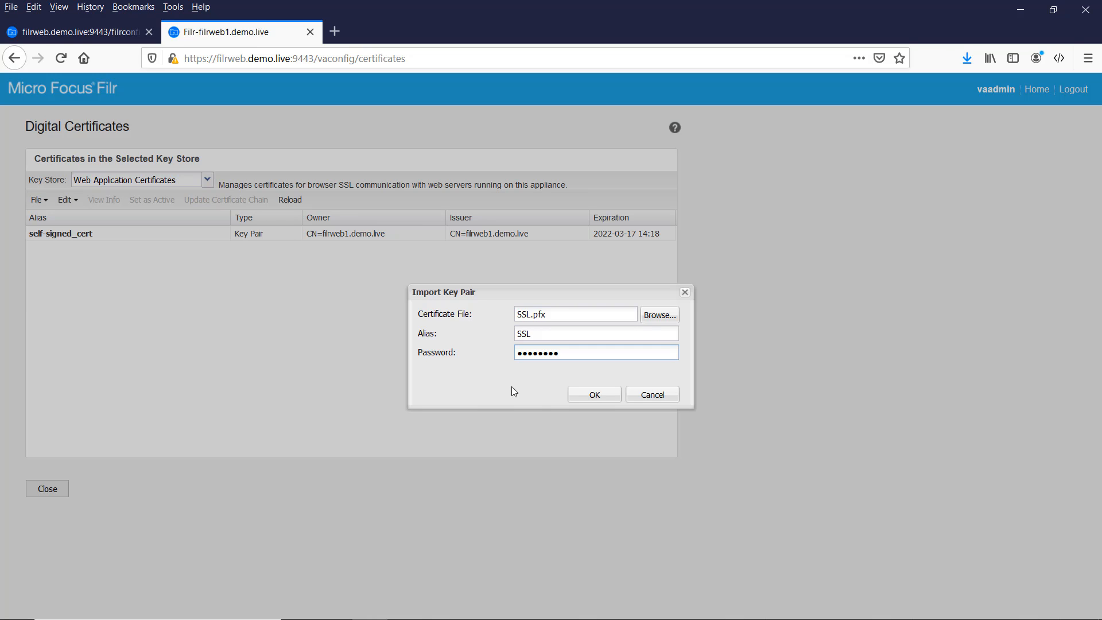
left_click(592, 394)
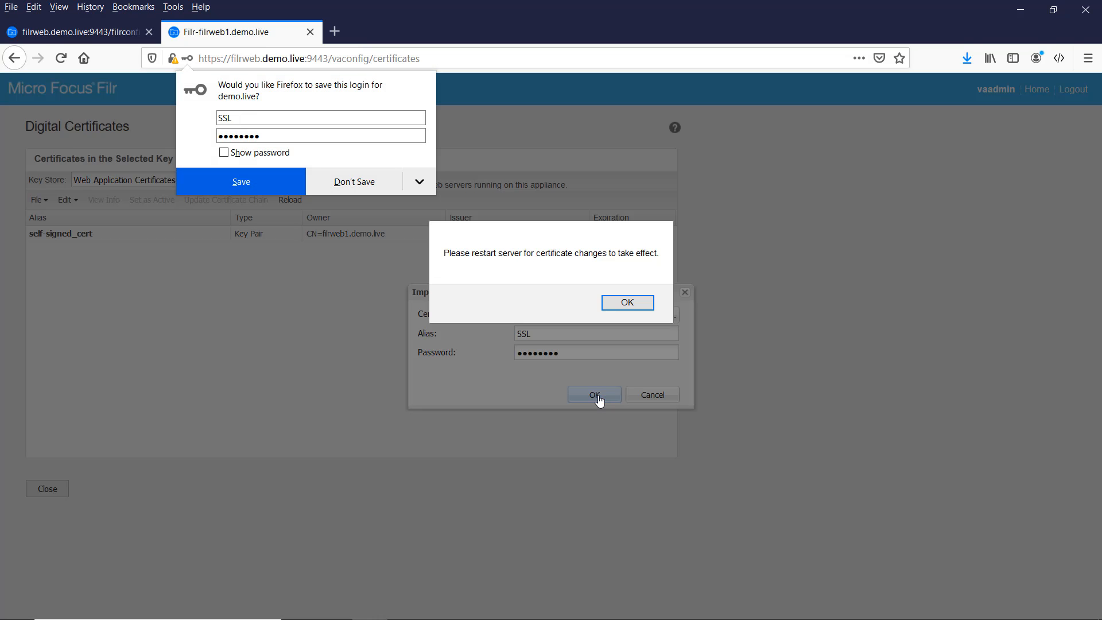
left_click(625, 302)
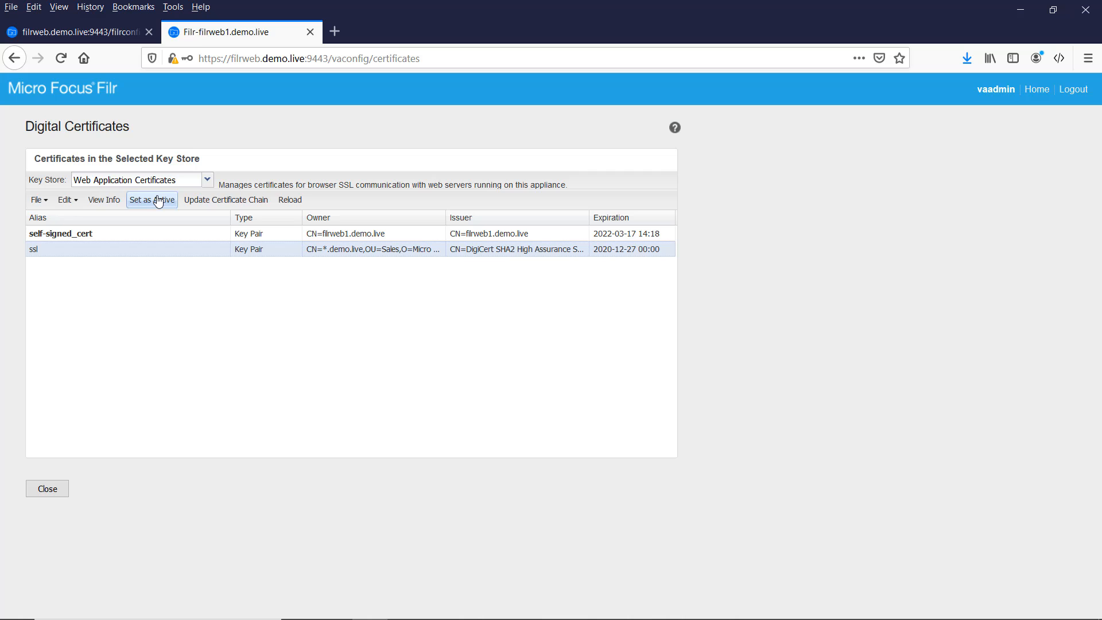
- Make the imported ssl key pair the active certificate and dismiss the restart reminder
left_click(152, 199)
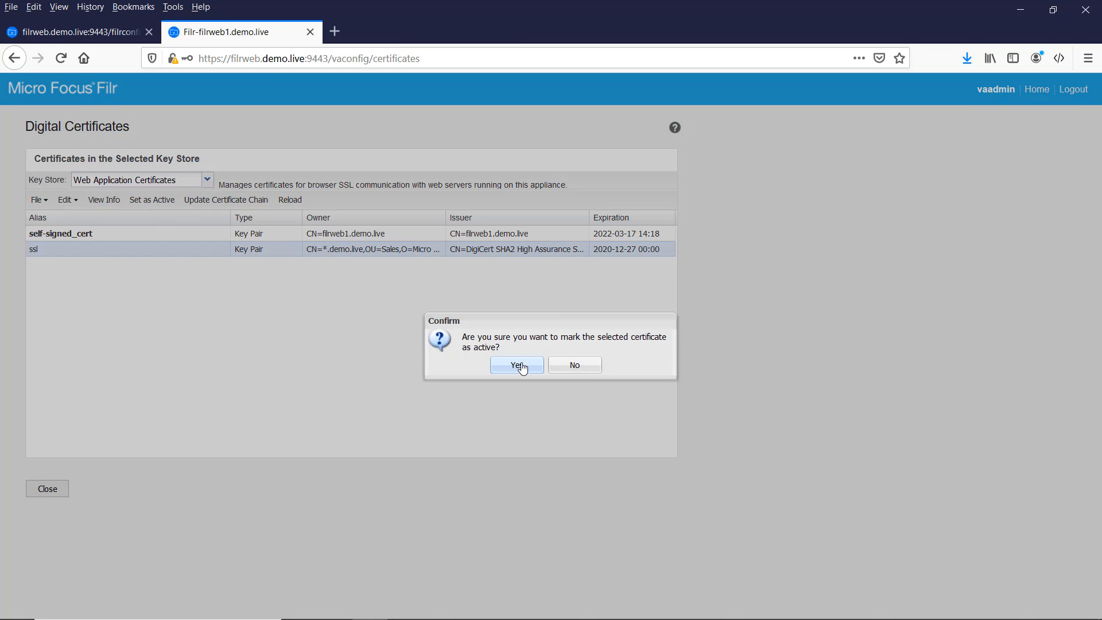
left_click(516, 365)
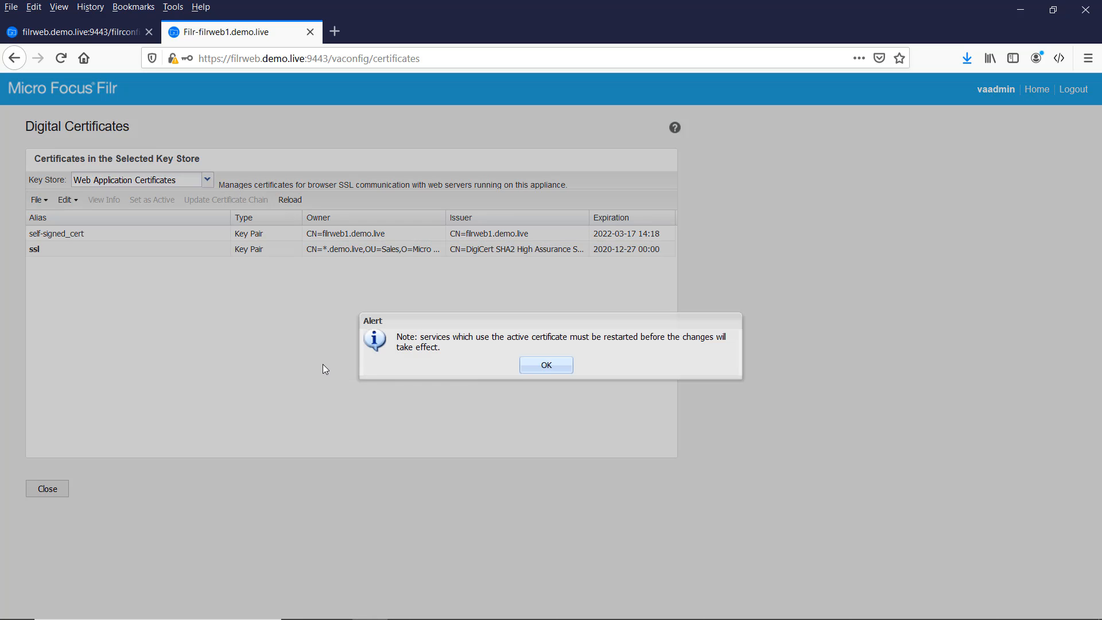
left_click(545, 365)
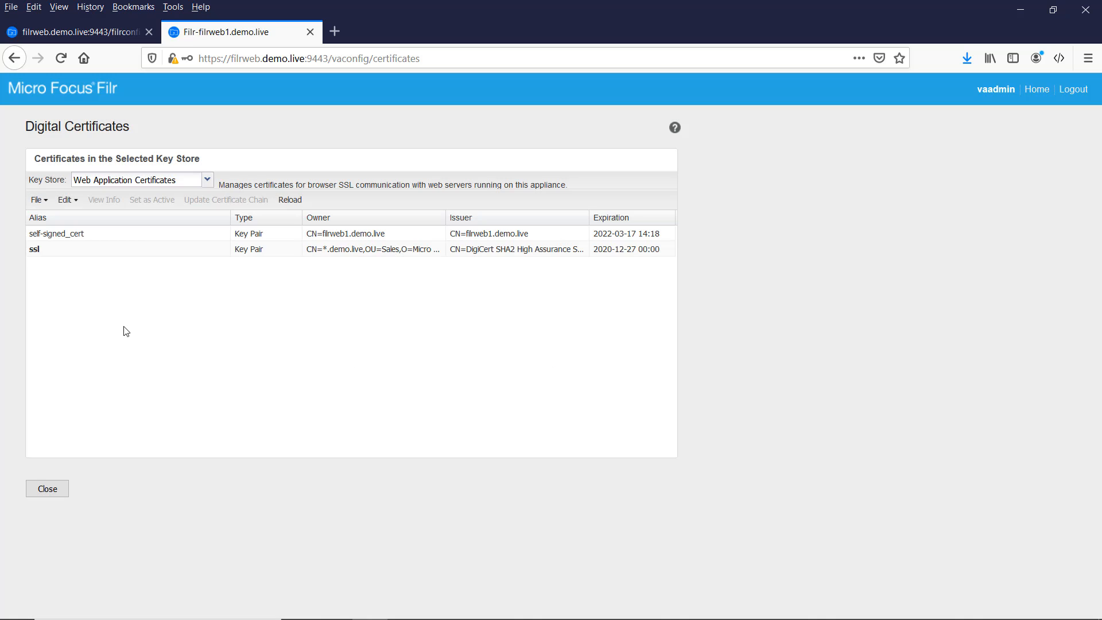
mouse_move(112, 327)
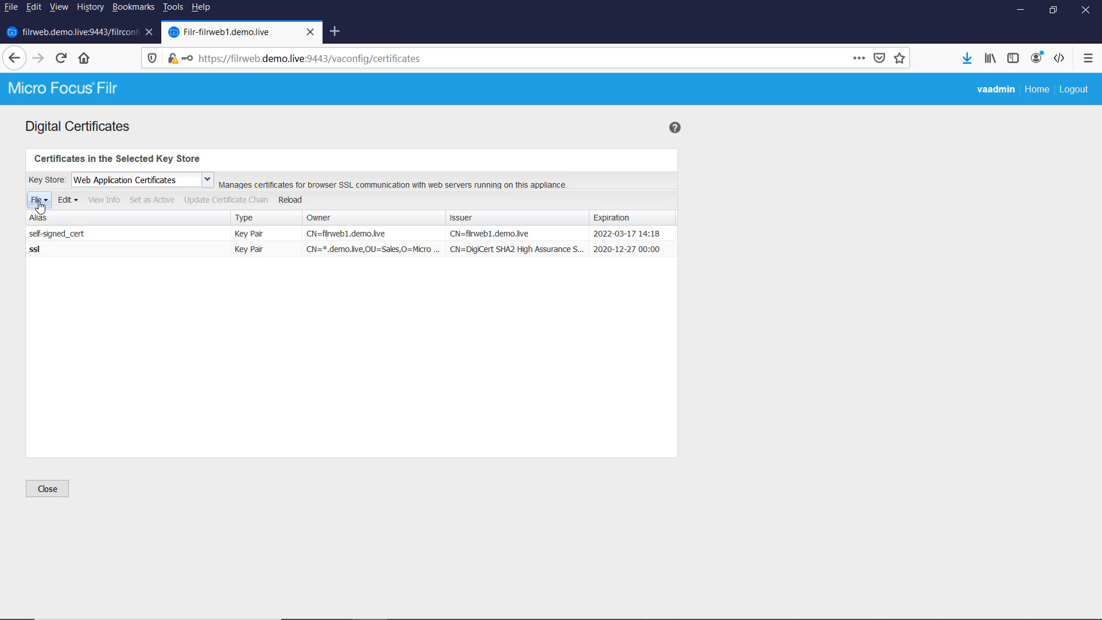
- Import DigiCertCA.crt as a trusted certificate, acknowledge the restart notice and return home
left_click(37, 199)
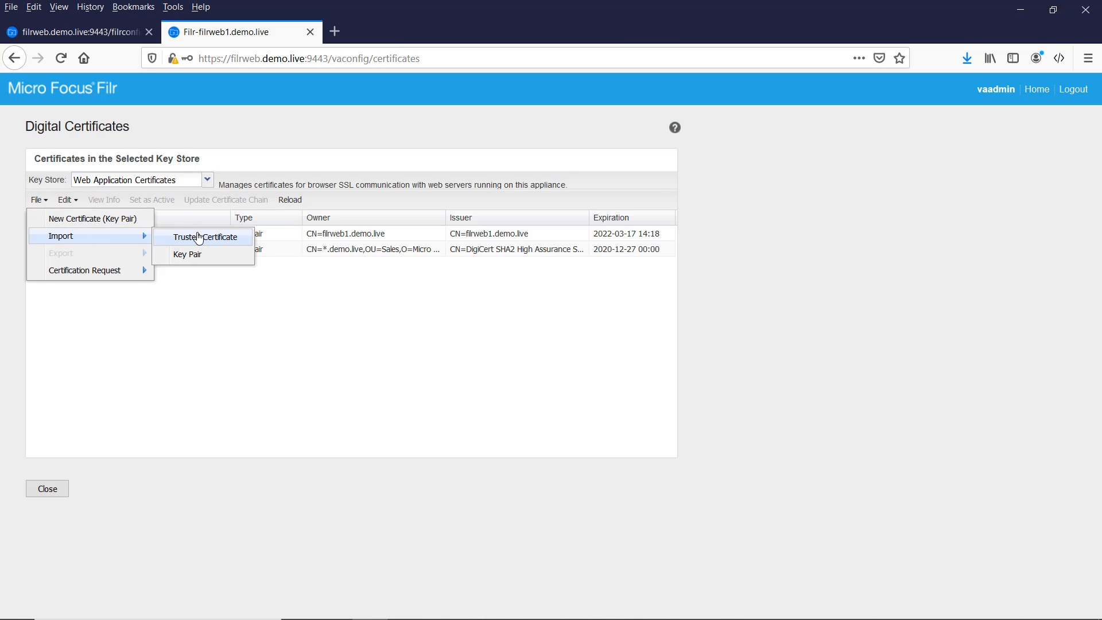
left_click(207, 237)
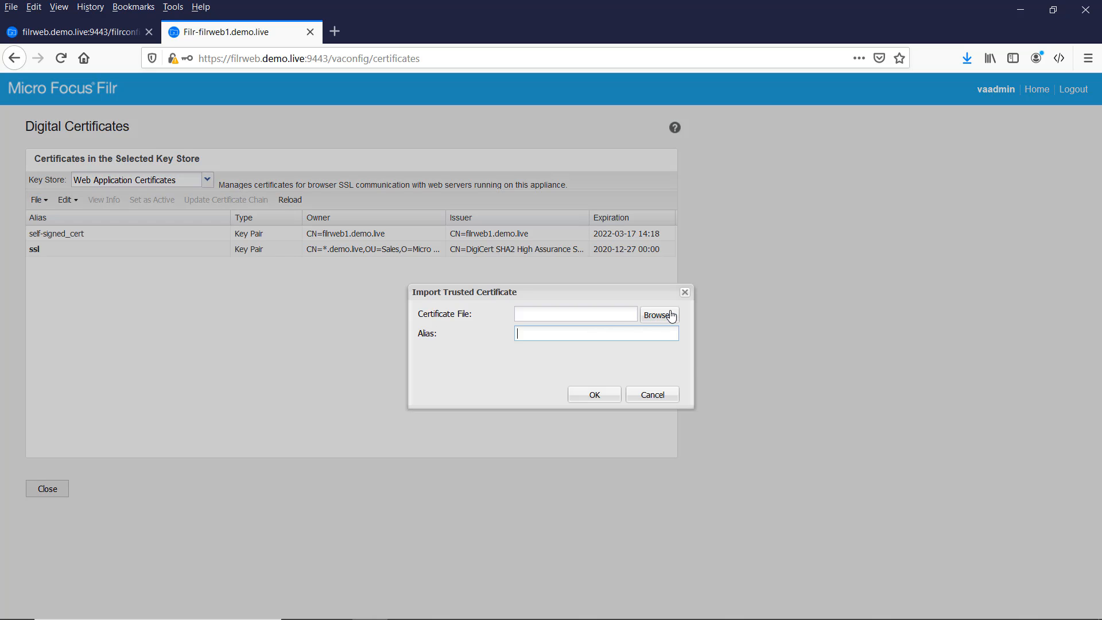
left_click(657, 315)
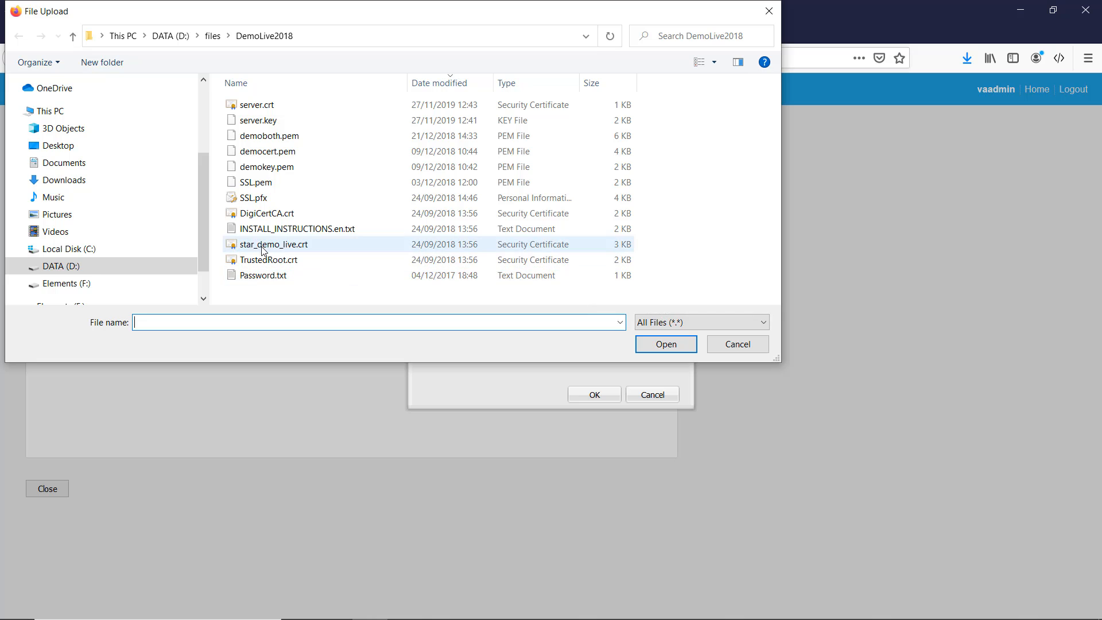
left_click(664, 344)
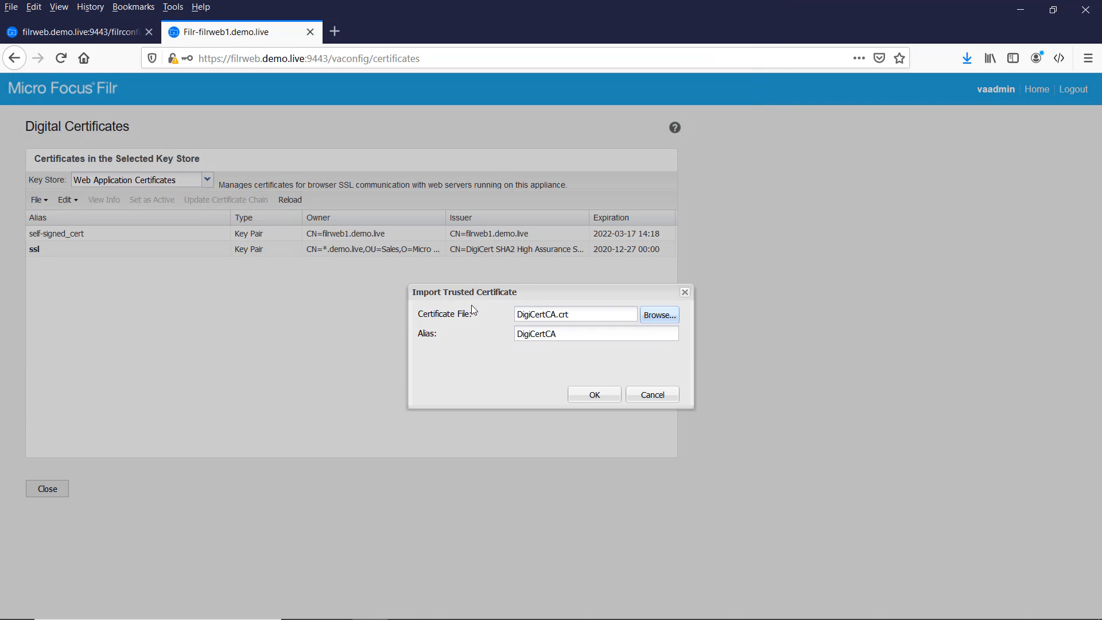
left_click(593, 393)
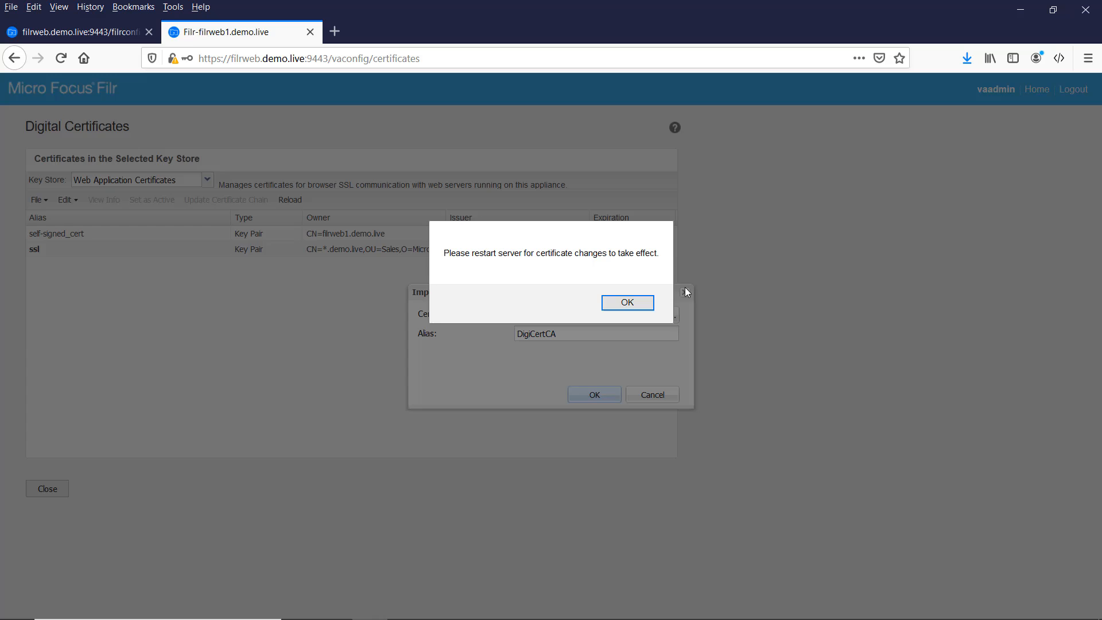
left_click(626, 302)
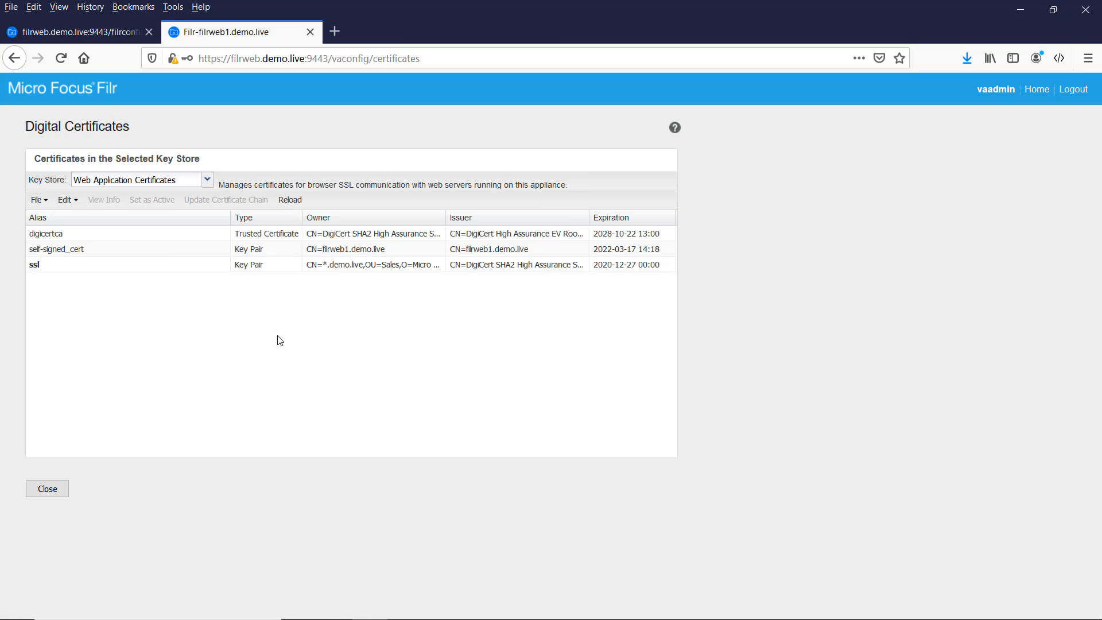
mouse_move(270, 347)
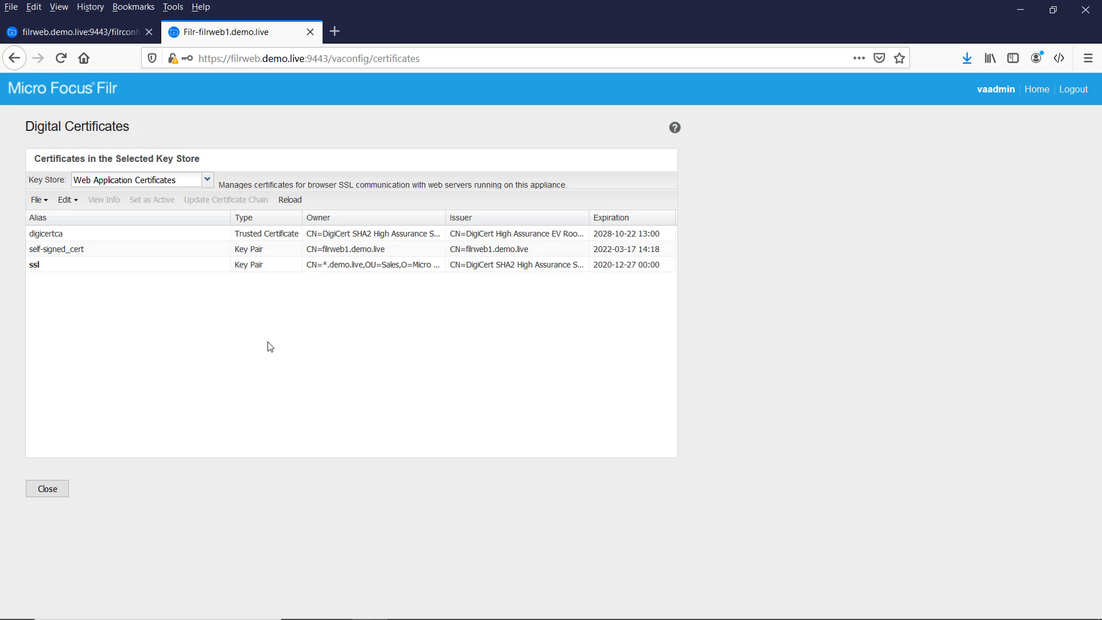
left_click(46, 488)
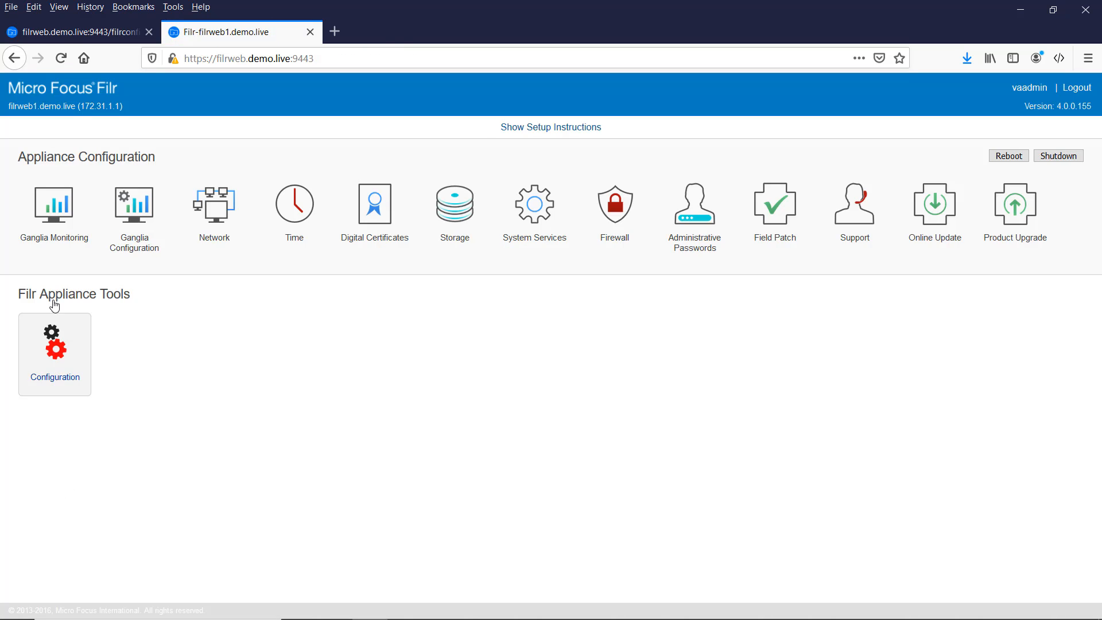
left_click(54, 345)
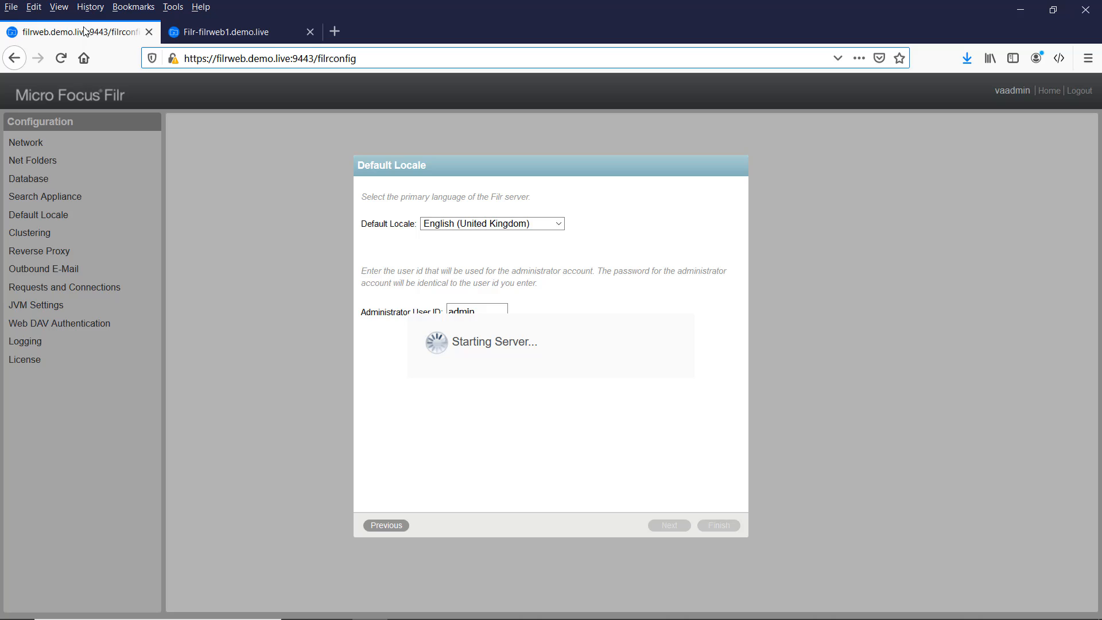
left_click(225, 32)
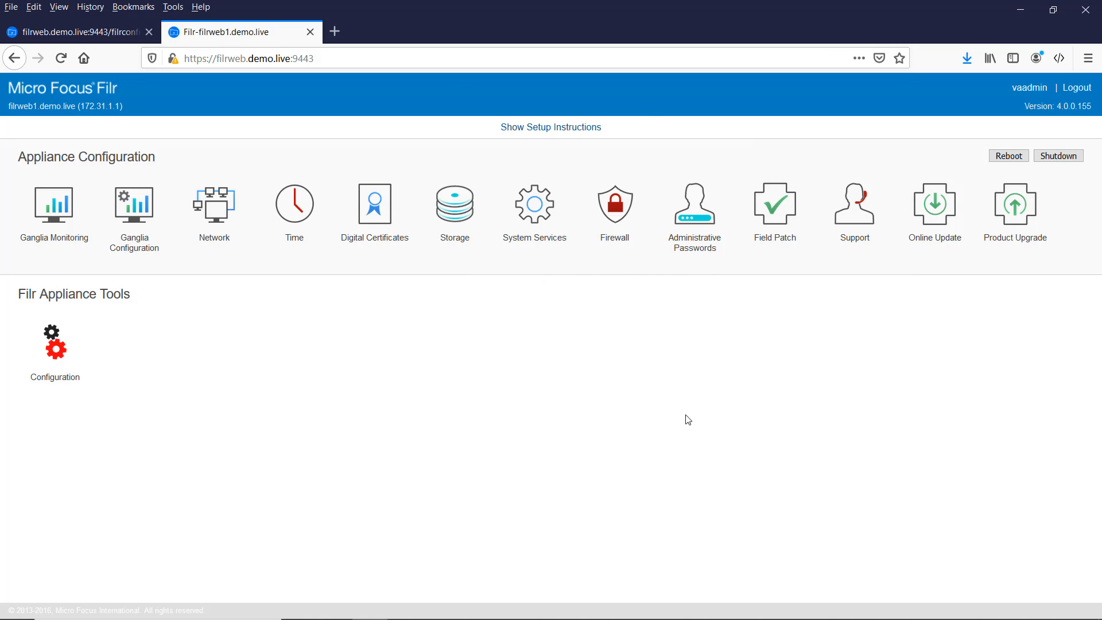
mouse_move(935, 211)
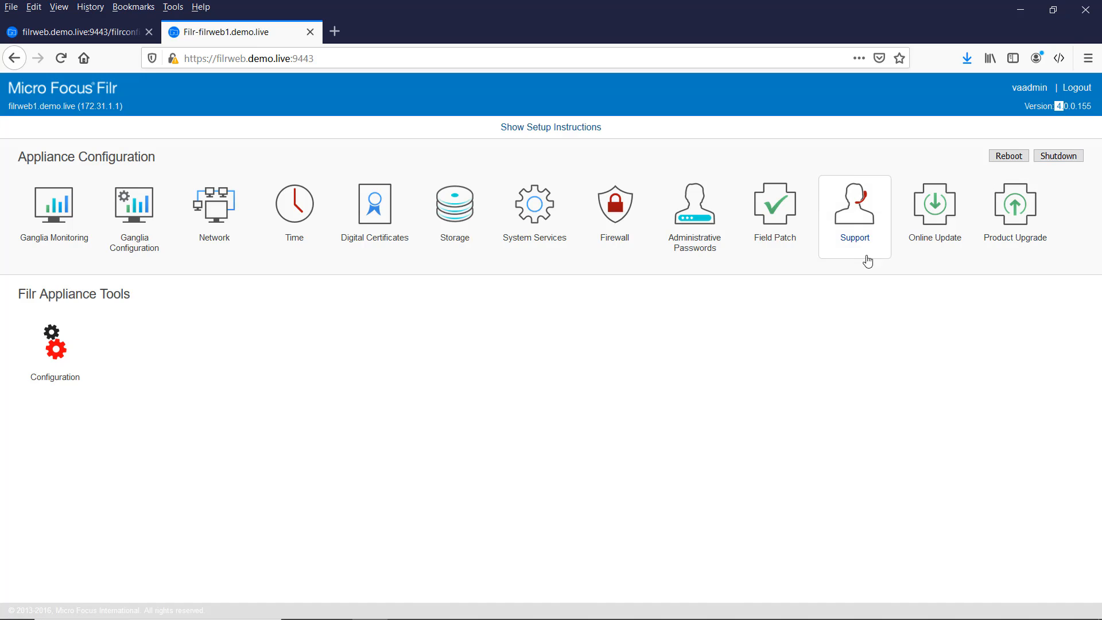
mouse_move(482, 341)
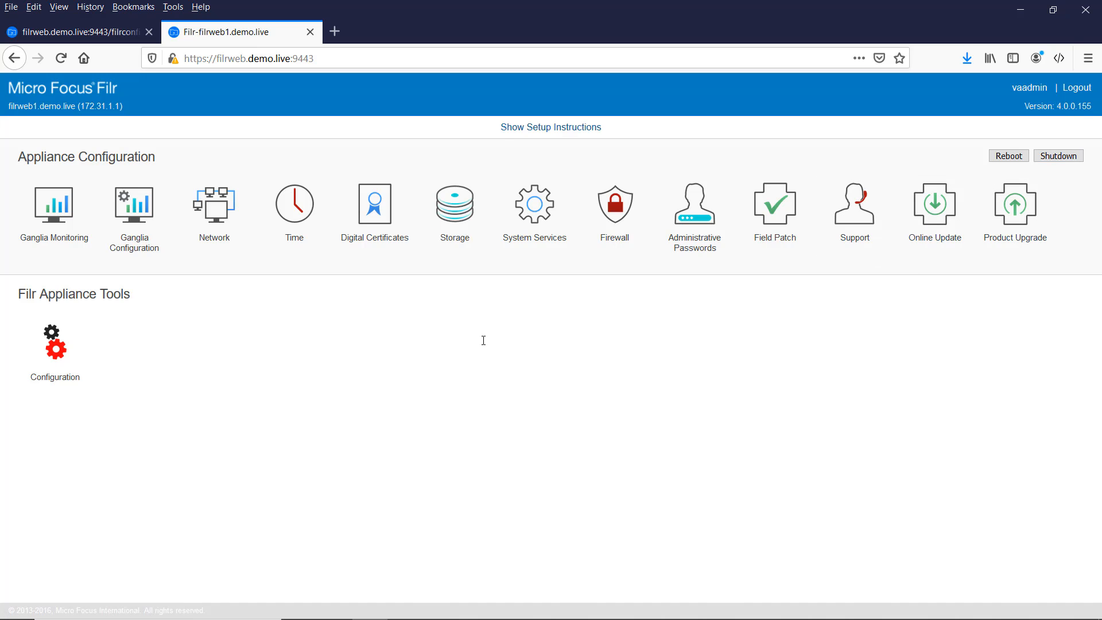
mouse_move(934, 210)
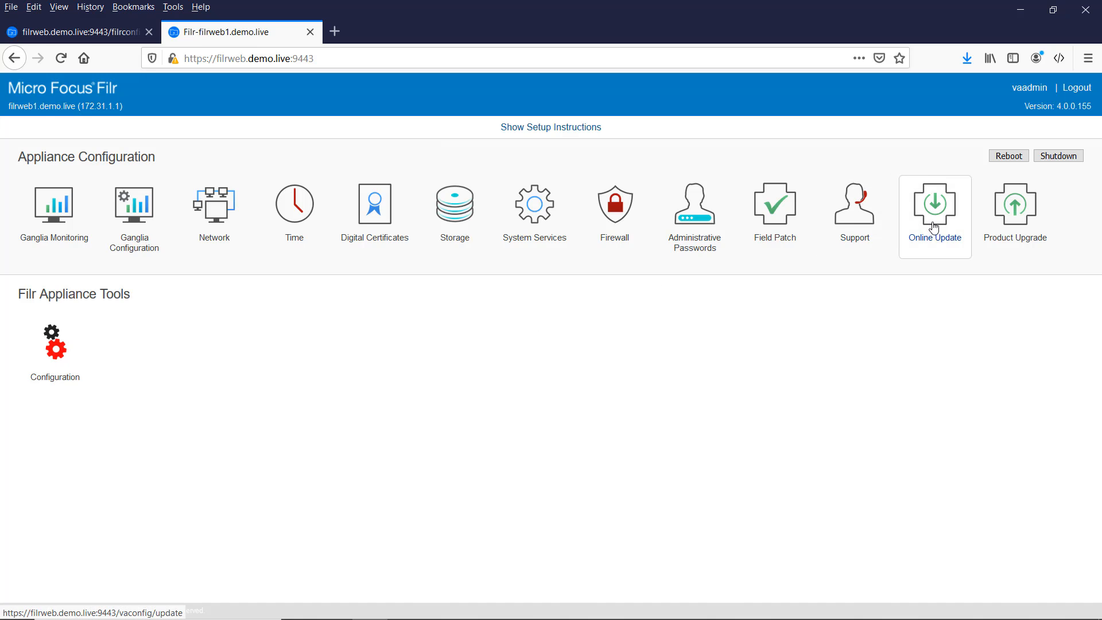
left_click(935, 209)
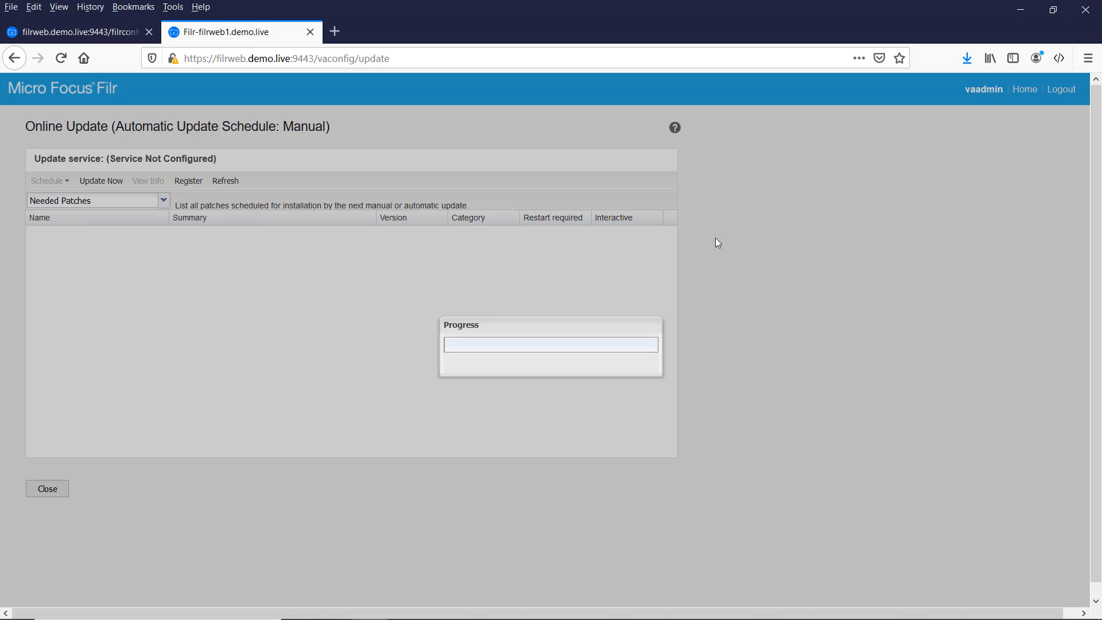
left_click(188, 180)
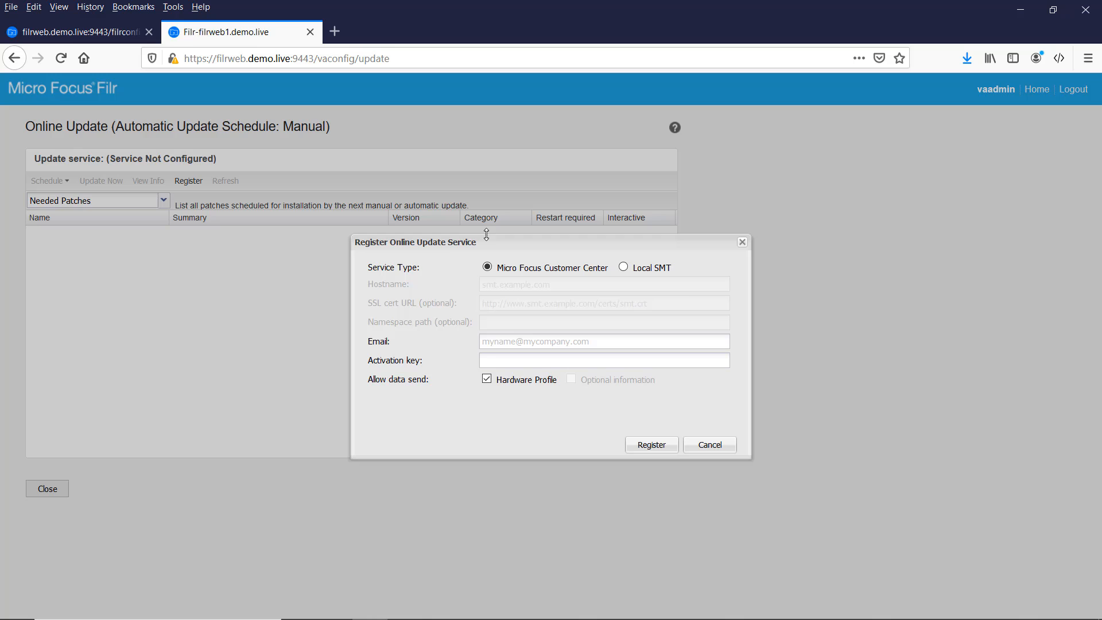
mouse_move(652, 253)
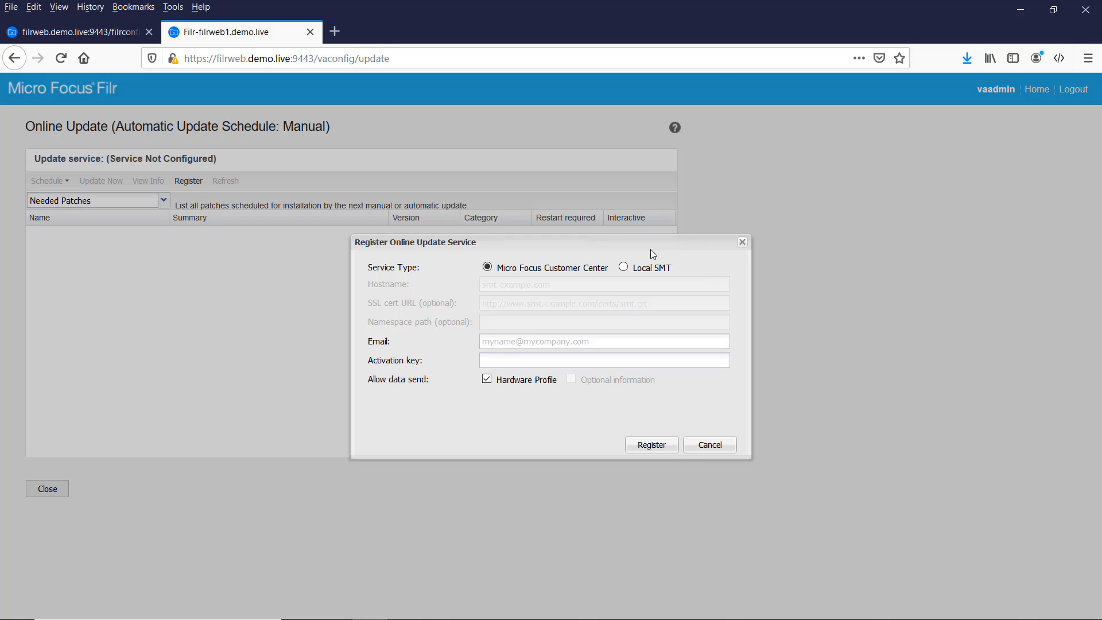
mouse_move(597, 290)
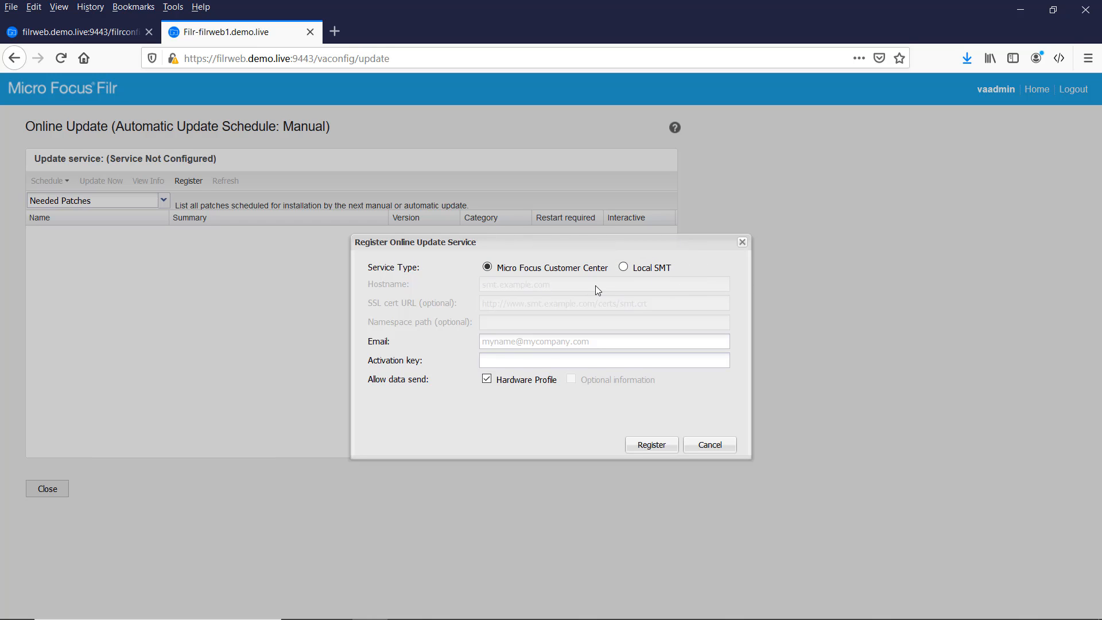
mouse_move(578, 311)
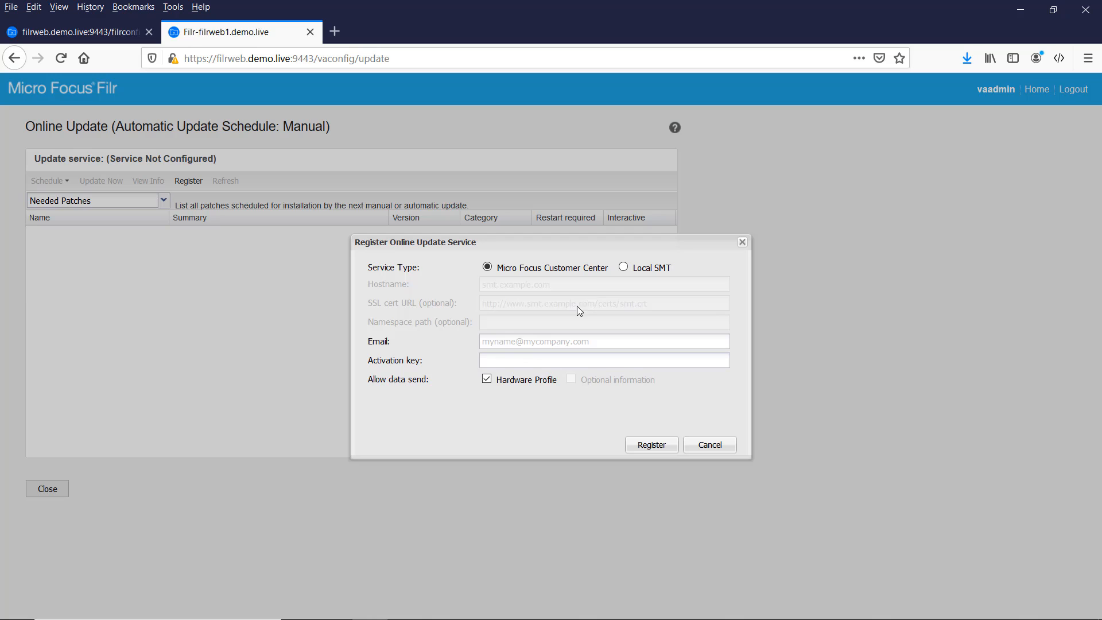
left_click(604, 341)
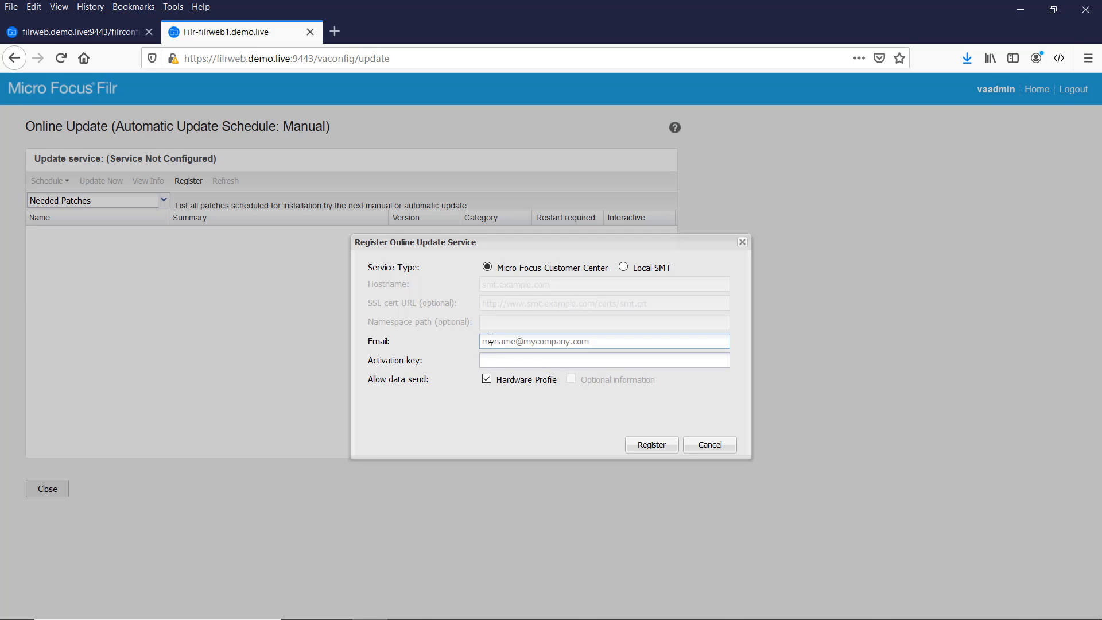
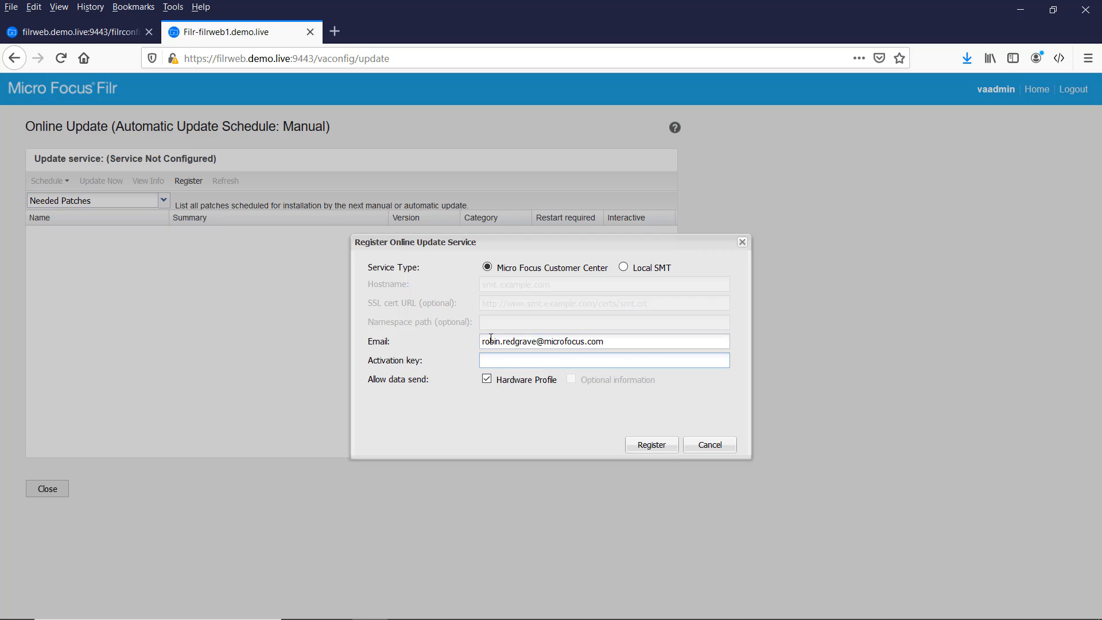
left_click(603, 360)
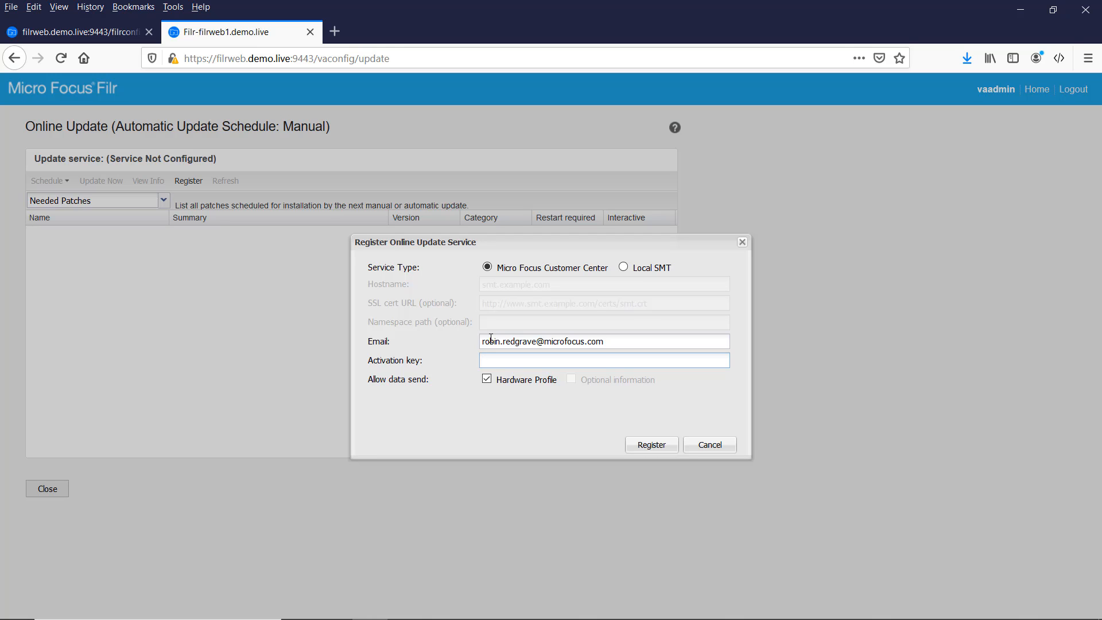
left_click(603, 359)
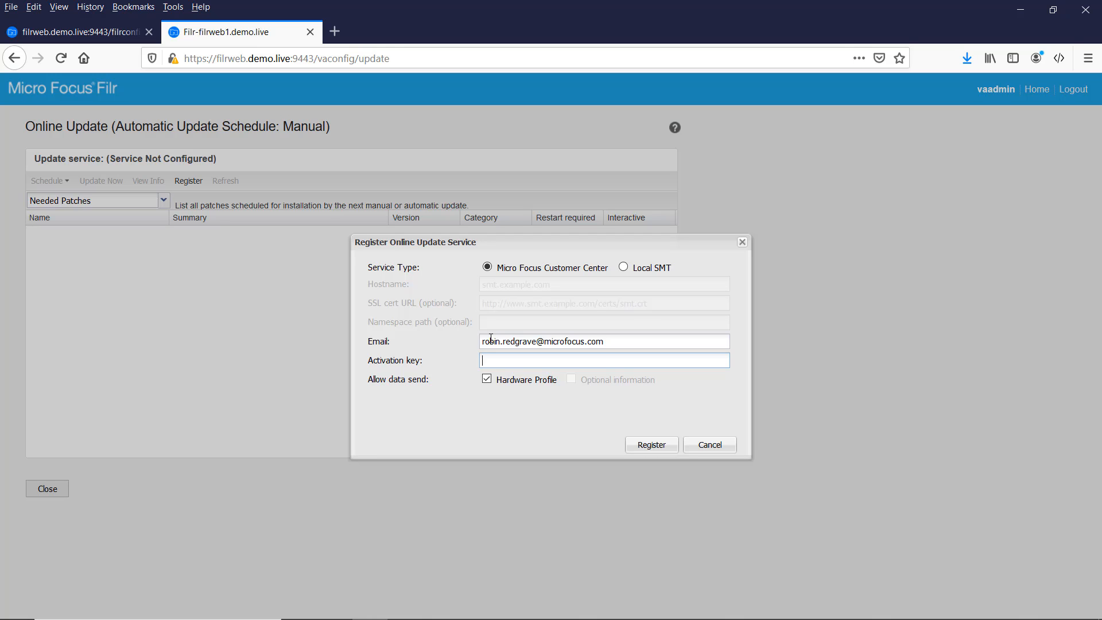
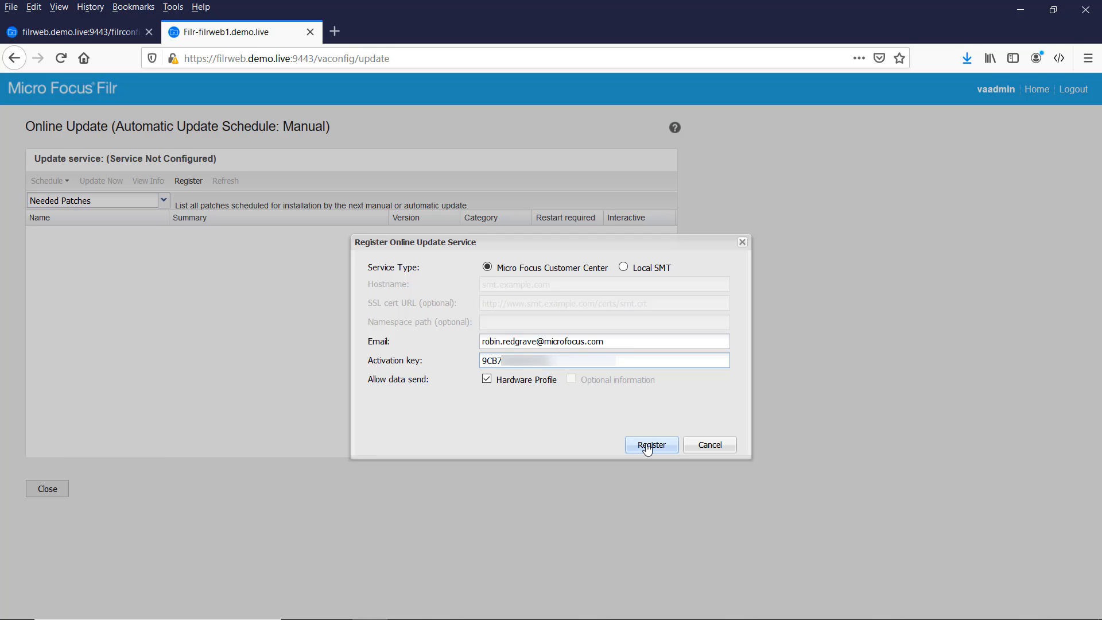
left_click(650, 445)
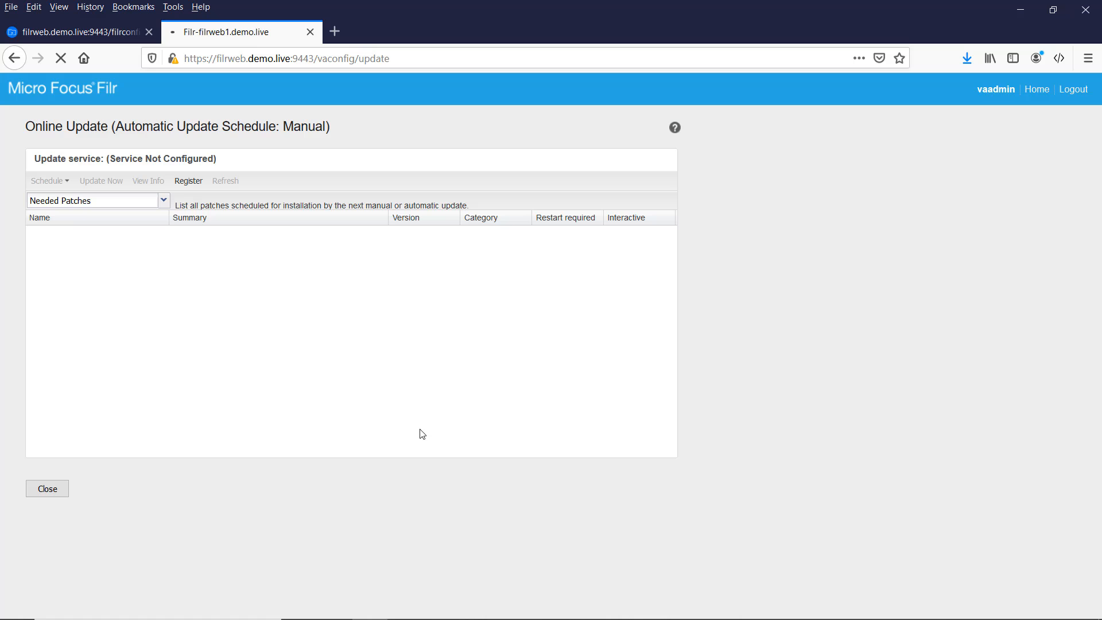
left_click(188, 181)
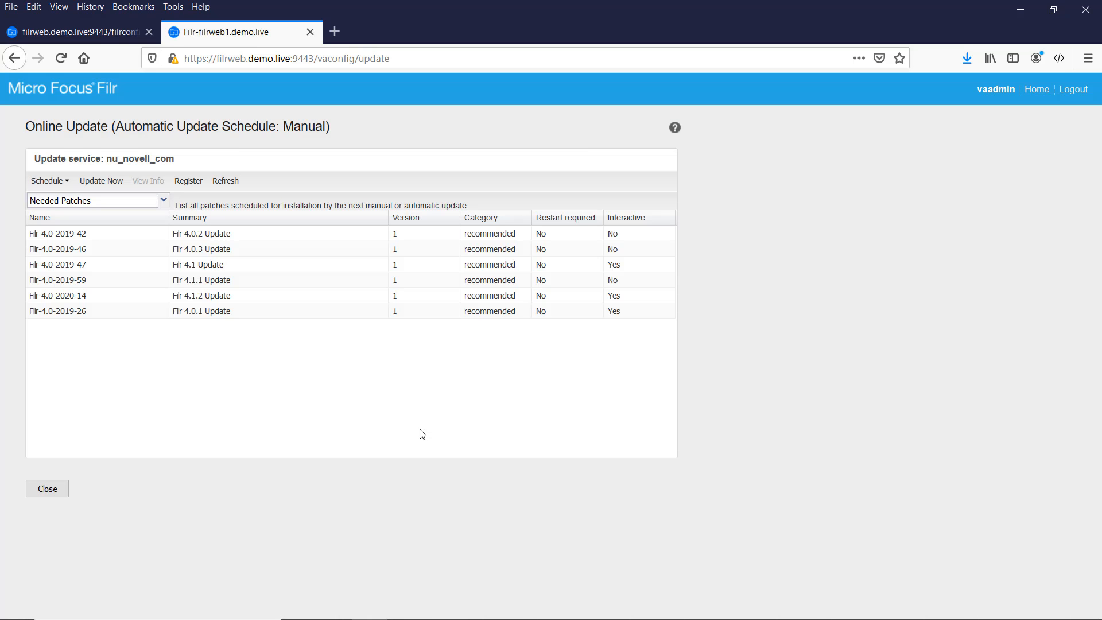
mouse_move(257, 349)
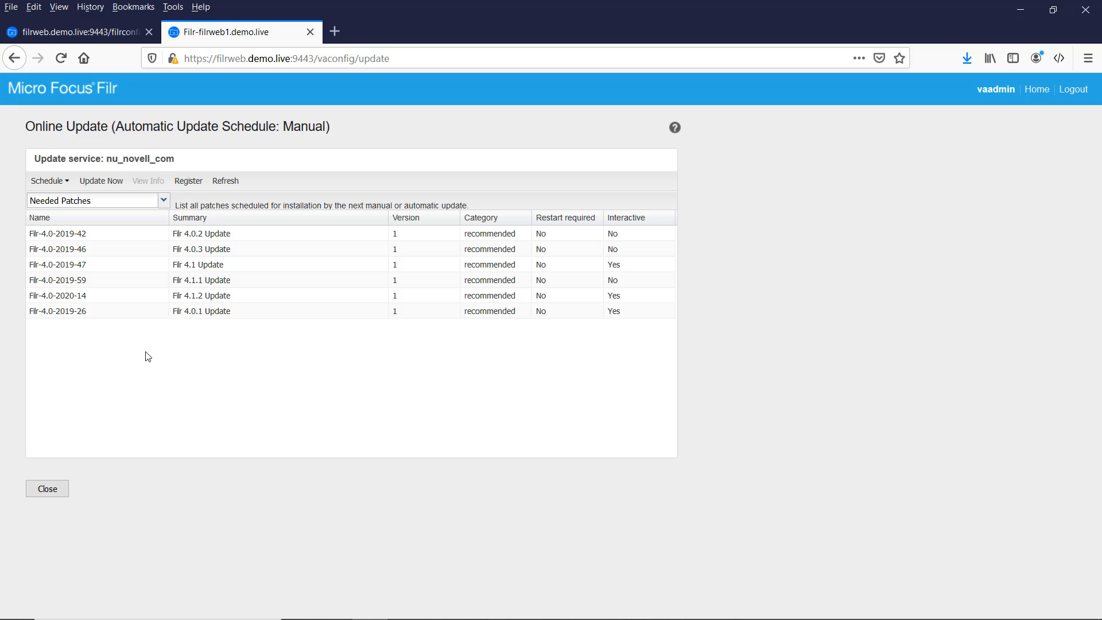
mouse_move(214, 389)
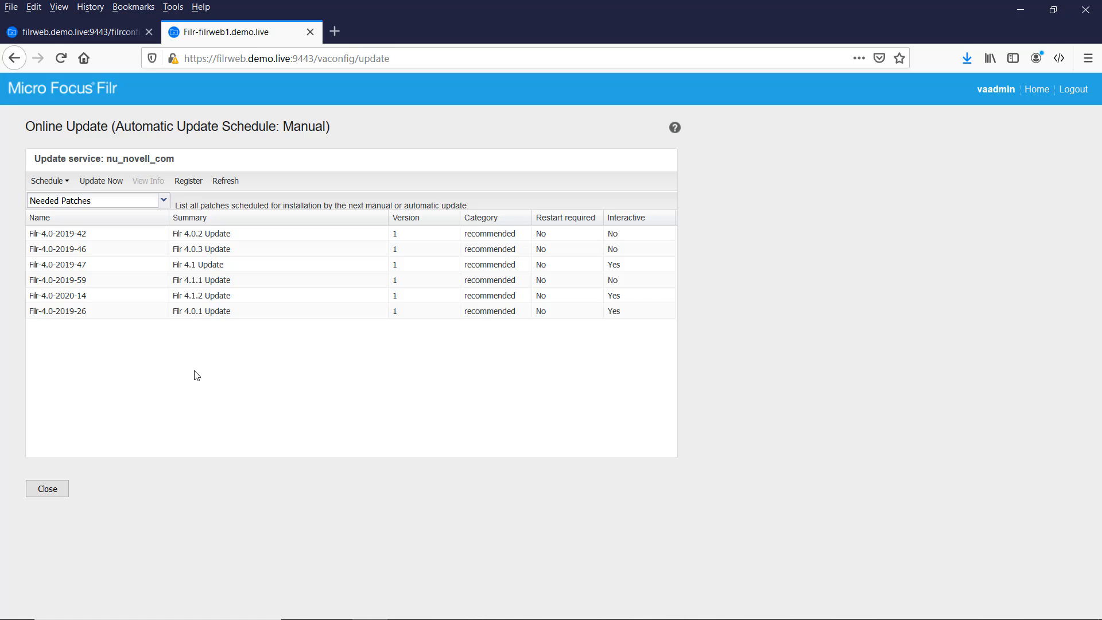
mouse_move(172, 367)
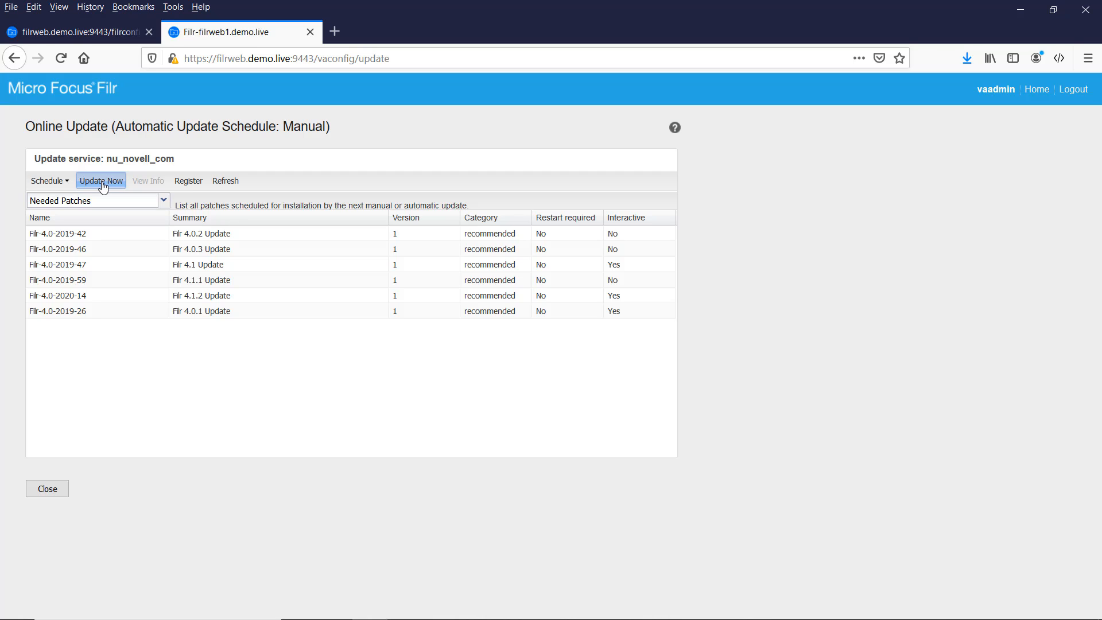
- Run Update Now and confirm, installing all six needed Filr patches
left_click(100, 181)
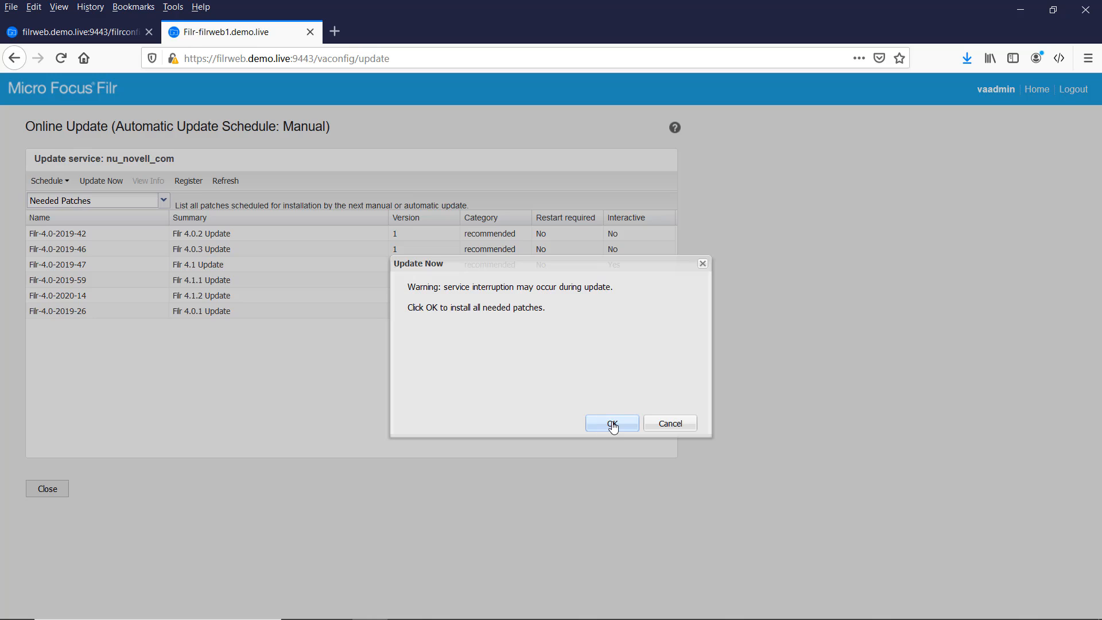
left_click(611, 423)
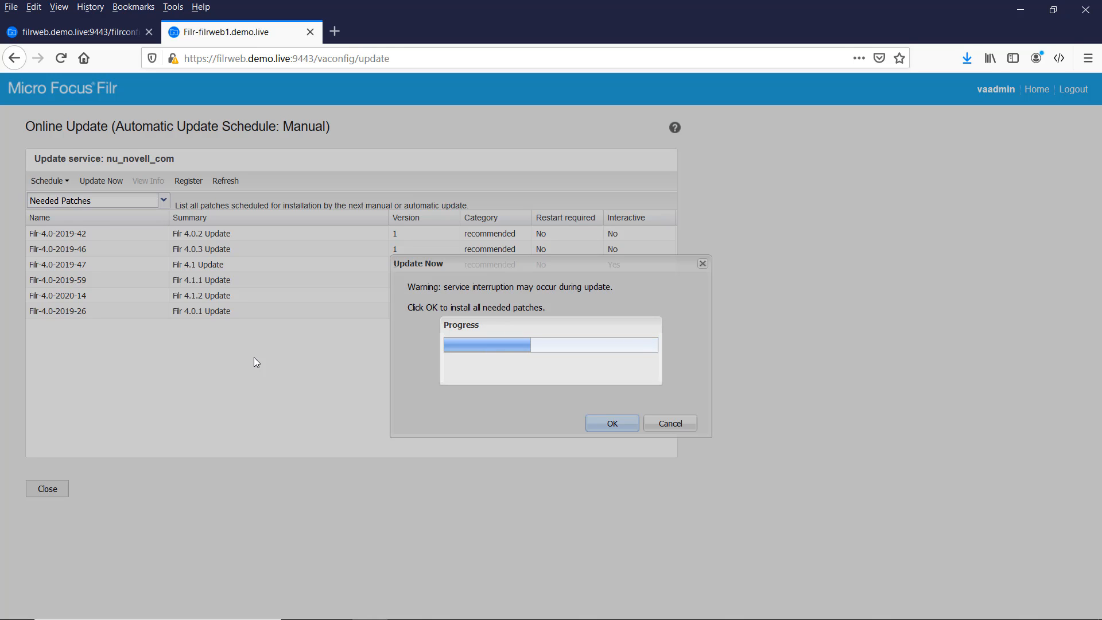
left_click(611, 423)
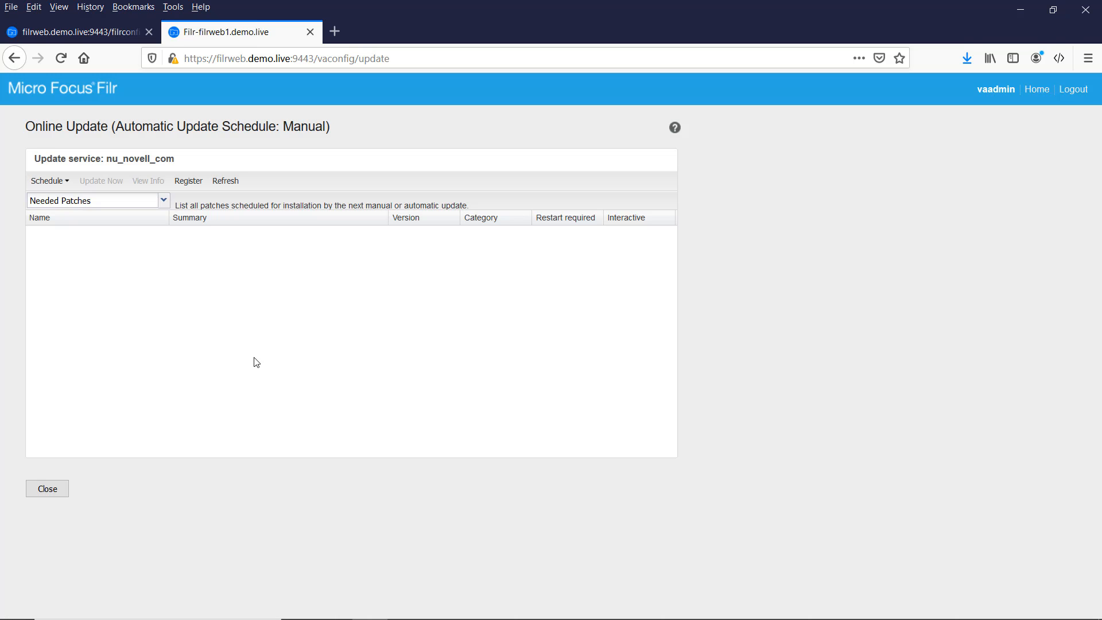
mouse_move(231, 110)
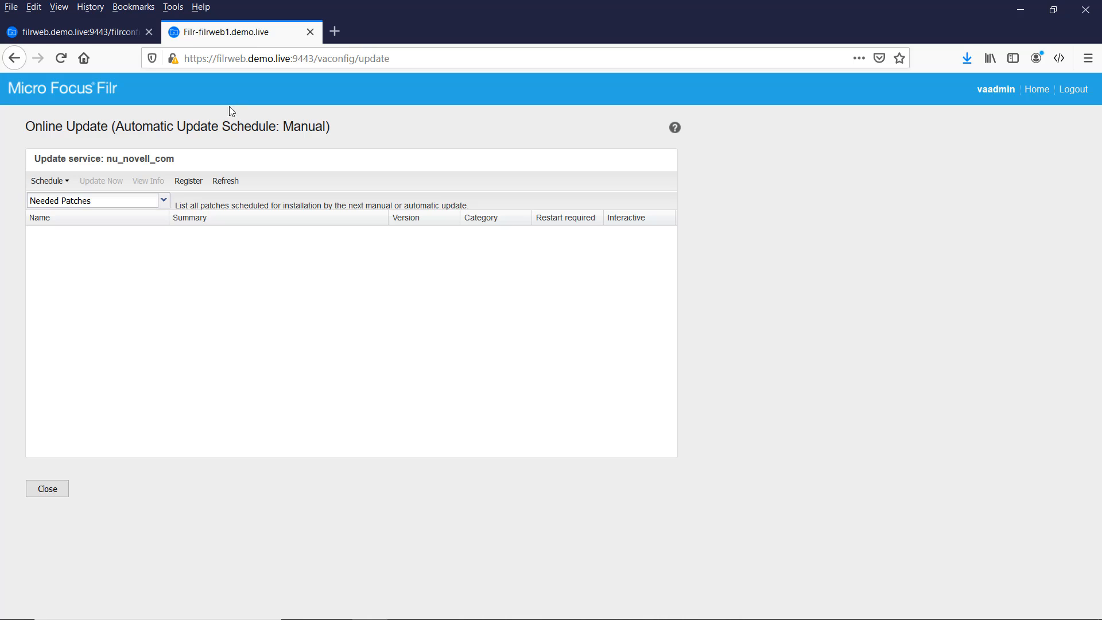
- Switch the patch list from Needed Patches to Installed Patches, showing all six Filr updates
left_click(163, 200)
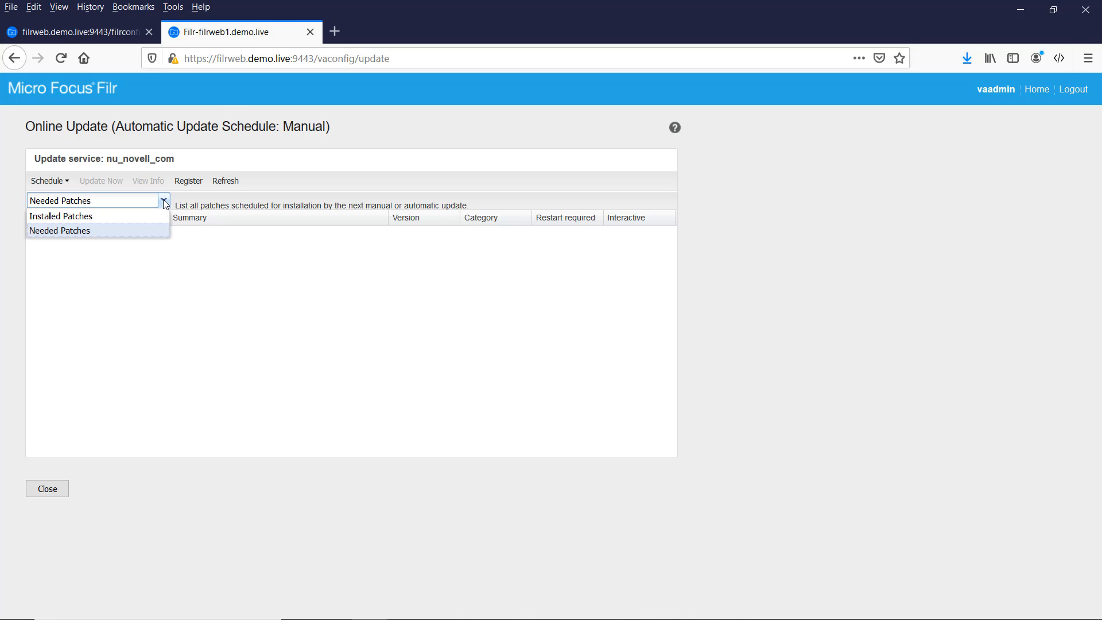
left_click(60, 215)
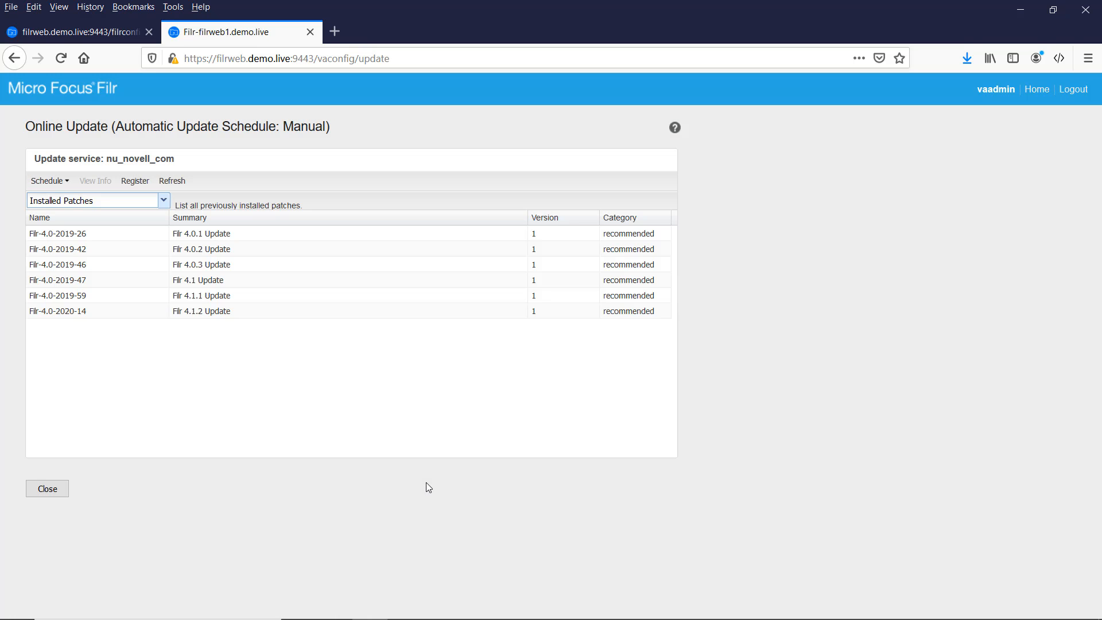
mouse_move(144, 205)
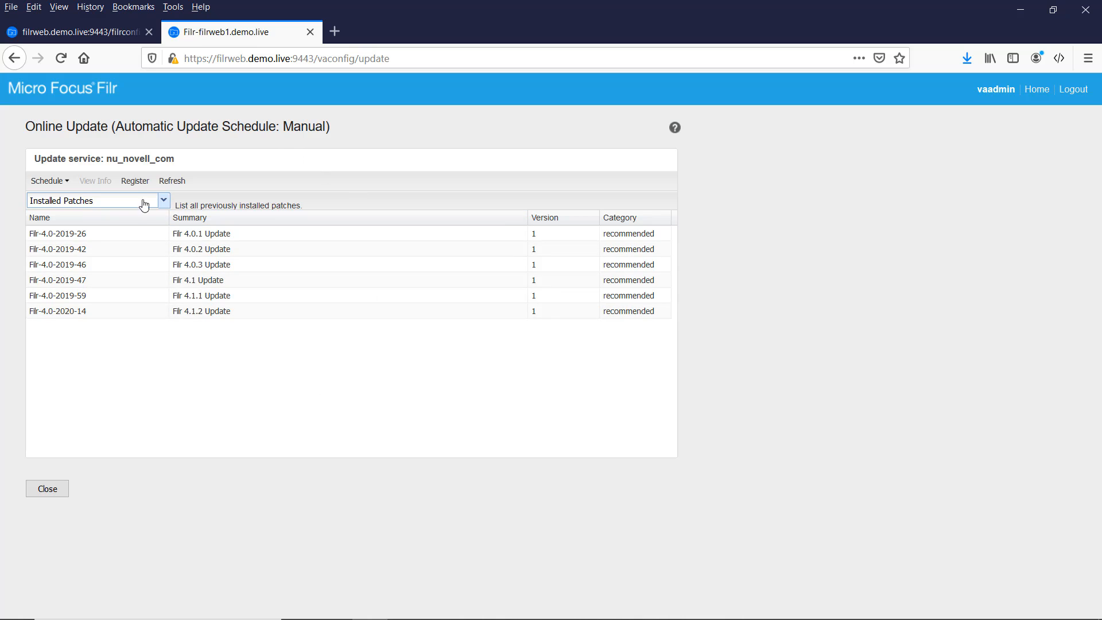
mouse_move(1033, 90)
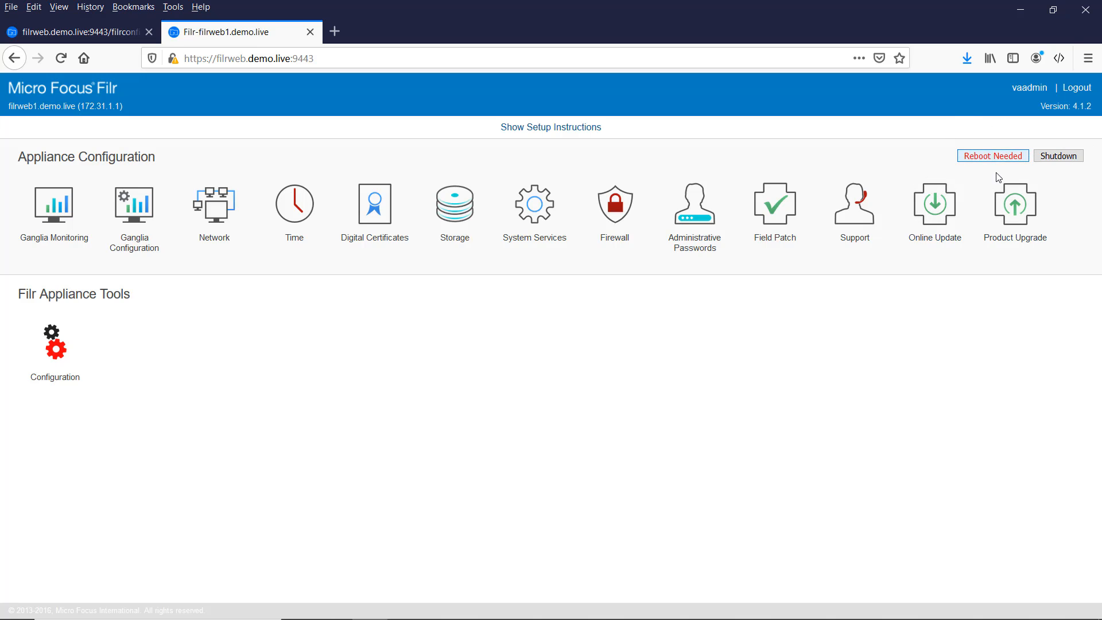
mouse_move(1057, 156)
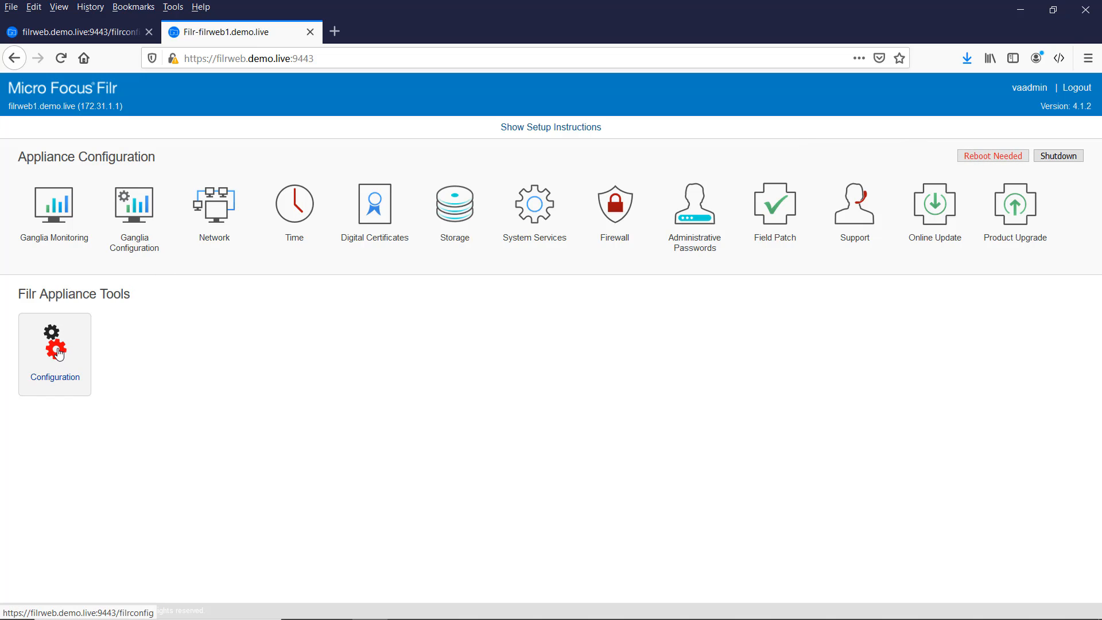
- Launch the Filr Configuration tool from the Filr Appliance Tools on the home page
left_click(54, 354)
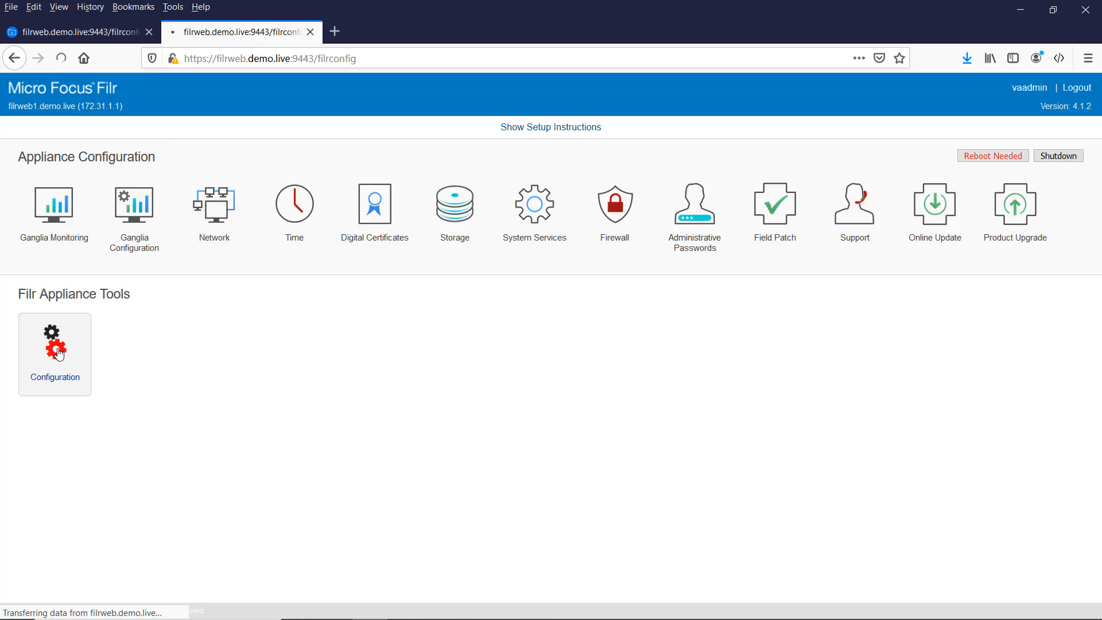
left_click(54, 344)
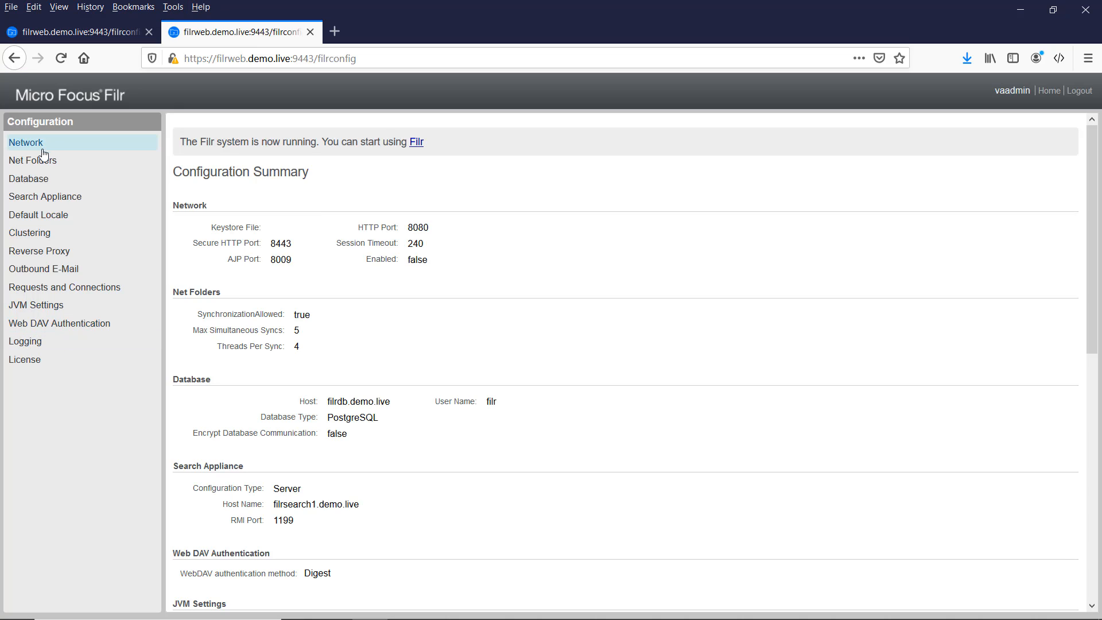
left_click(26, 143)
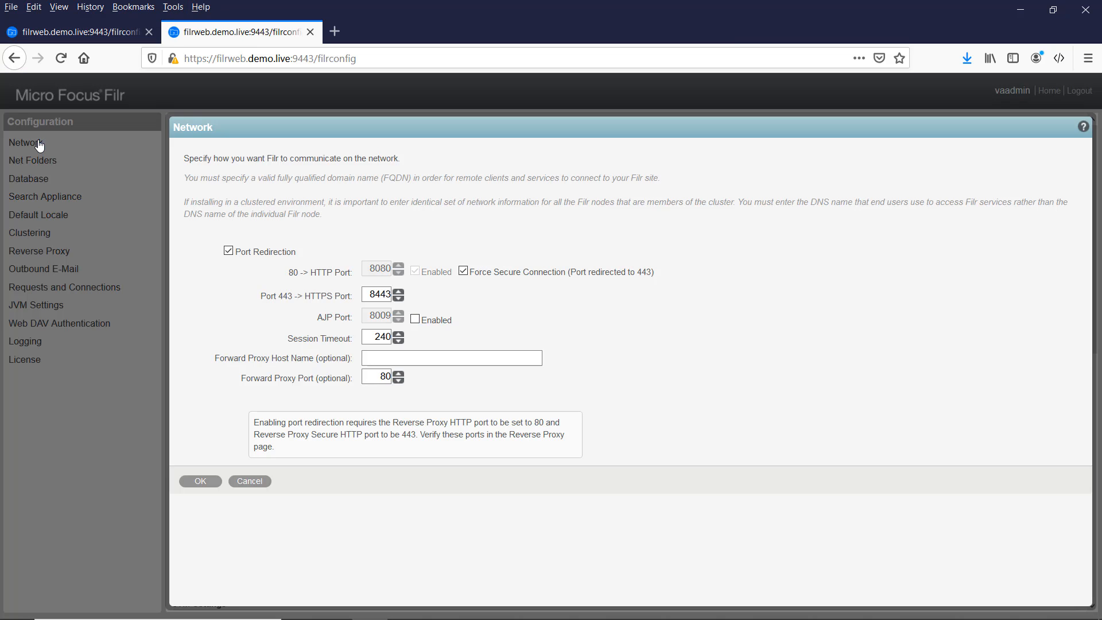
mouse_move(206, 367)
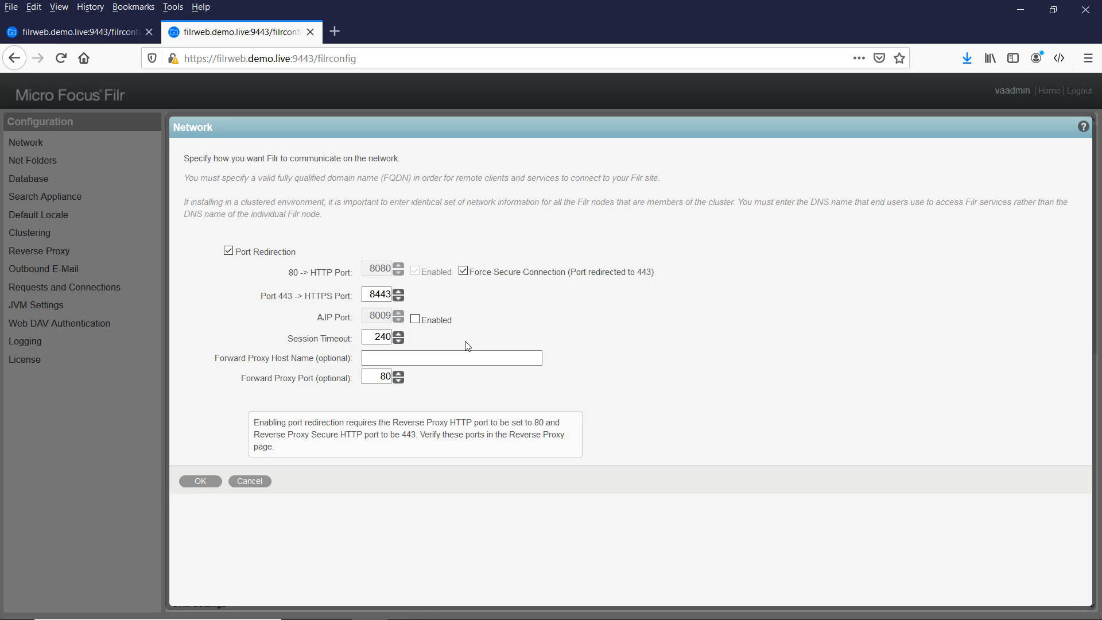
mouse_move(219, 498)
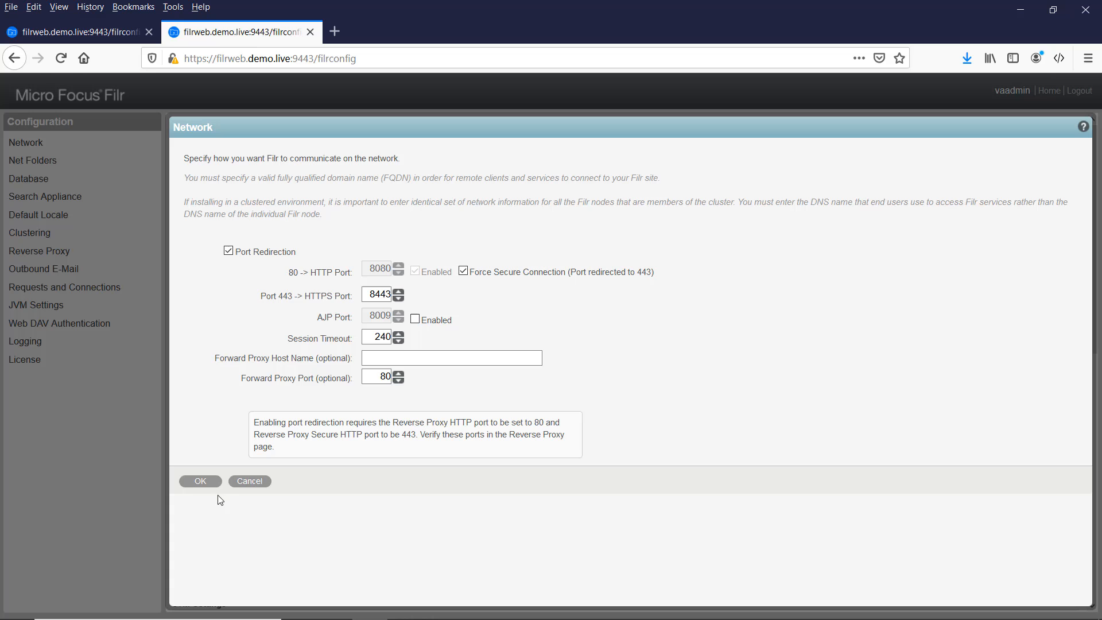
left_click(200, 481)
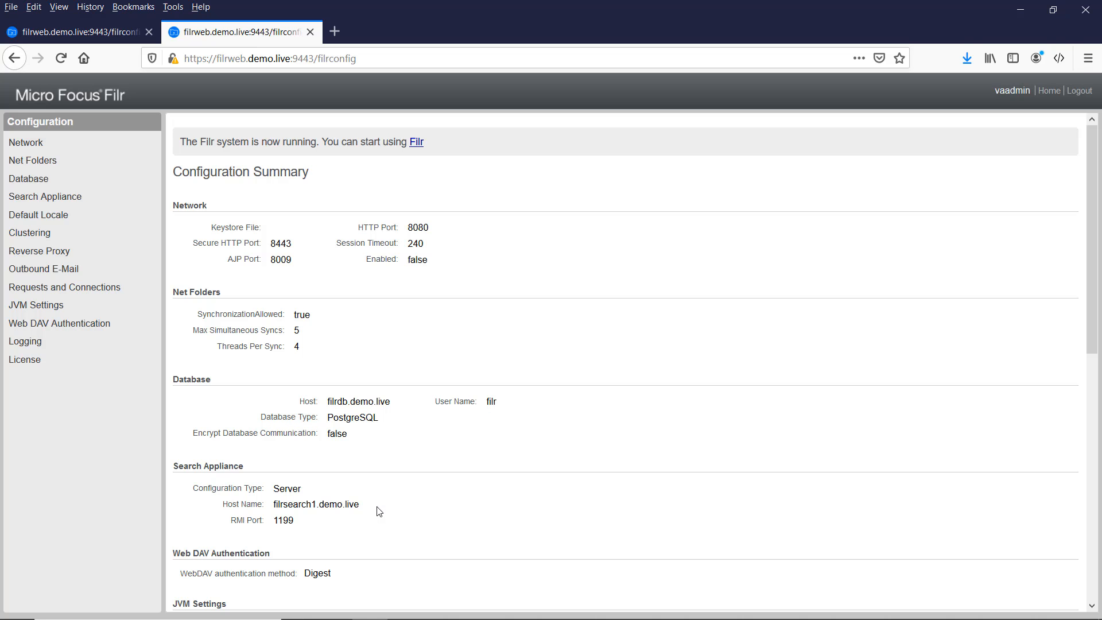
mouse_move(70, 125)
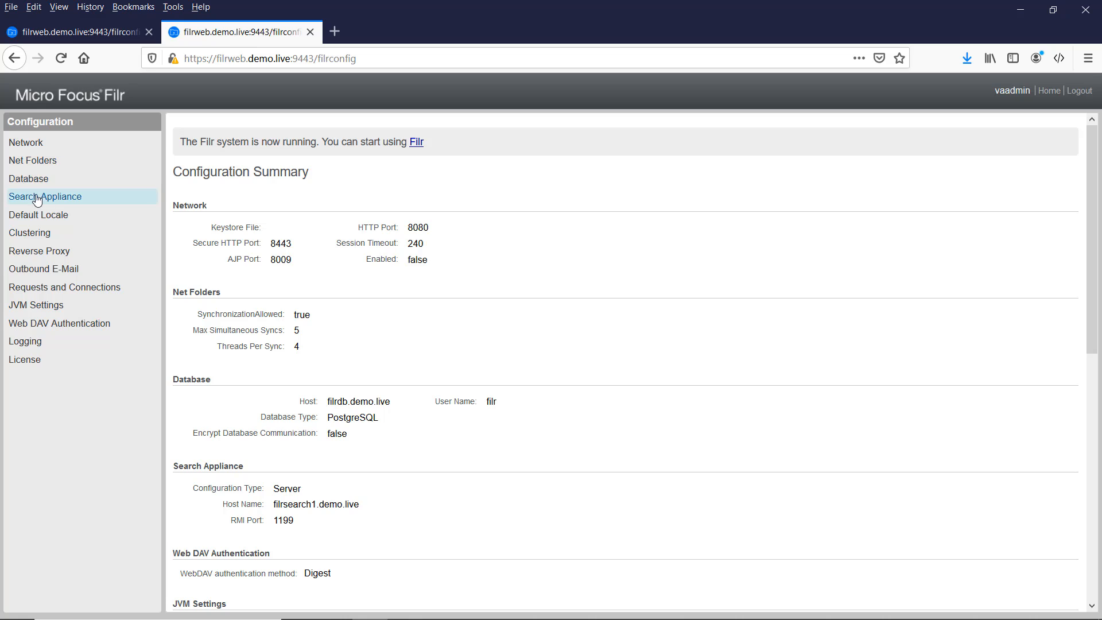
mouse_move(23, 204)
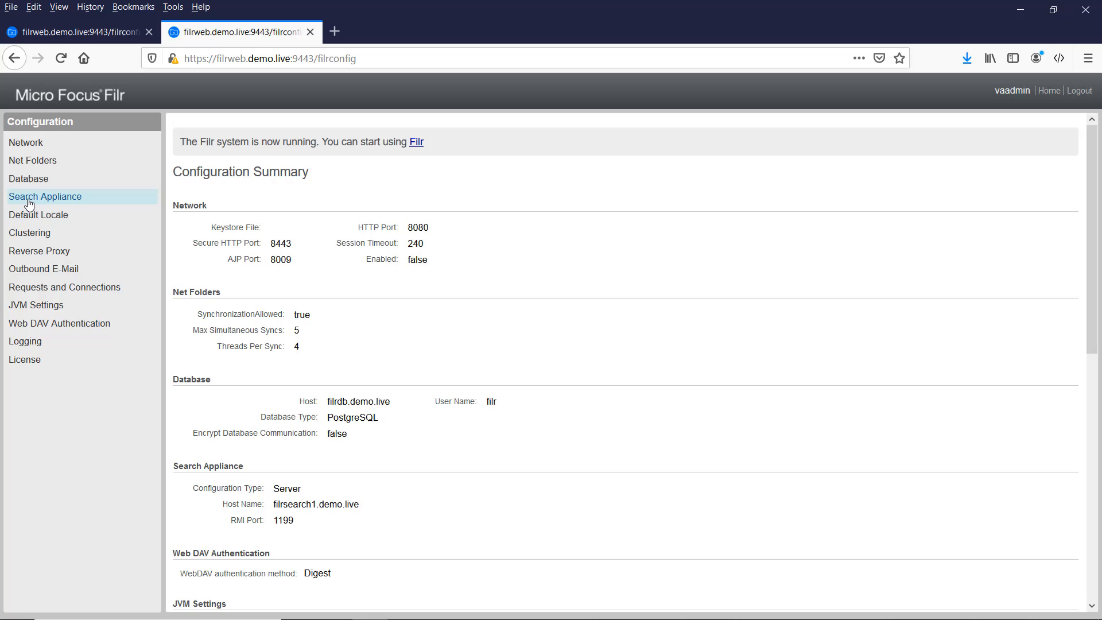
- View Search Appliance settings with High Availability and an empty new-node form, then cancel
left_click(45, 197)
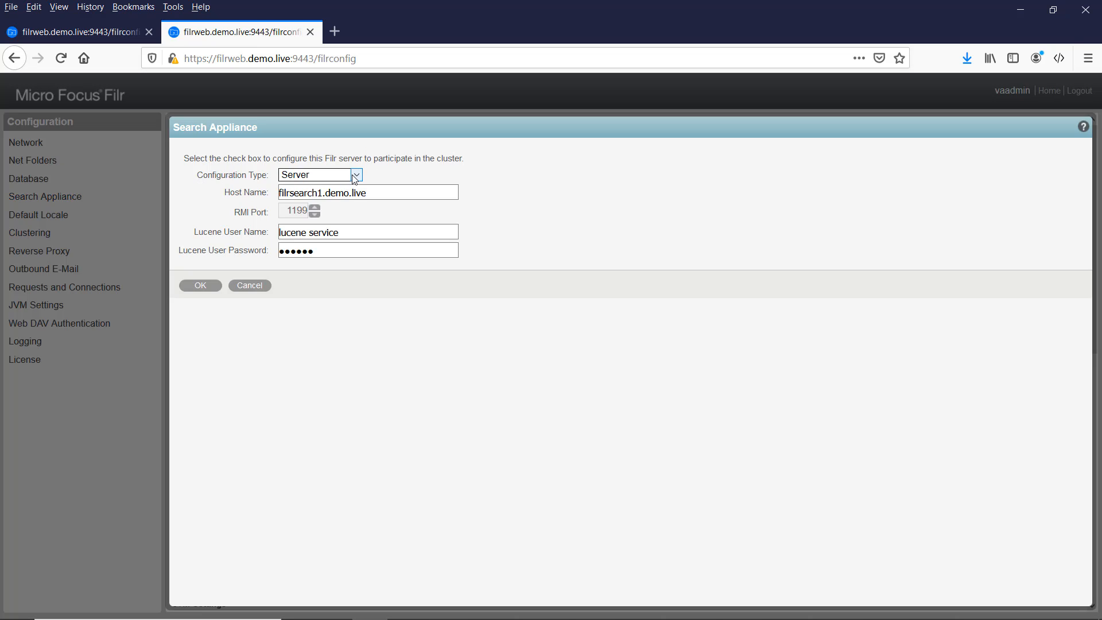
left_click(356, 175)
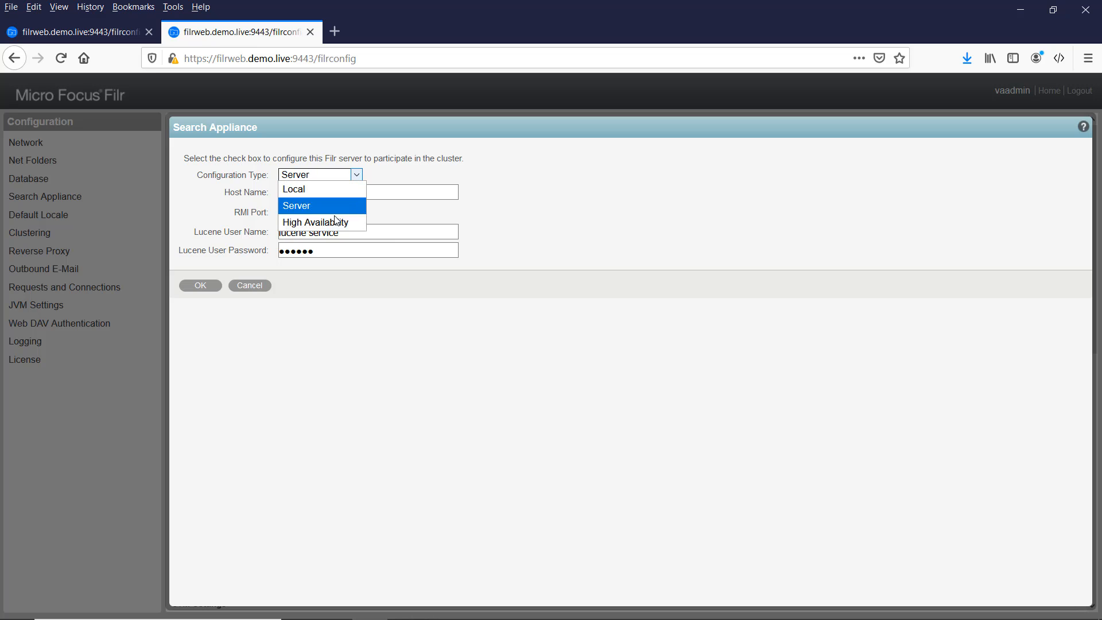
left_click(315, 222)
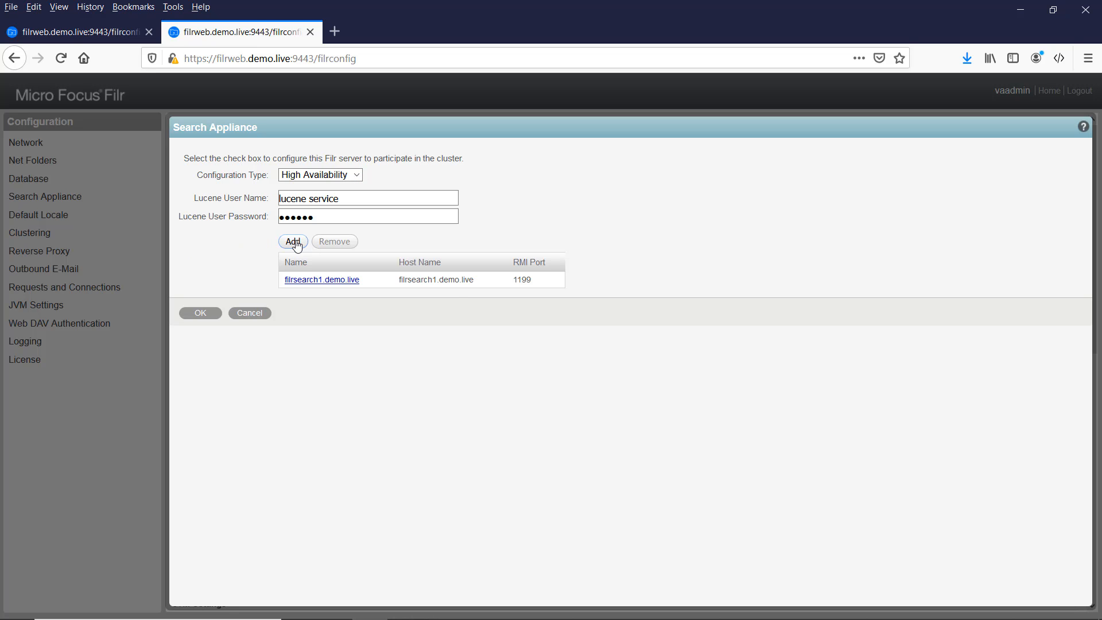
left_click(292, 241)
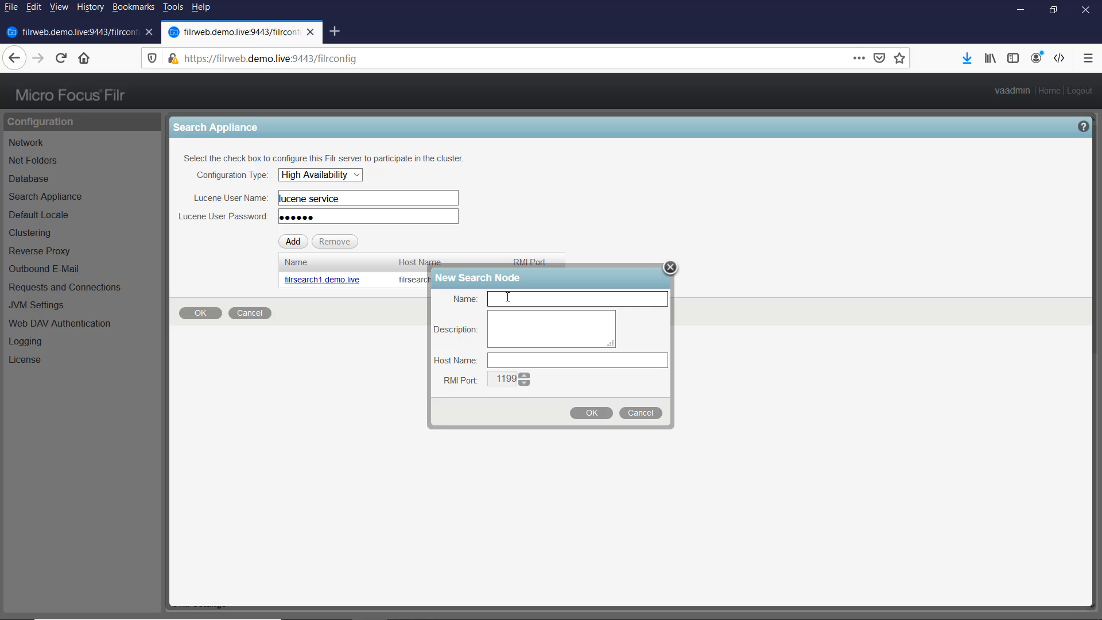
left_click(589, 412)
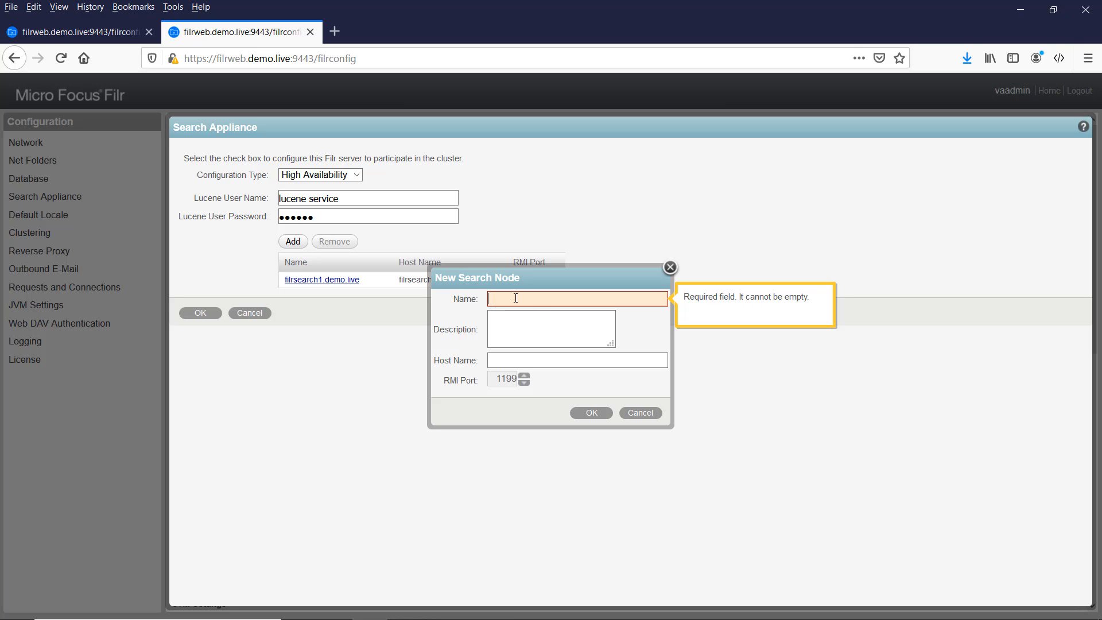
left_click(639, 412)
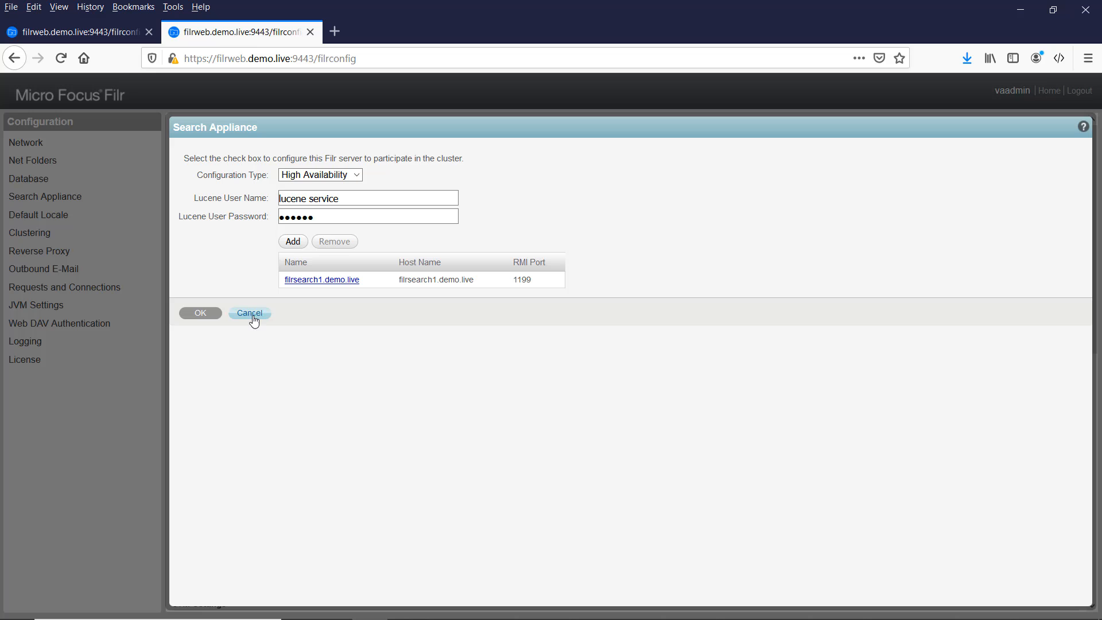
left_click(248, 313)
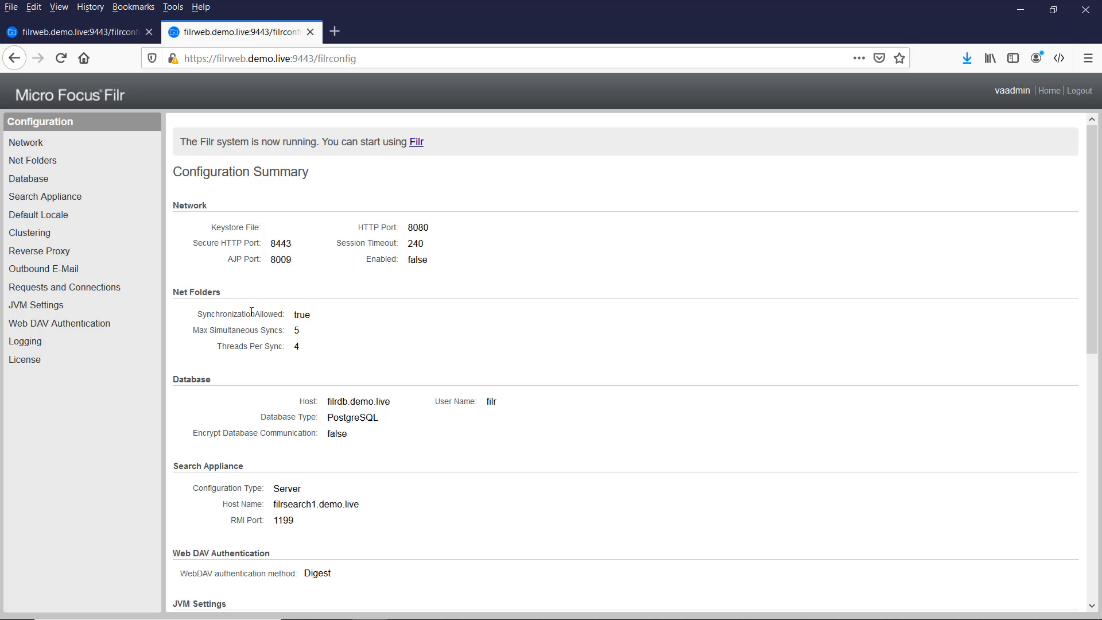
mouse_move(39, 214)
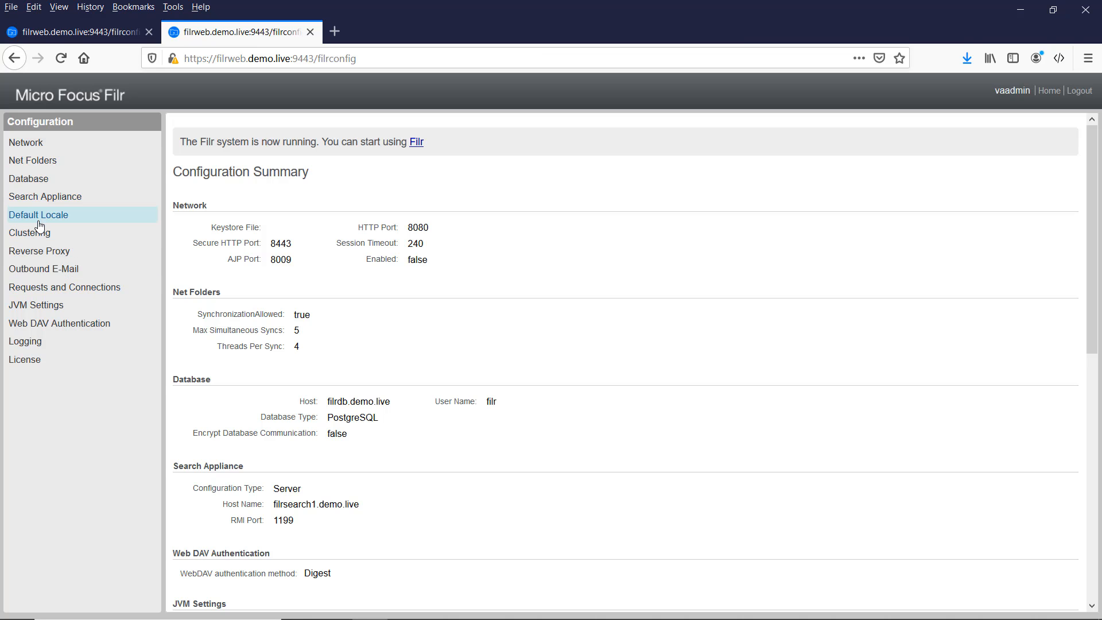
mouse_move(29, 232)
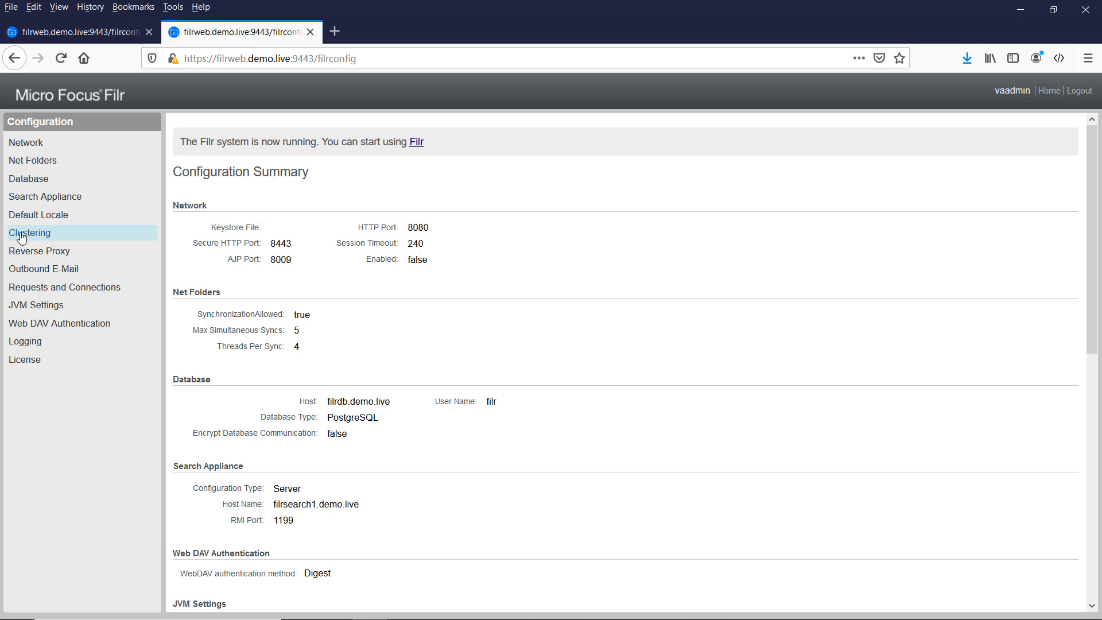
left_click(29, 233)
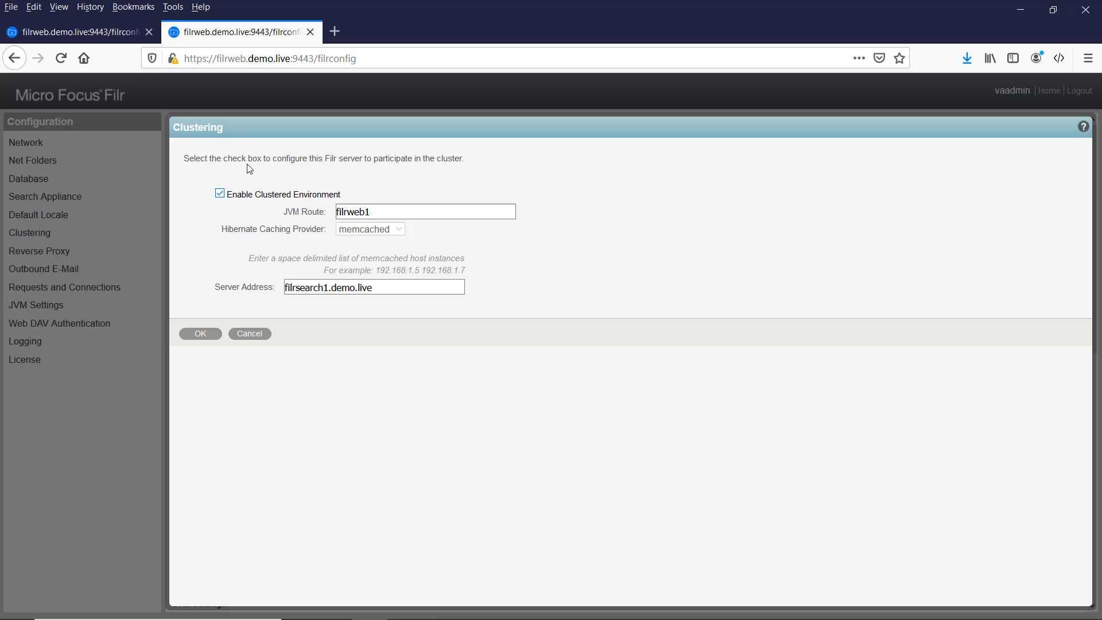
mouse_move(276, 209)
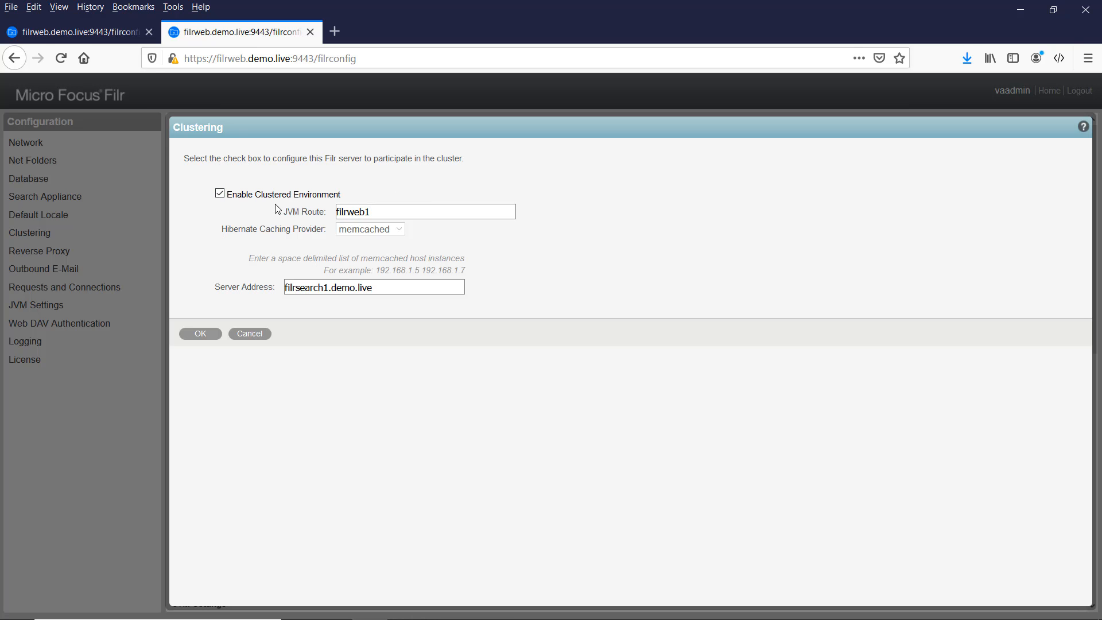
mouse_move(260, 257)
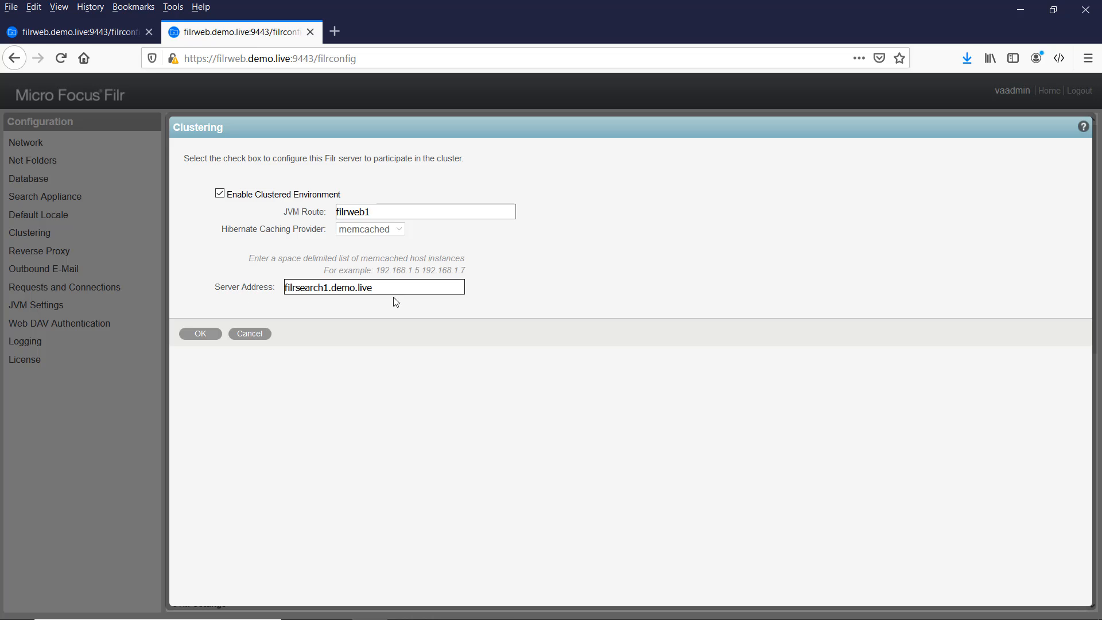
mouse_move(483, 319)
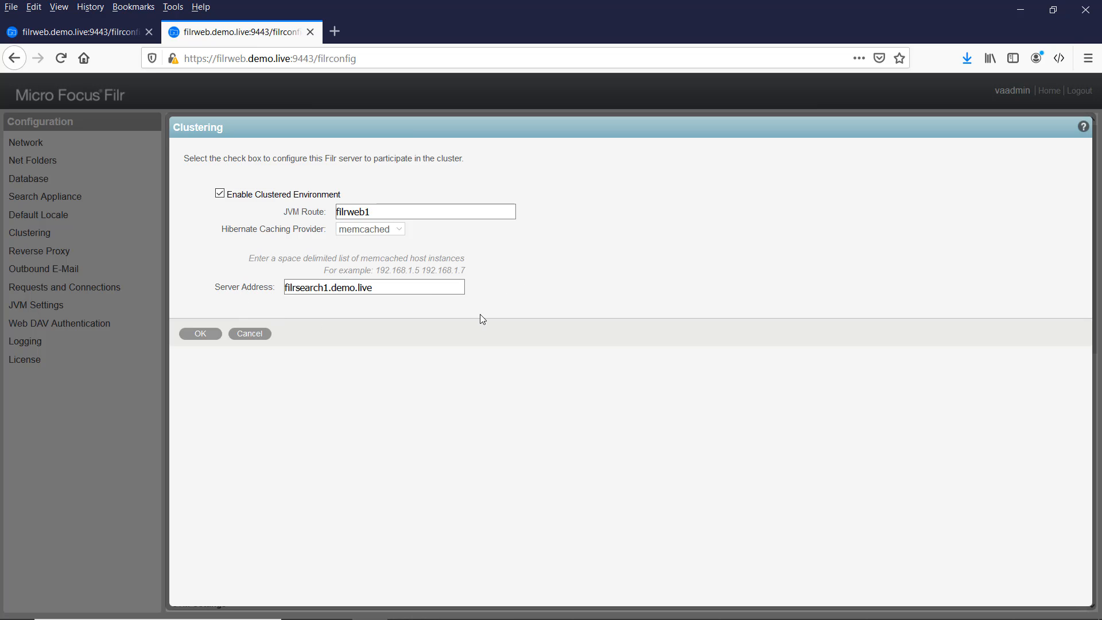
mouse_move(492, 334)
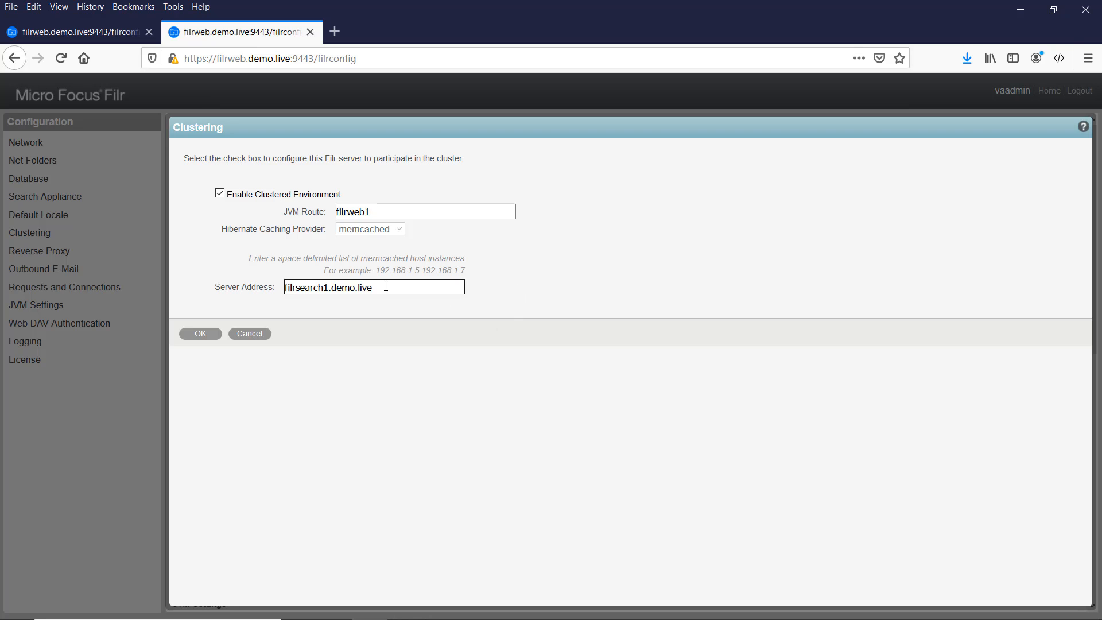
mouse_move(366, 406)
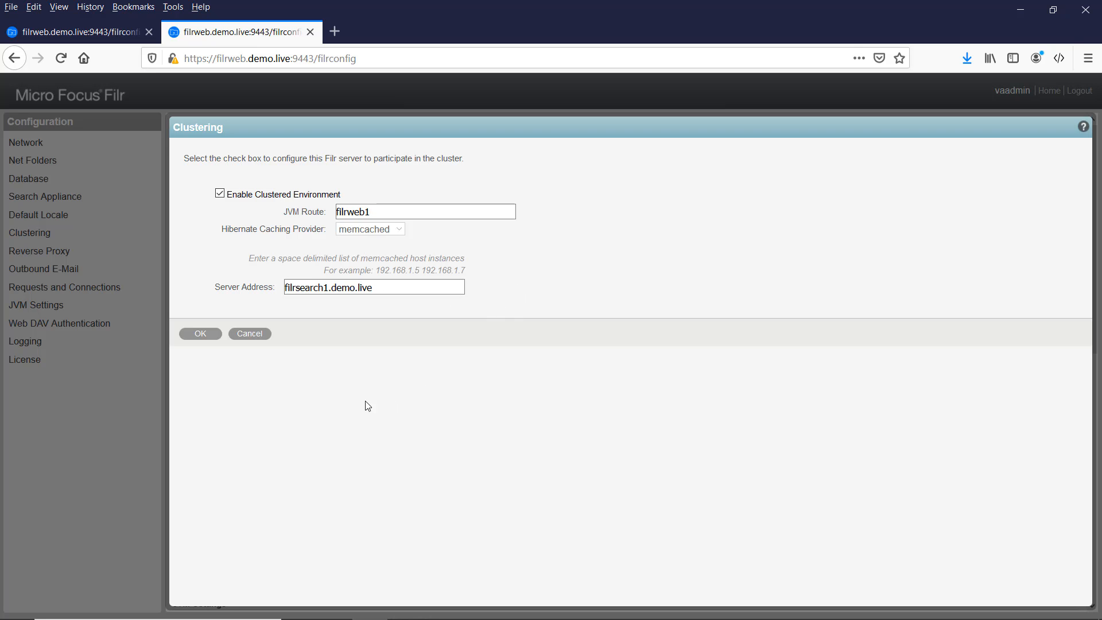
left_click(200, 333)
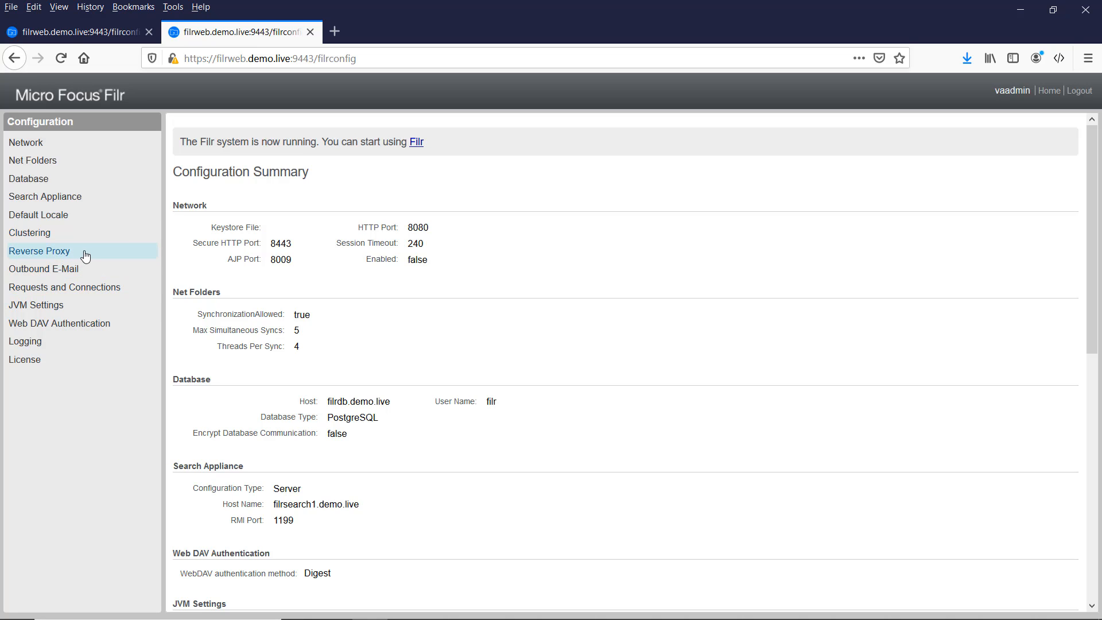
- Set the Reverse Proxy host to filrweb.demo.live and accept it
left_click(38, 251)
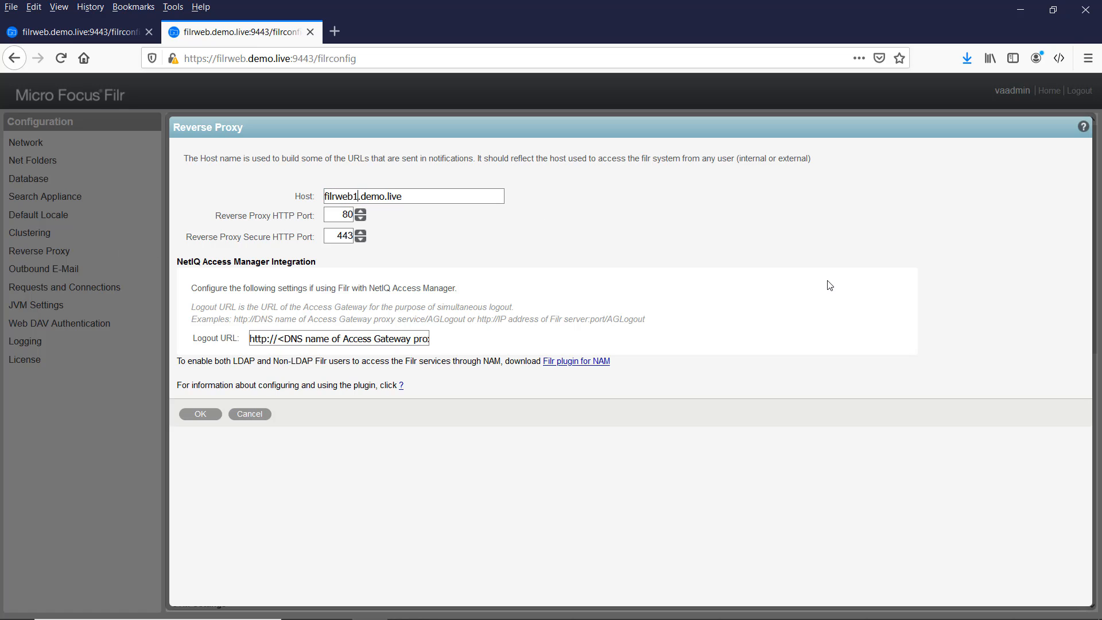
type("filrweb.demo.live")
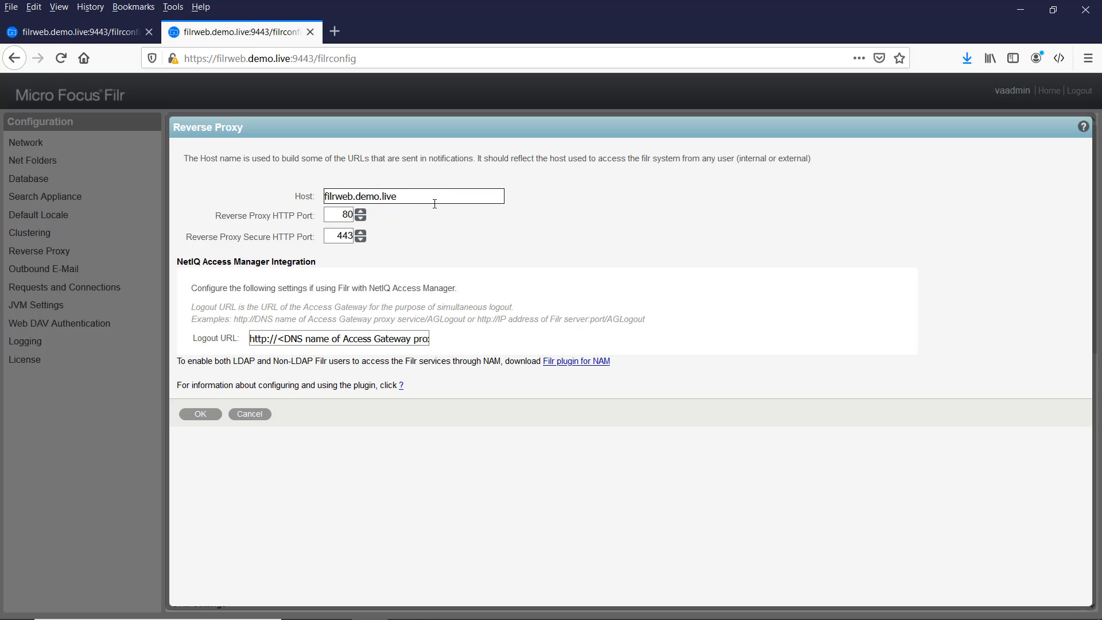
mouse_move(335, 215)
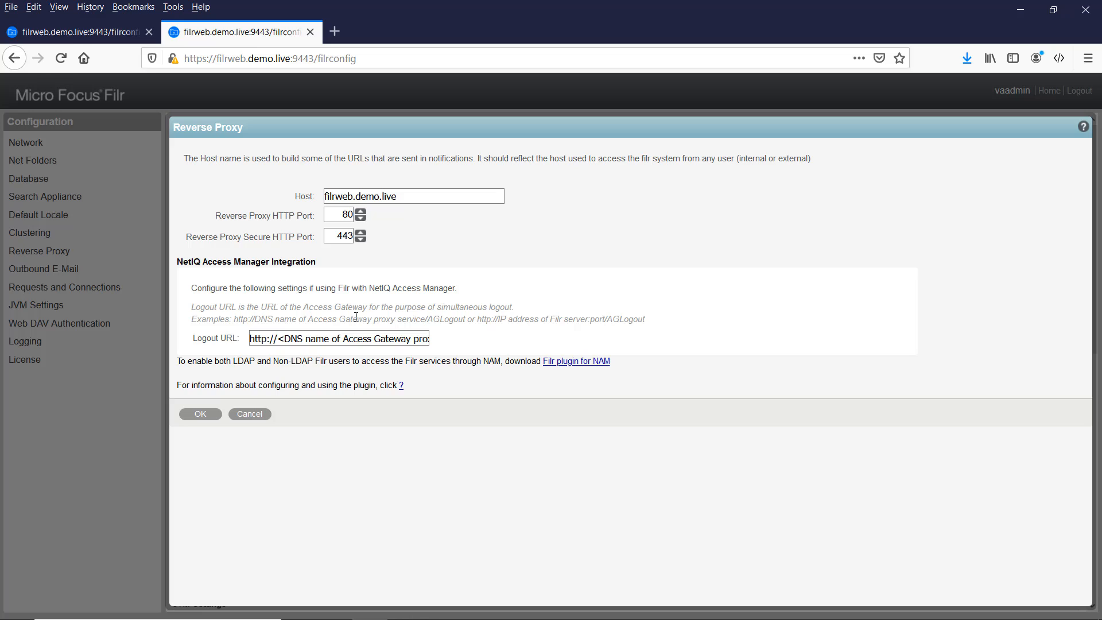
mouse_move(391, 220)
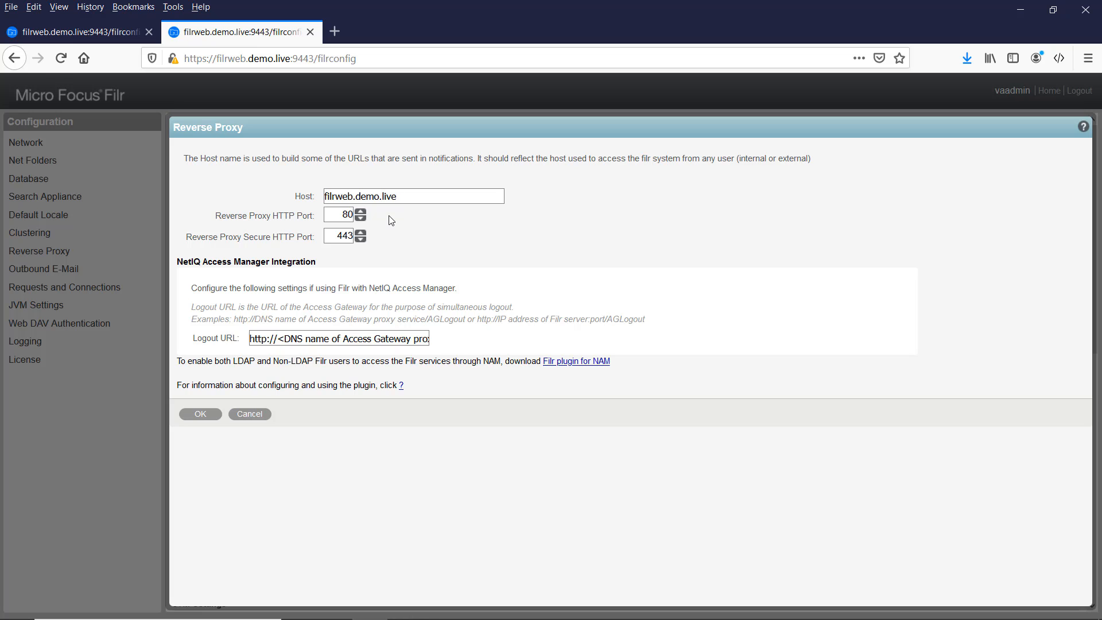
mouse_move(218, 427)
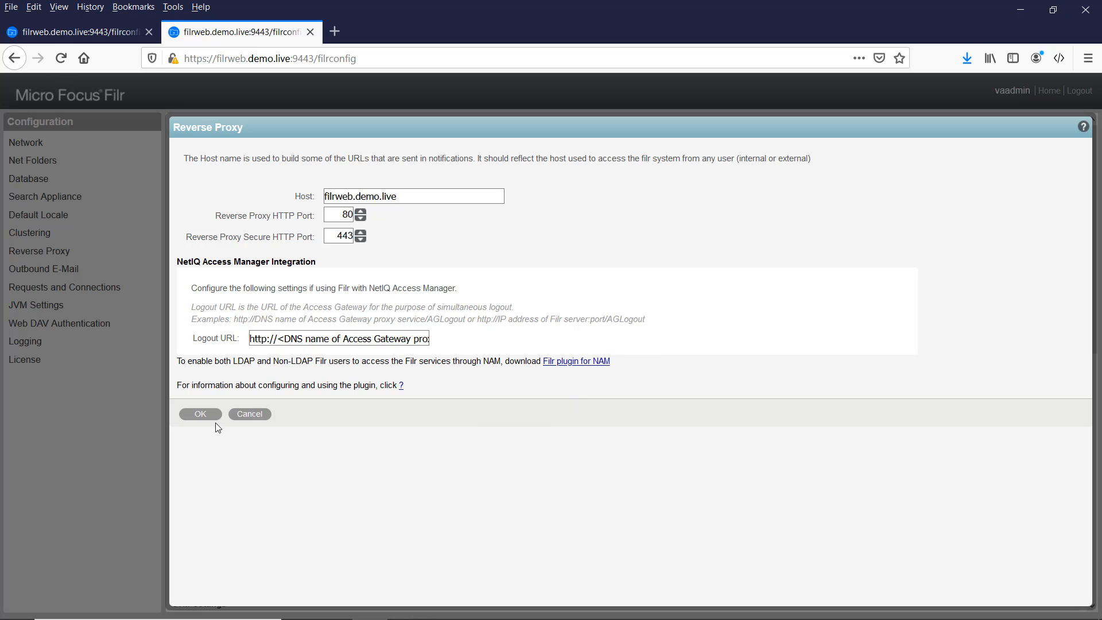
left_click(200, 413)
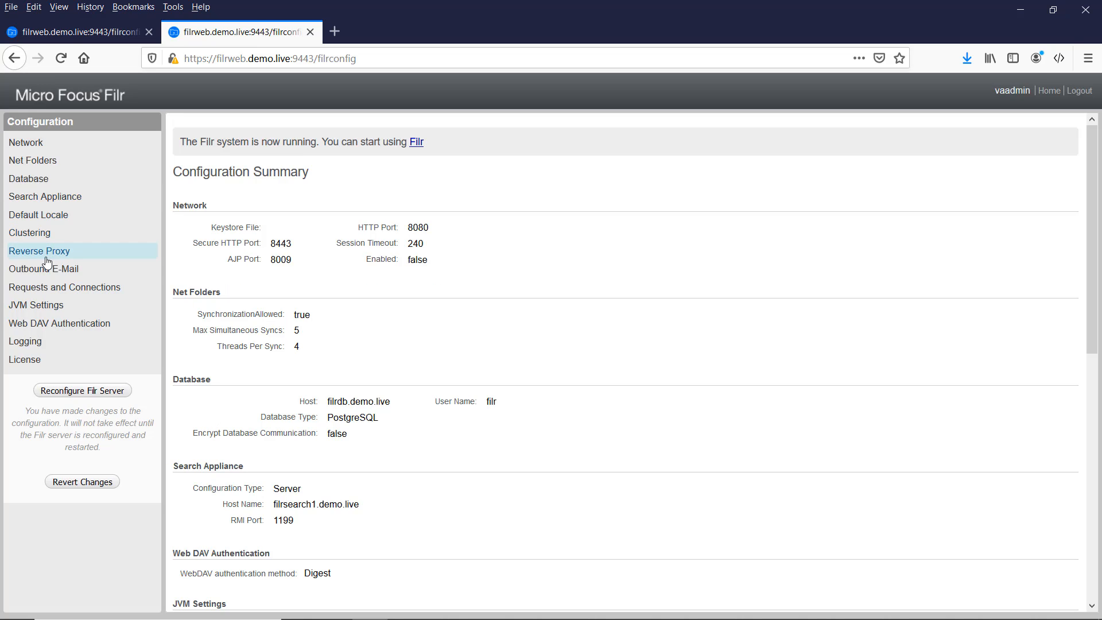
mouse_move(43, 268)
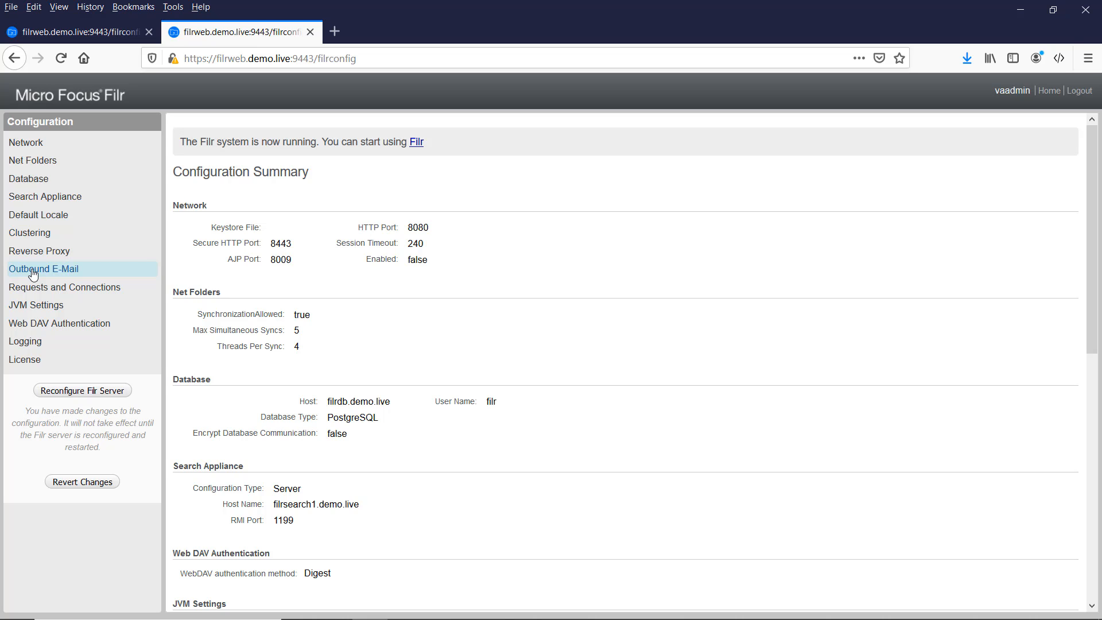
left_click(43, 269)
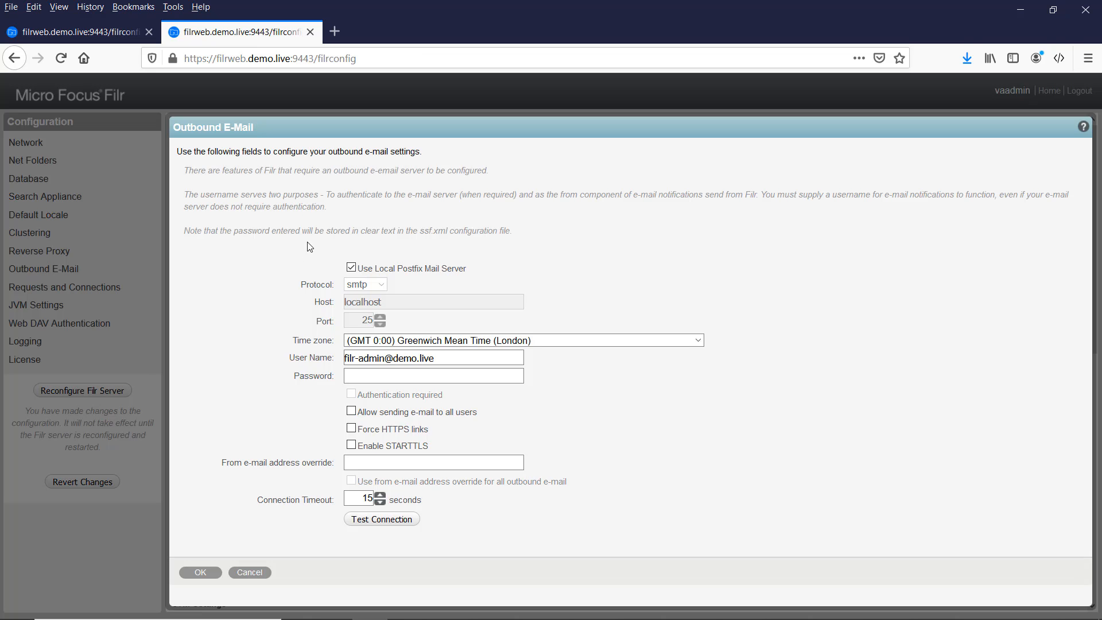
mouse_move(358, 188)
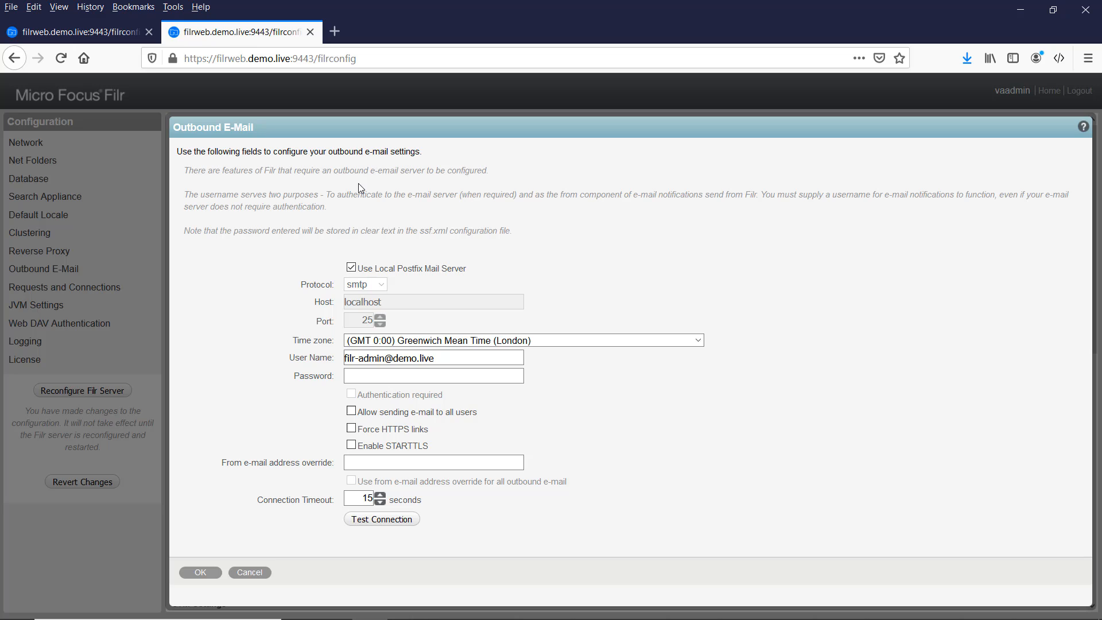
mouse_move(367, 226)
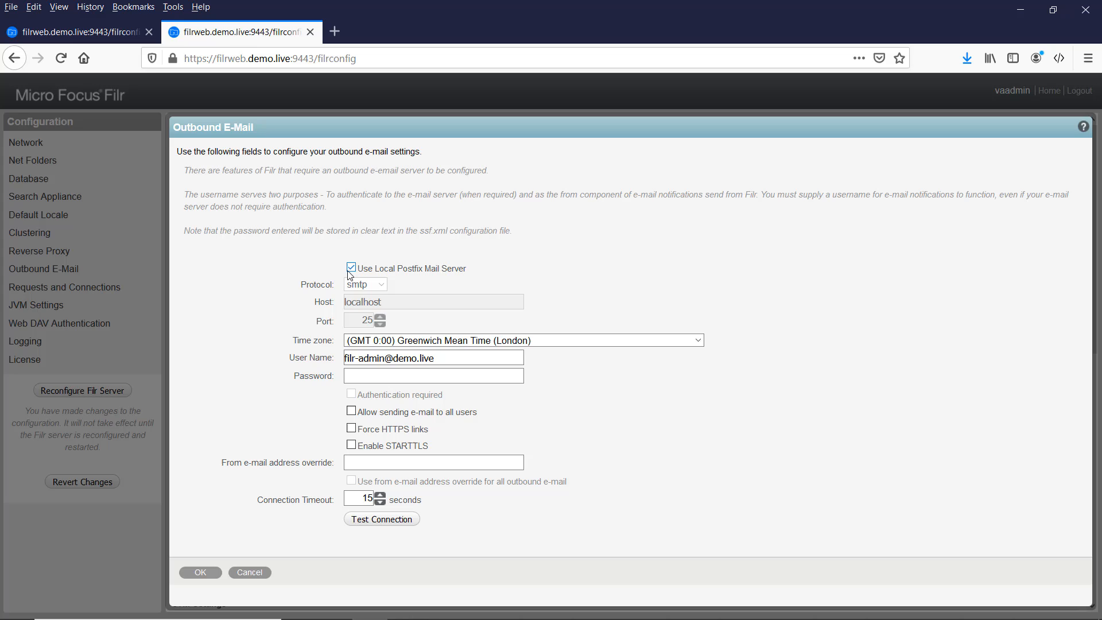
- Replace local Postfix with mail server mail.demo.live on port 25, verify Connection Valid, and save
left_click(350, 268)
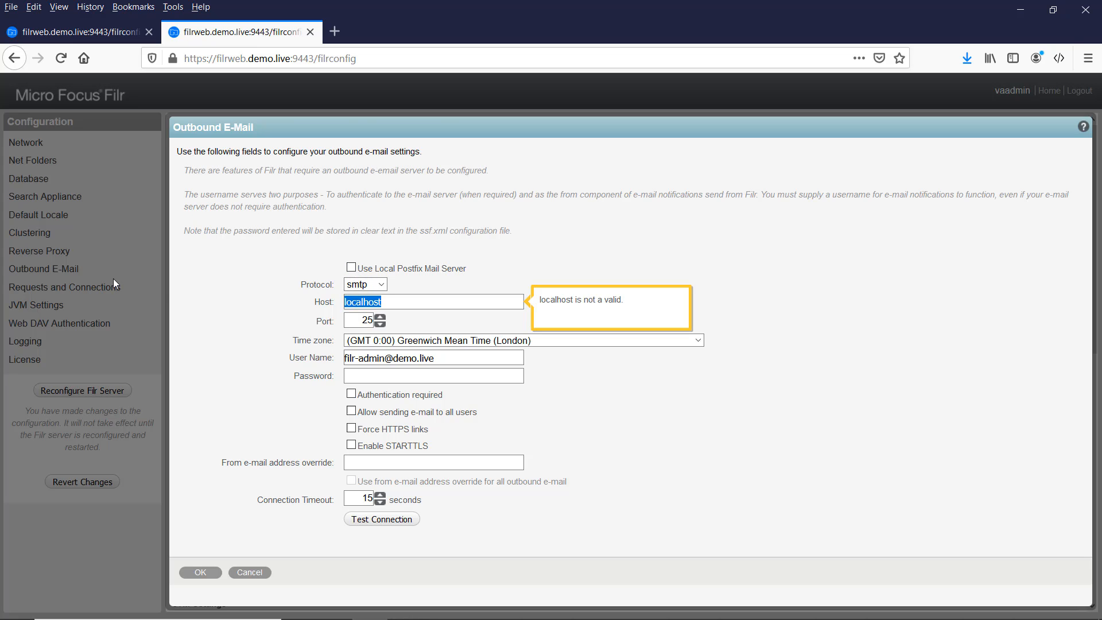
type("mail.")
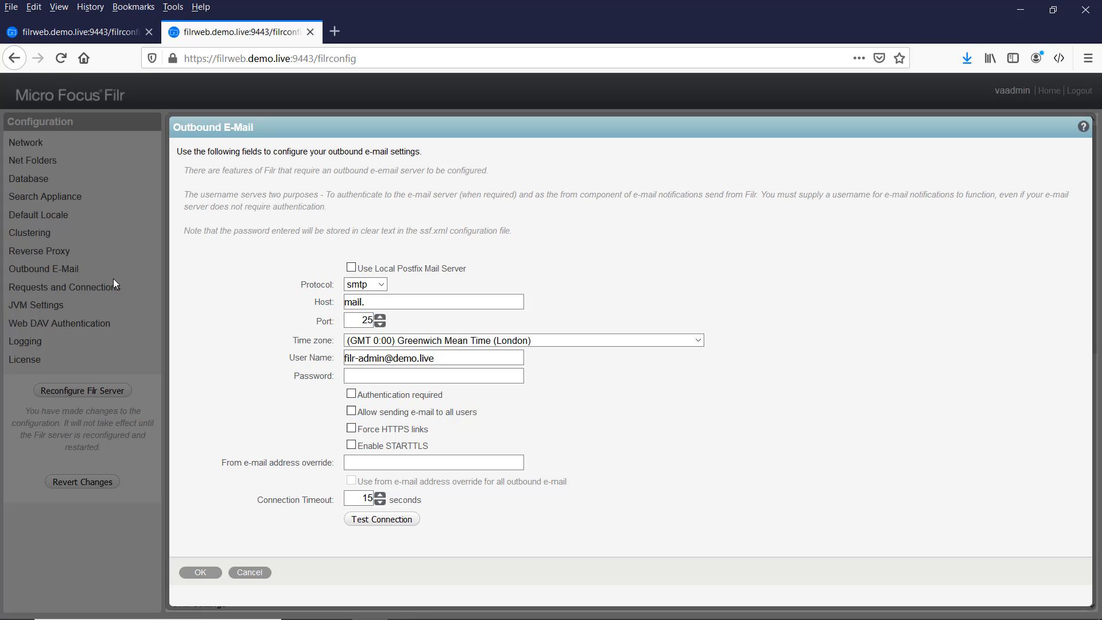
type("demo.live")
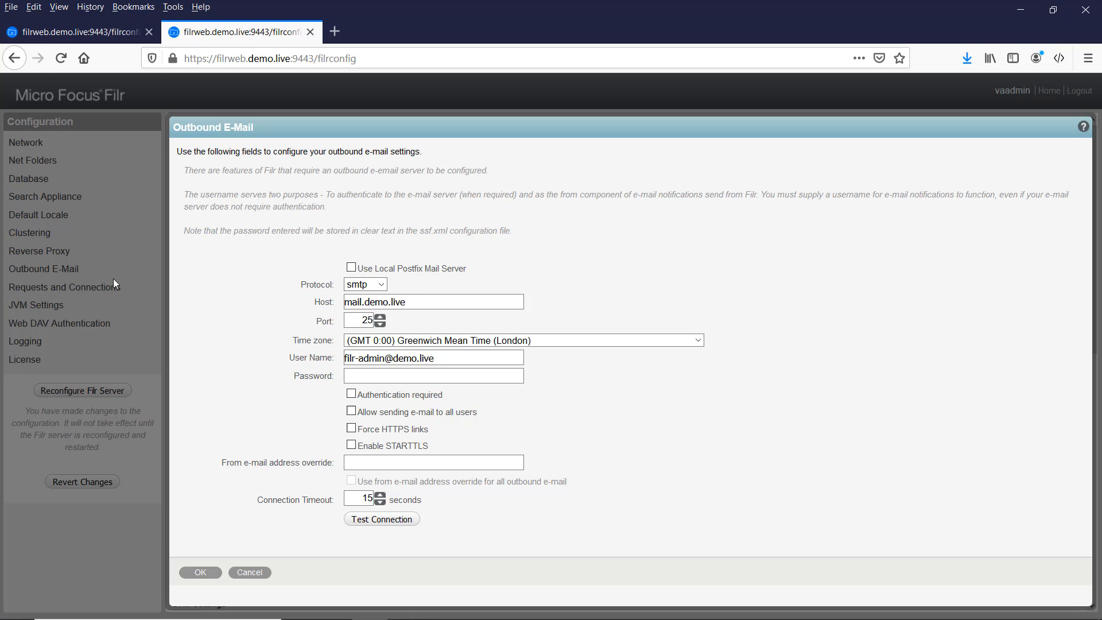
mouse_move(381, 322)
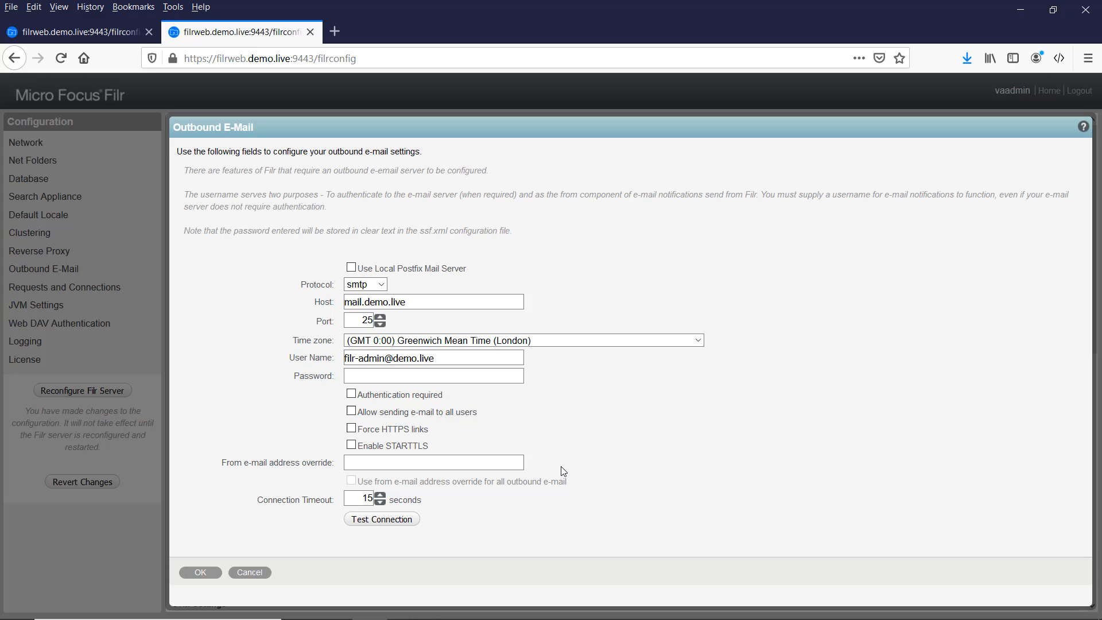
mouse_move(365, 394)
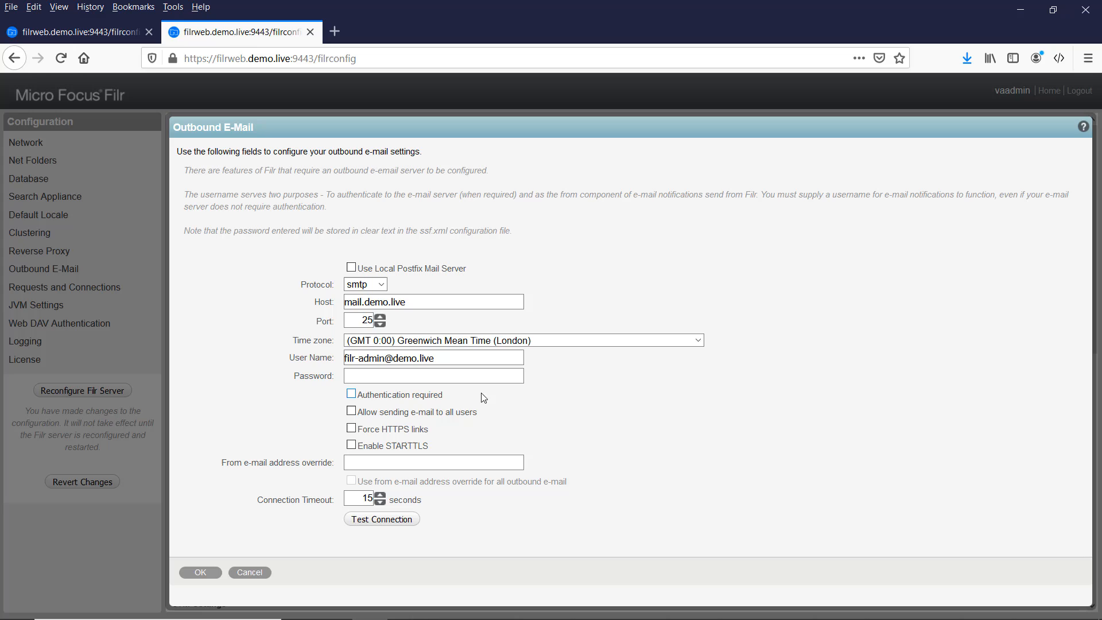
mouse_move(714, 391)
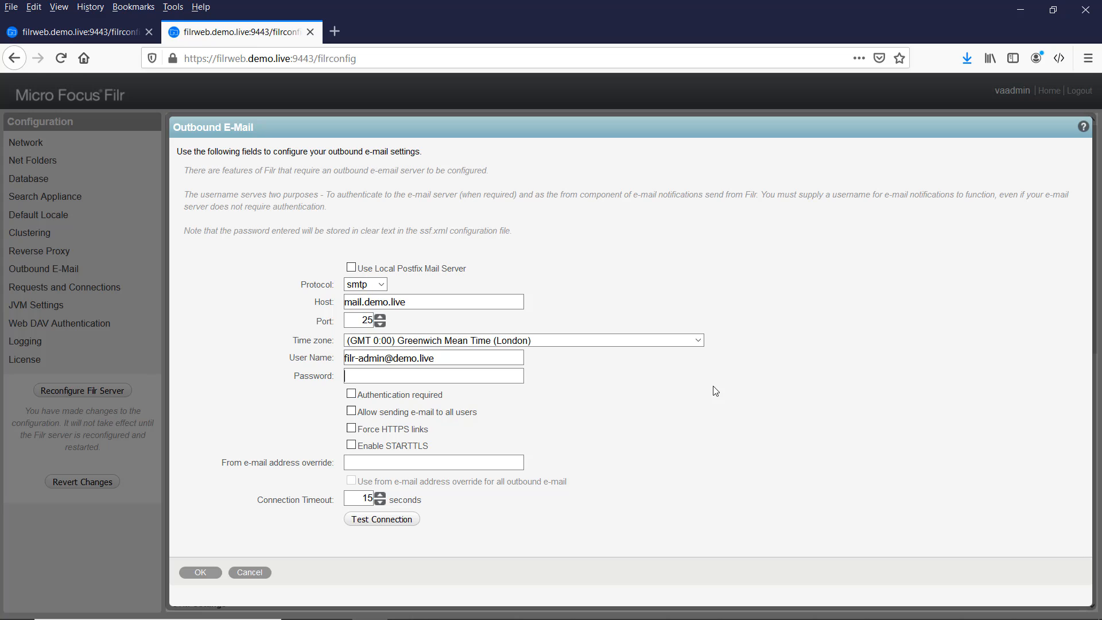
mouse_move(548, 413)
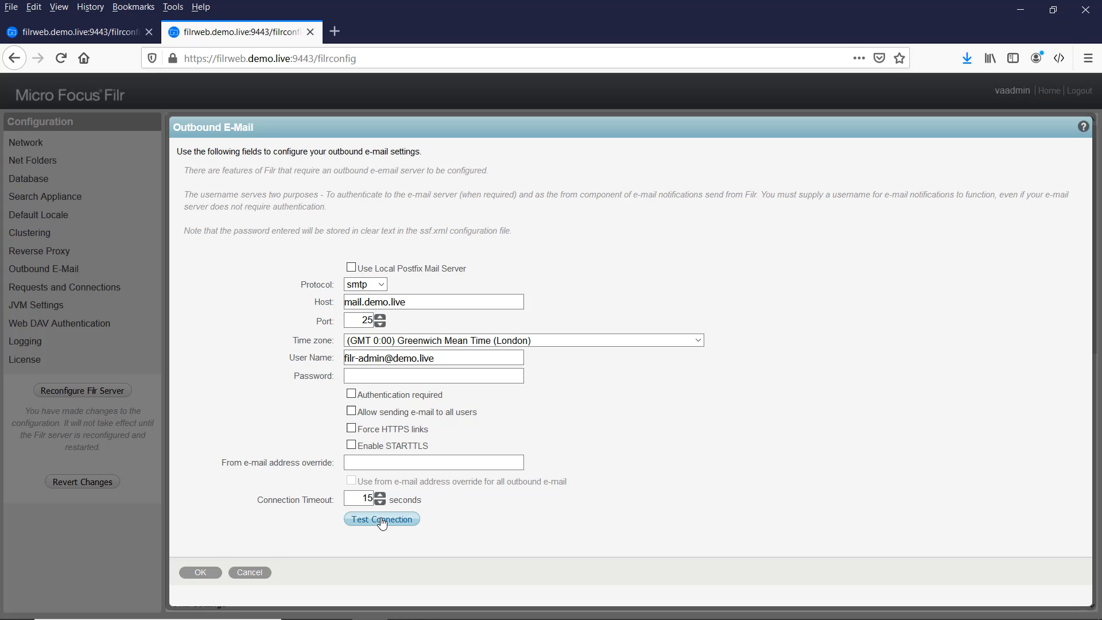
left_click(382, 519)
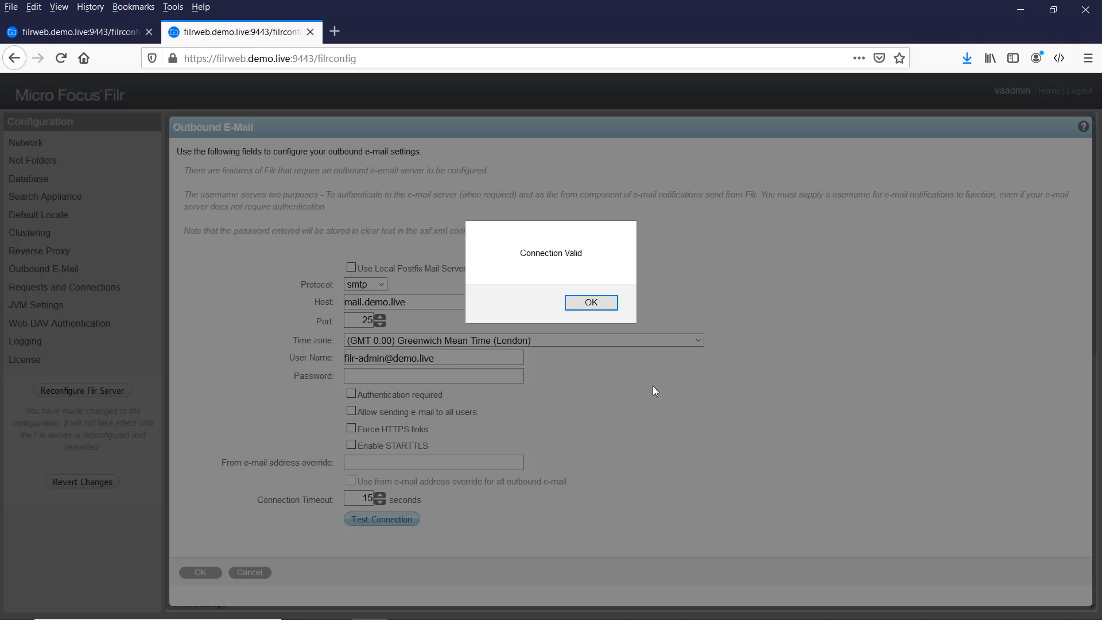
left_click(590, 302)
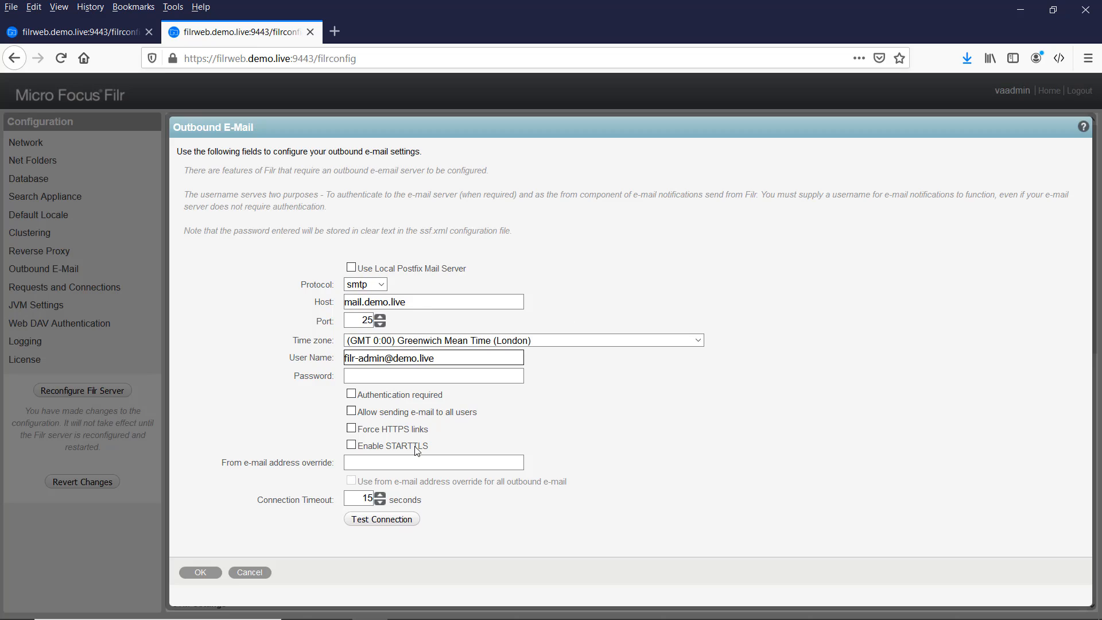
left_click(200, 572)
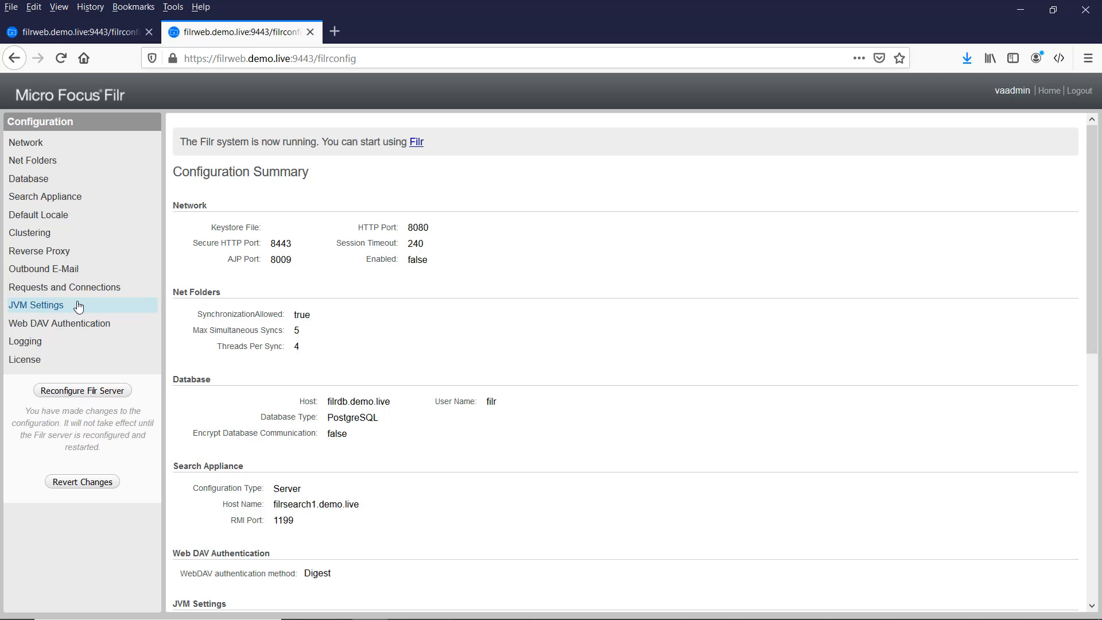
mouse_move(110, 310)
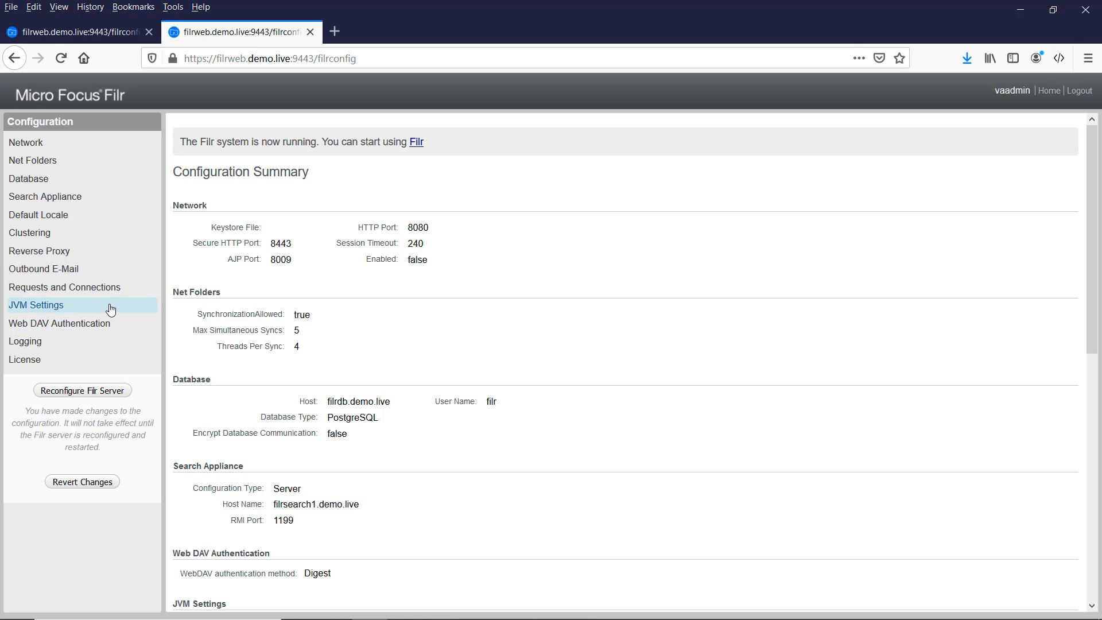
mouse_move(39, 309)
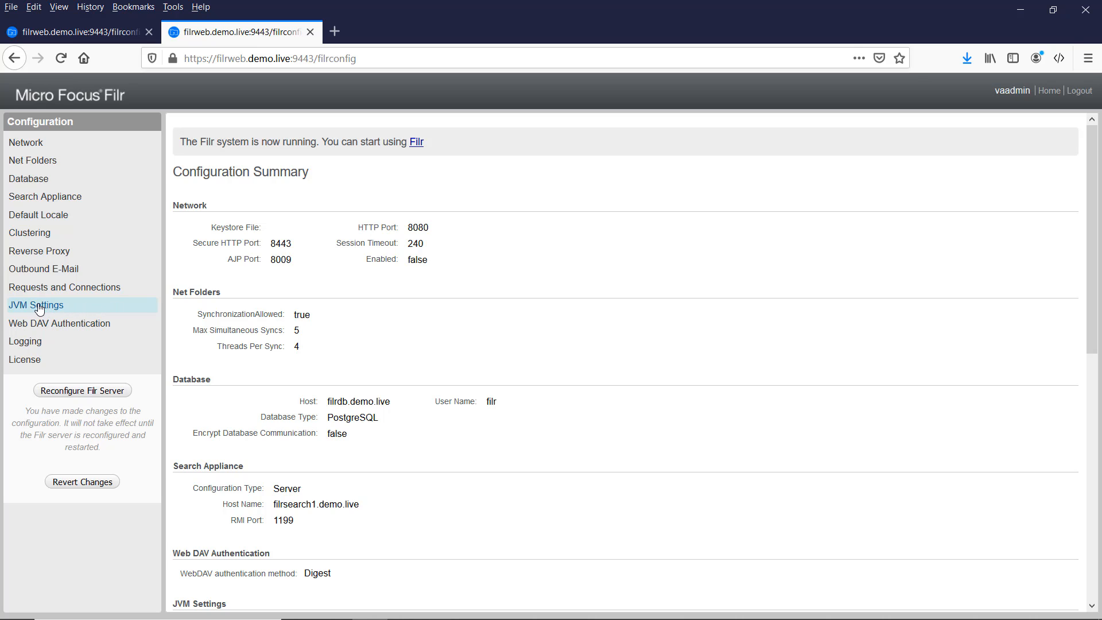
- Keep the JVM Min and Max Heap Size at 9g and accept the JVM settings
left_click(36, 304)
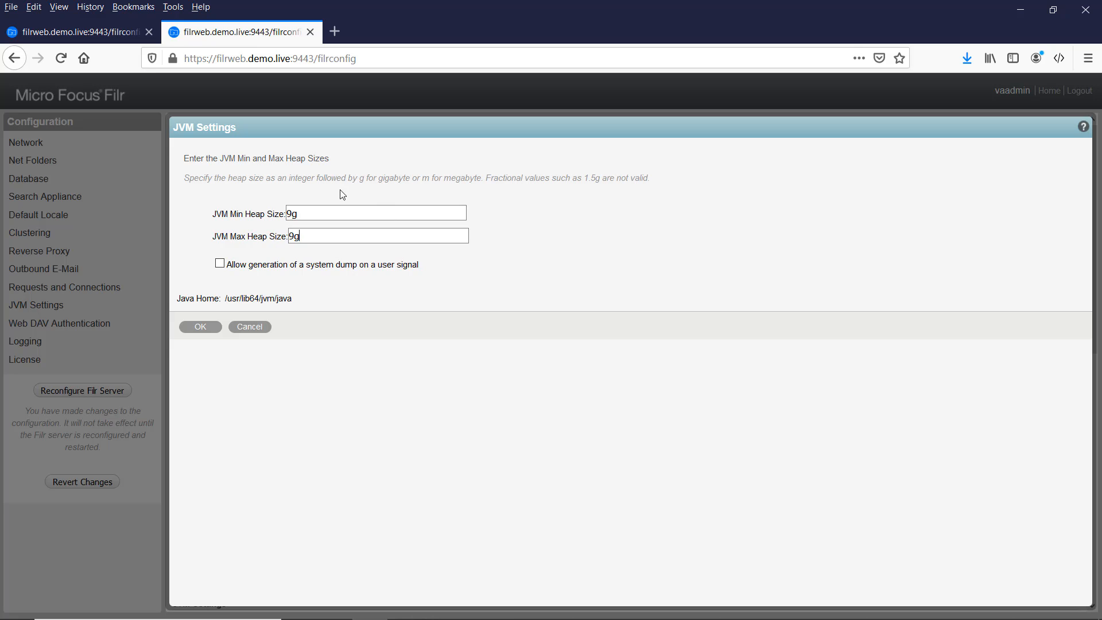
mouse_move(260, 216)
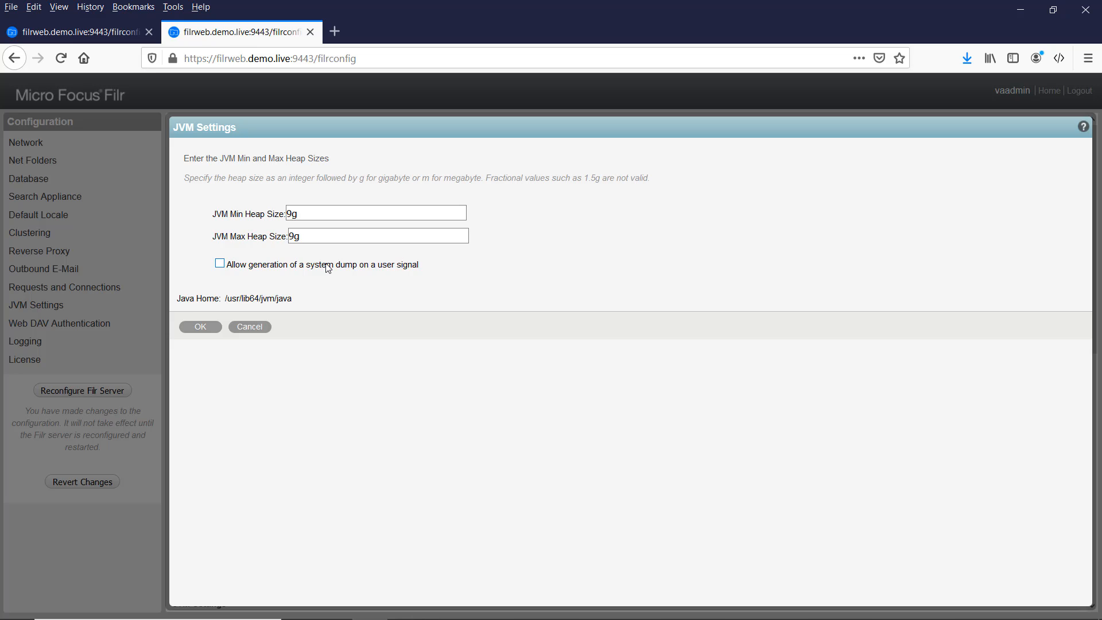
left_click(351, 235)
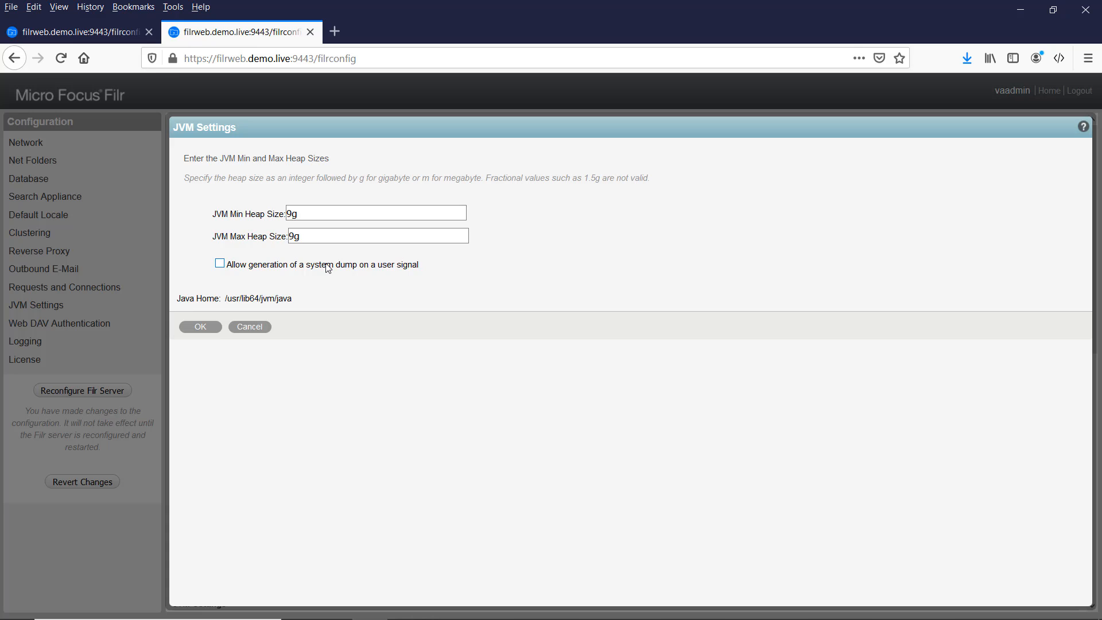
left_click(377, 236)
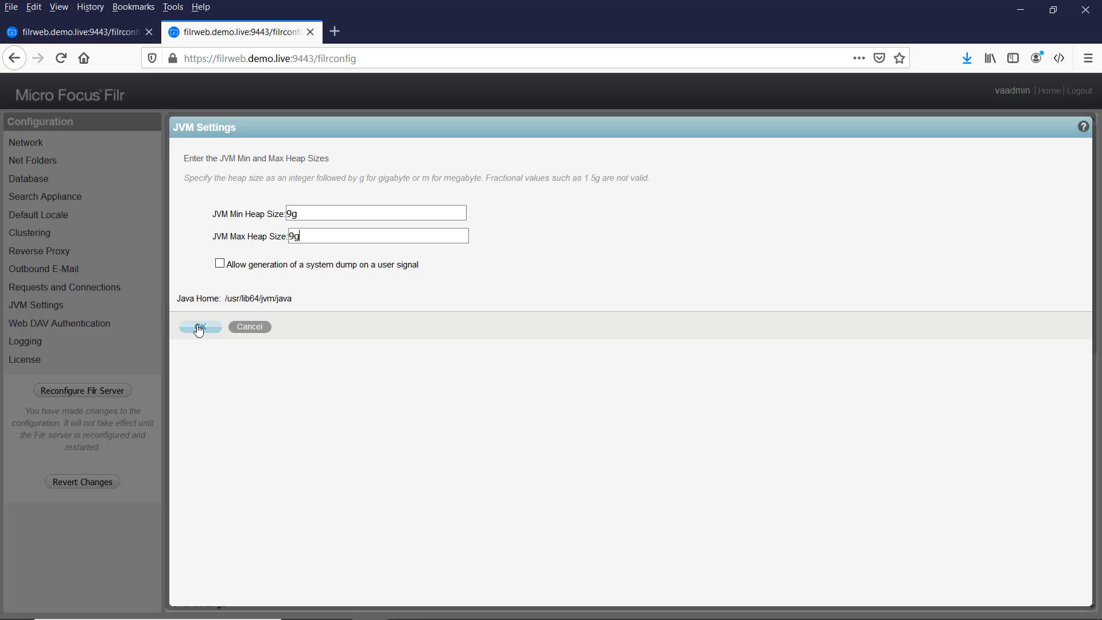
left_click(200, 326)
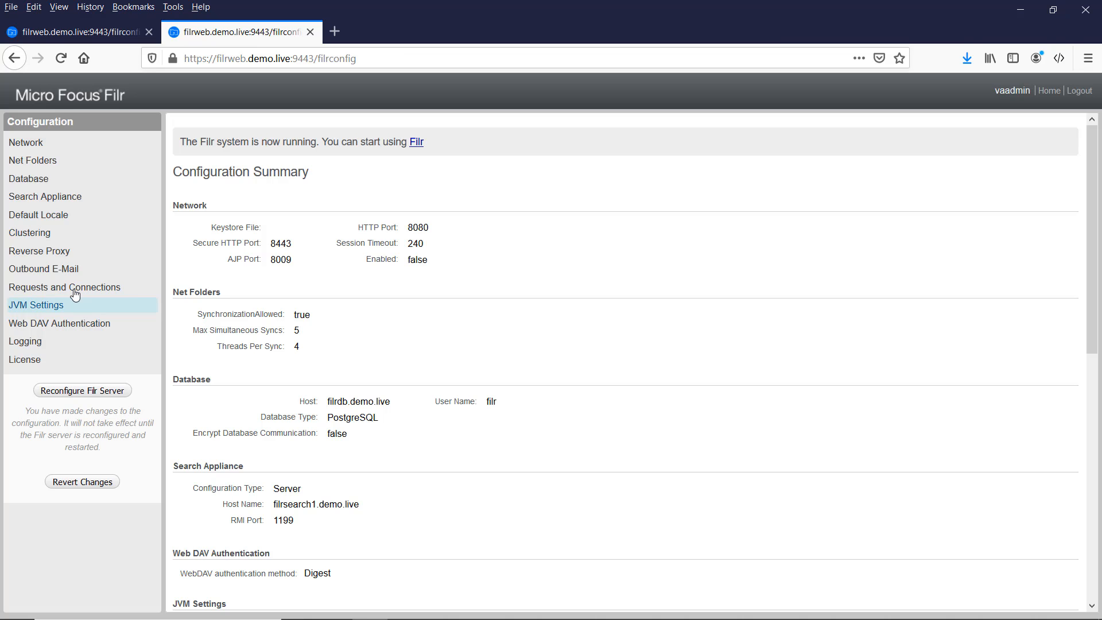
mouse_move(24, 360)
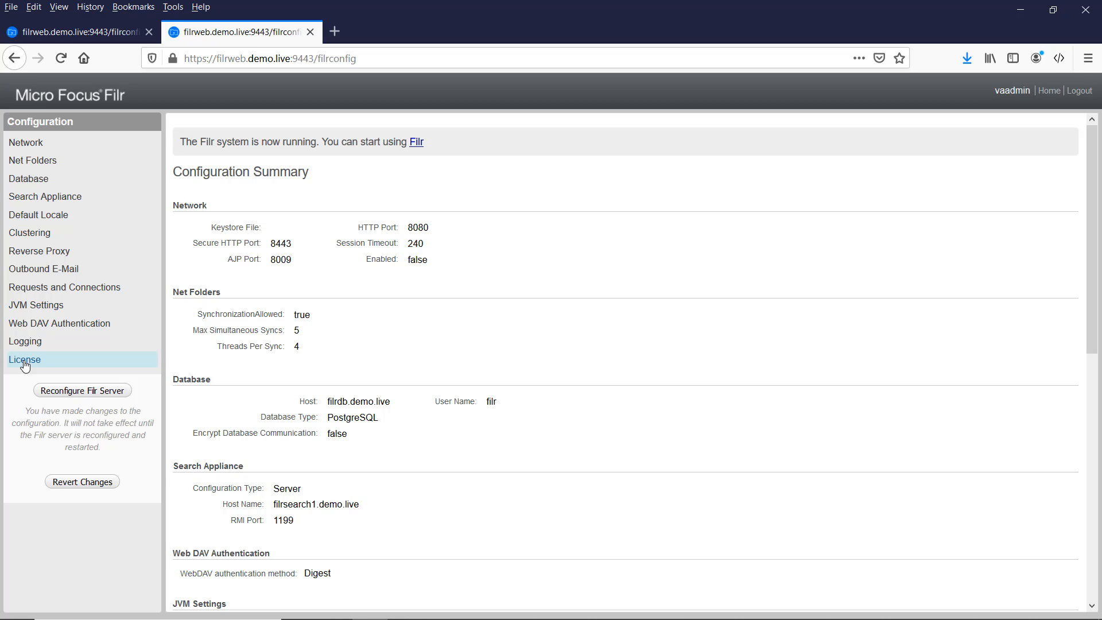
left_click(25, 359)
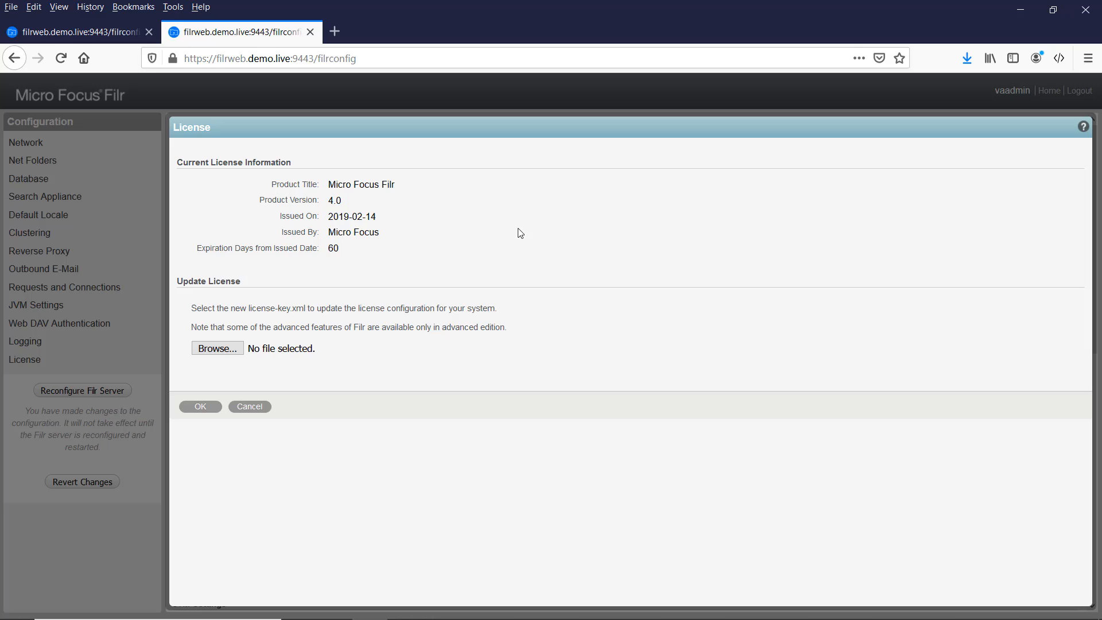
mouse_move(331, 275)
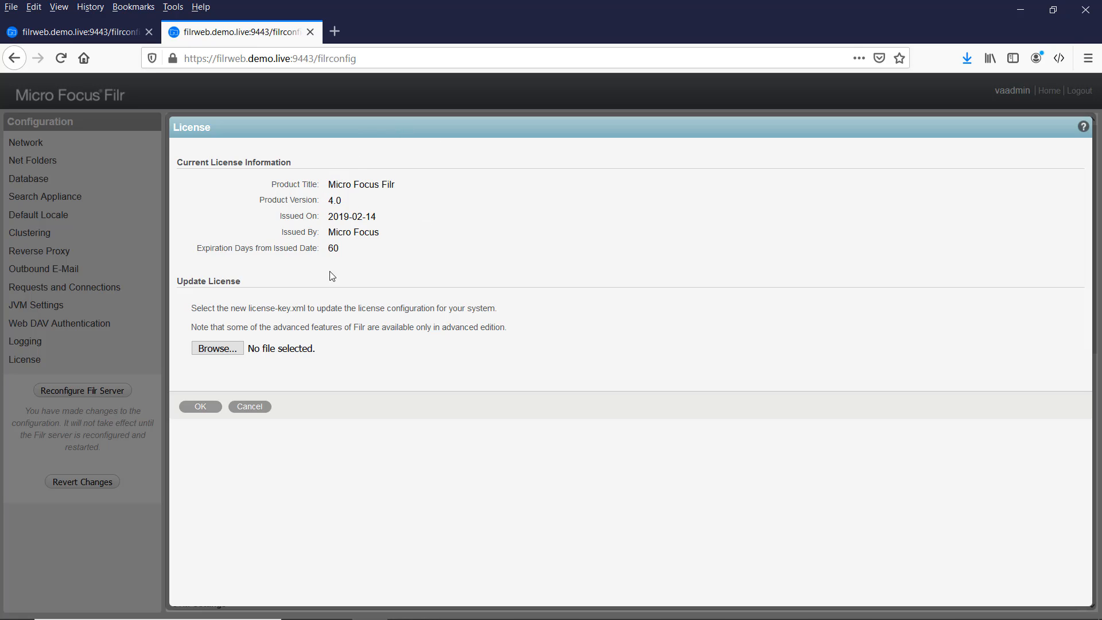
mouse_move(279, 284)
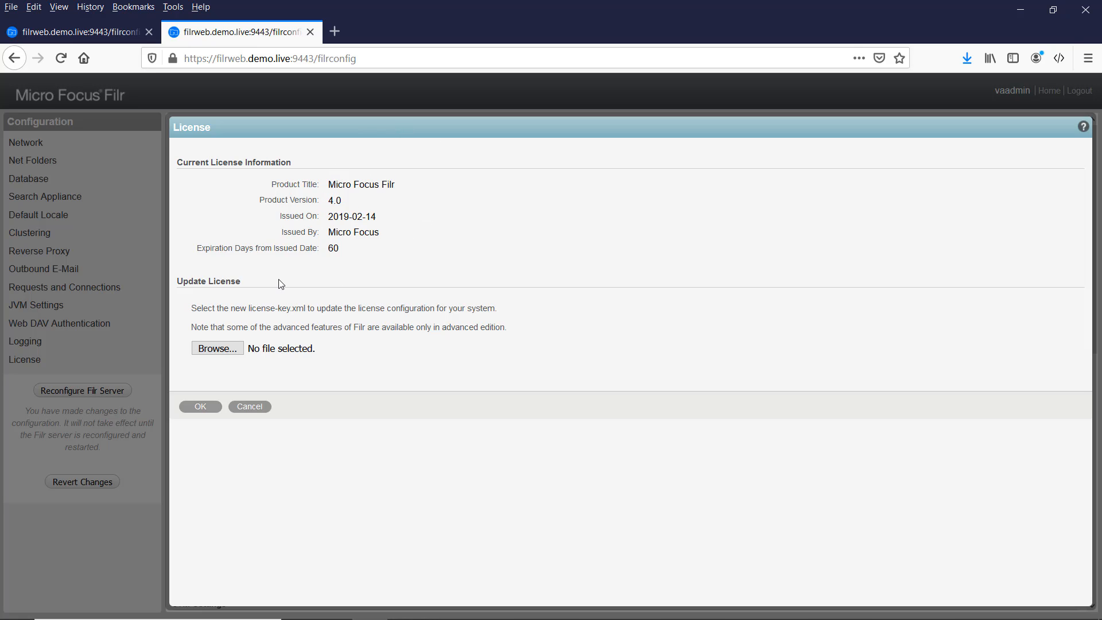
mouse_move(339, 254)
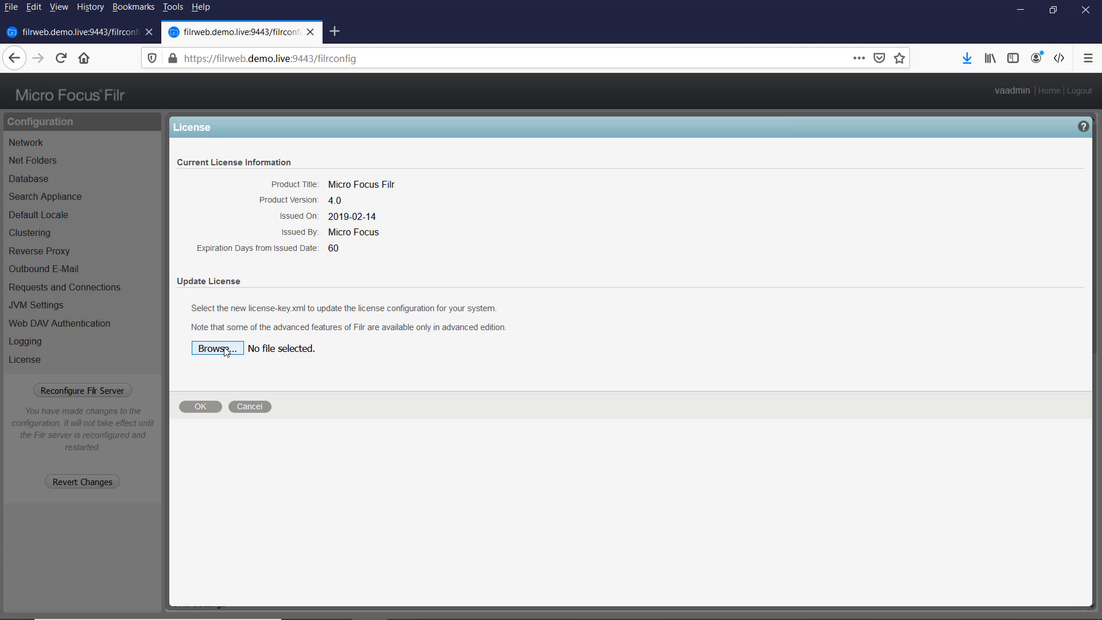
- Upload NF-Filr_4.0-Advanced-Not_for_Resale-001.xml from Downloads as the new license file
left_click(217, 348)
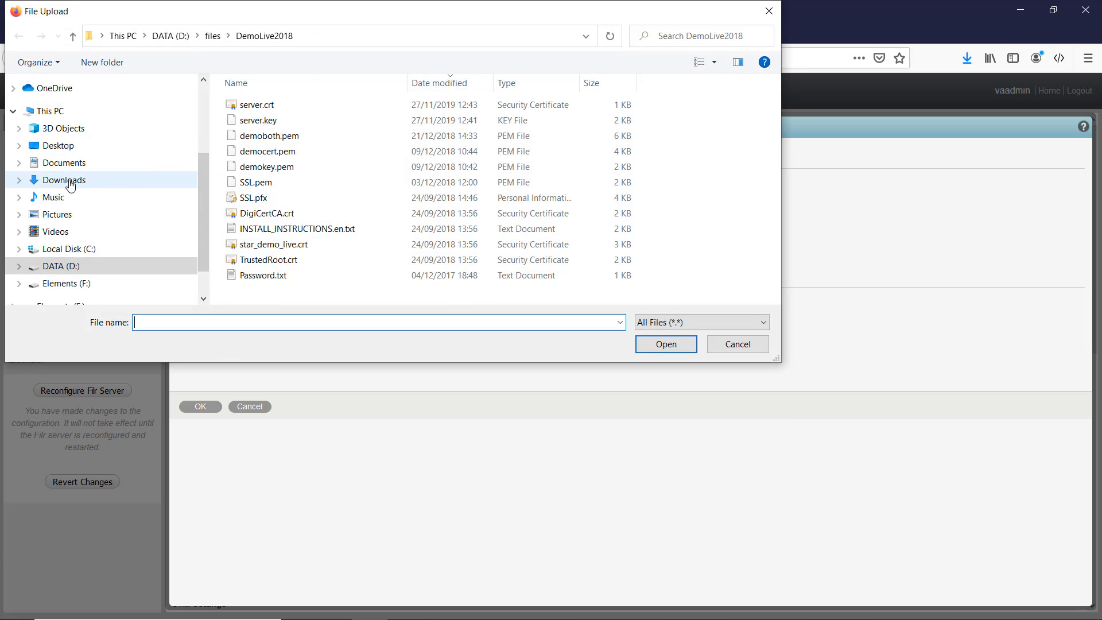
left_click(64, 179)
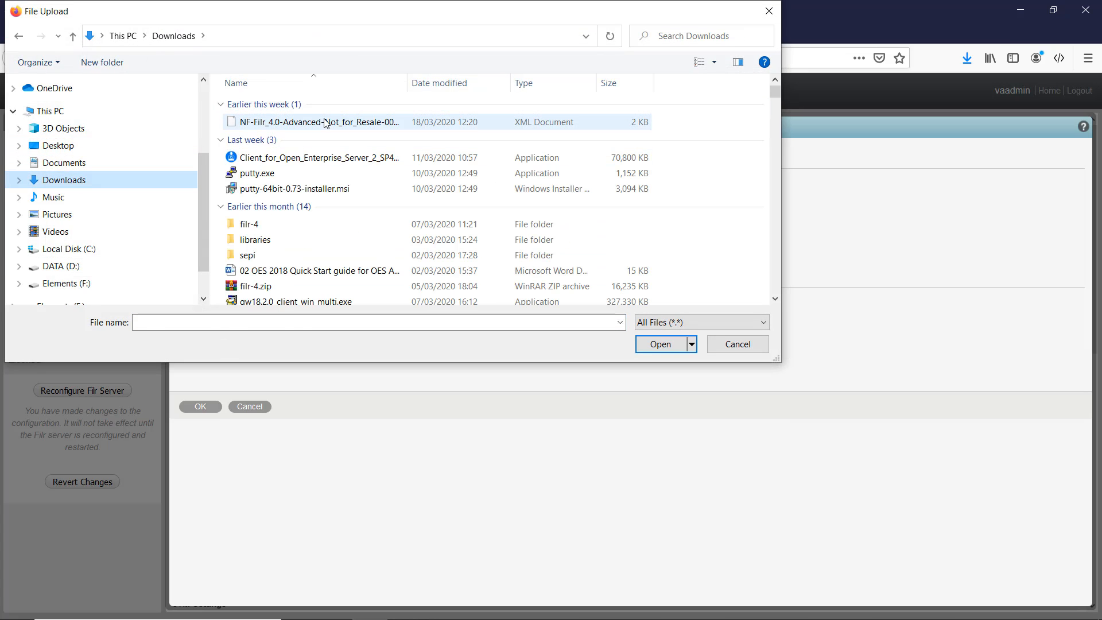
left_click(317, 122)
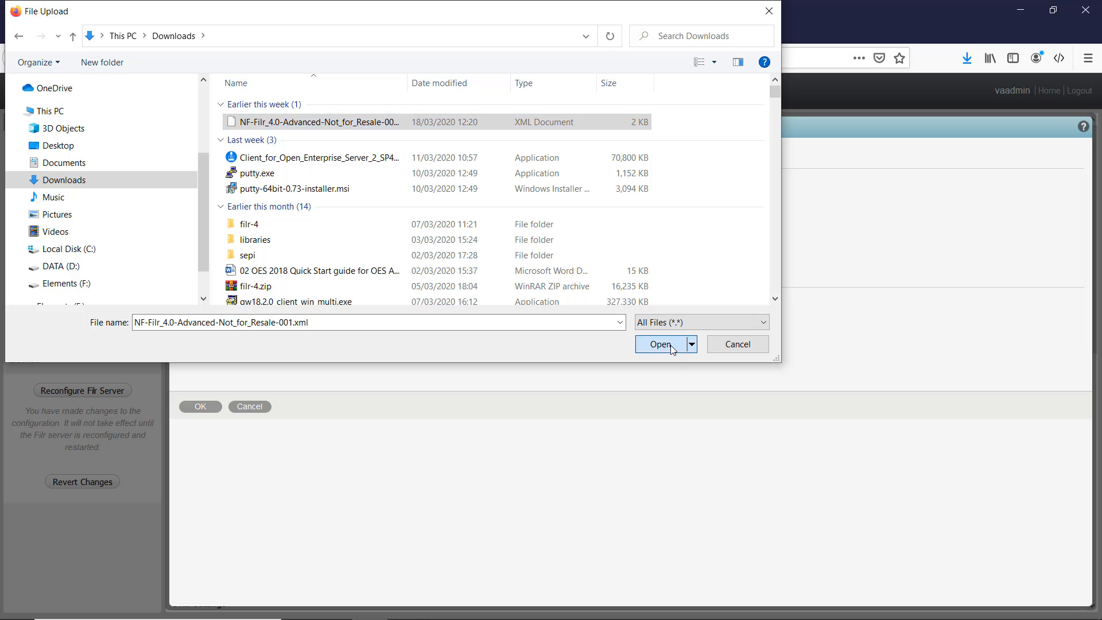
left_click(661, 344)
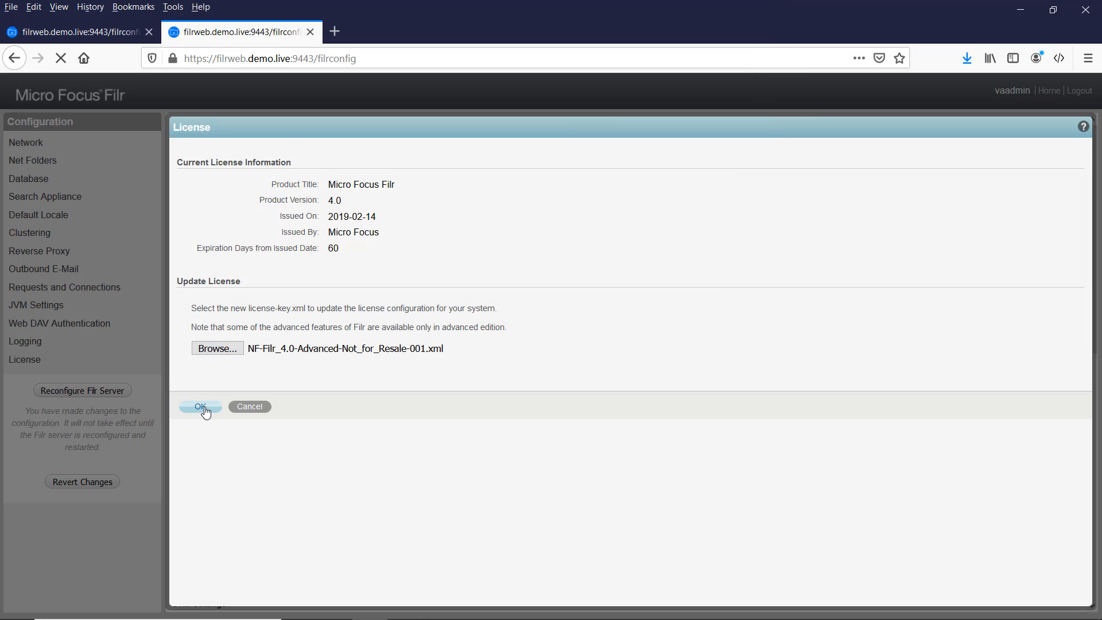
left_click(200, 406)
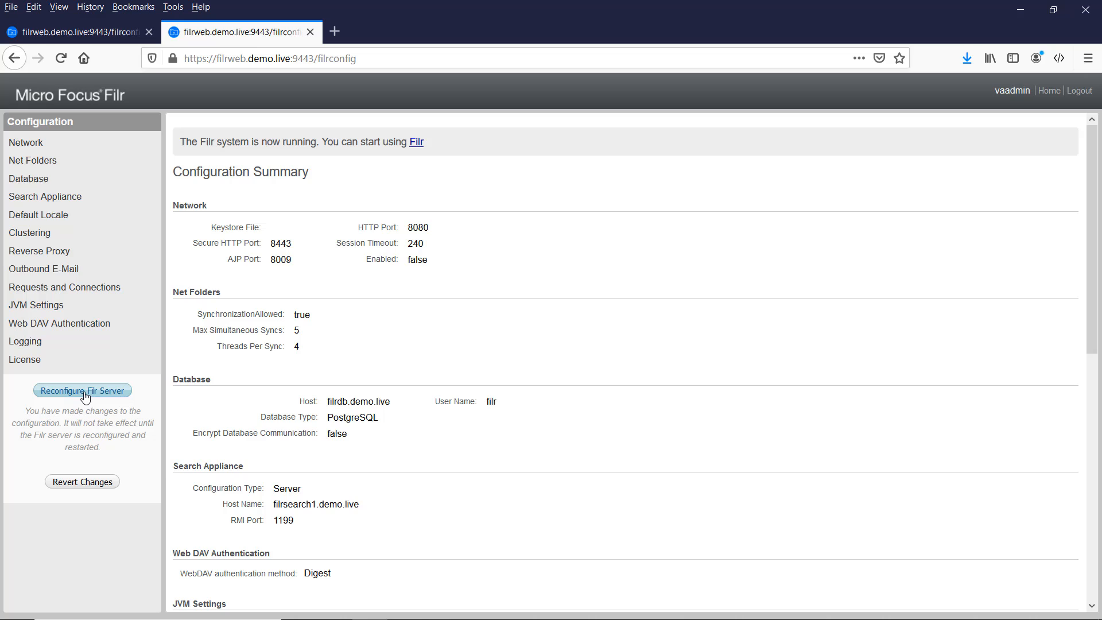
- Reconfigure the Filr server so the pending configuration changes are applied
left_click(82, 390)
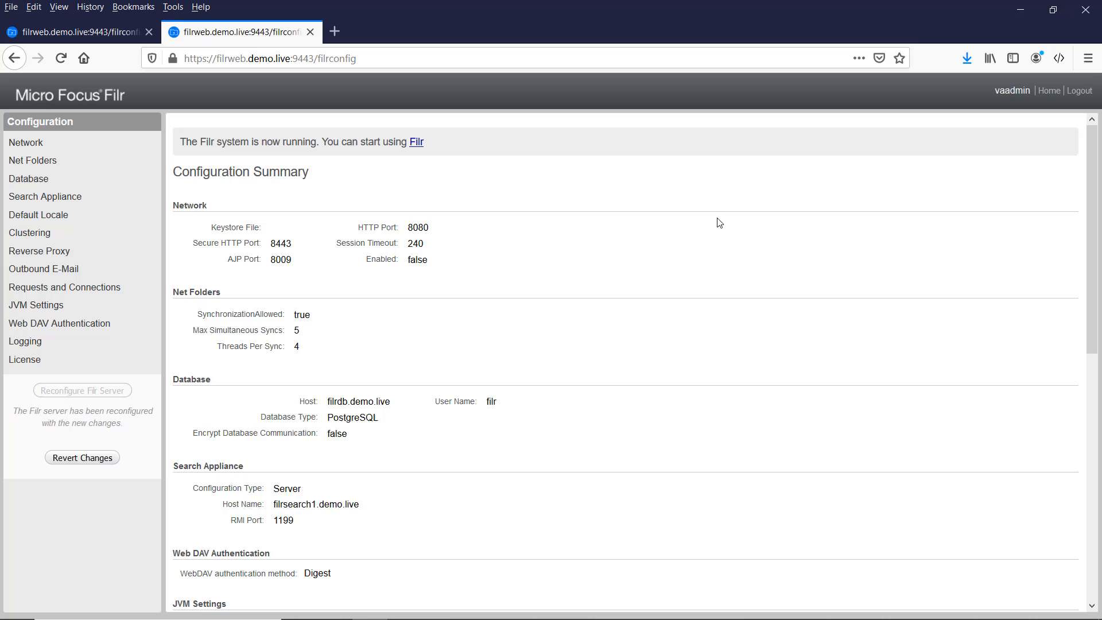
mouse_move(1049, 90)
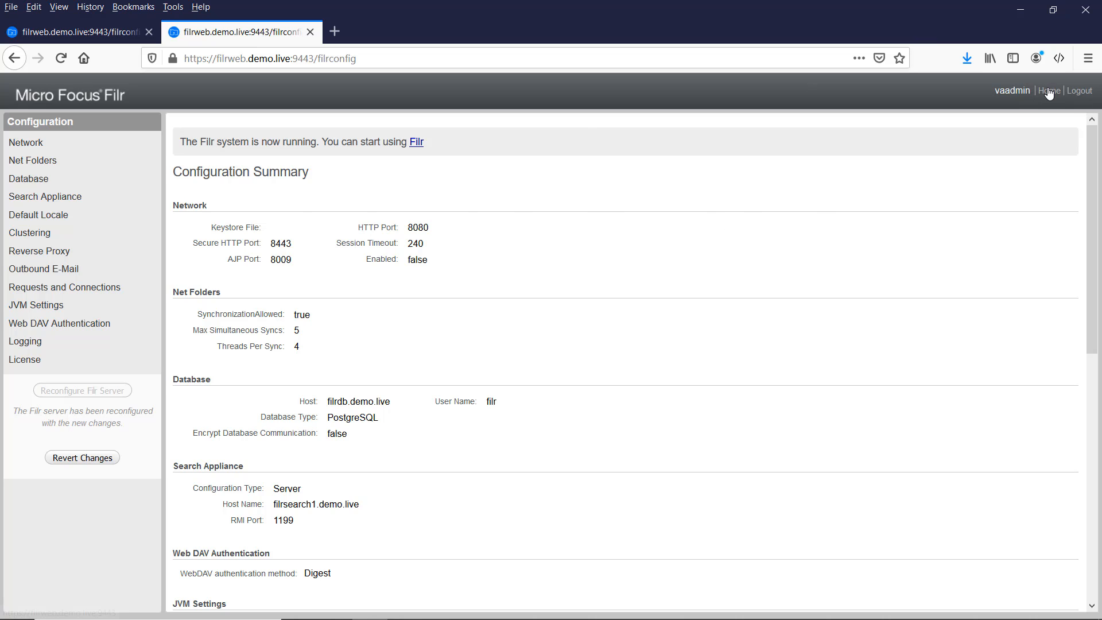
- Reboot the virtual appliance from the home page and confirm the reboot
left_click(1049, 90)
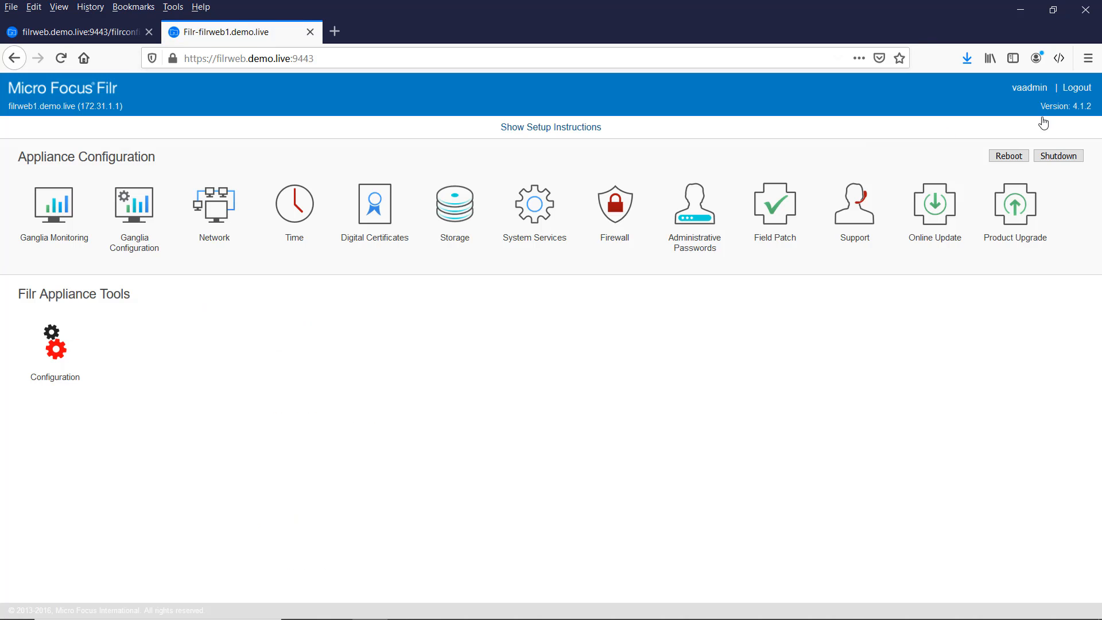
mouse_move(960, 160)
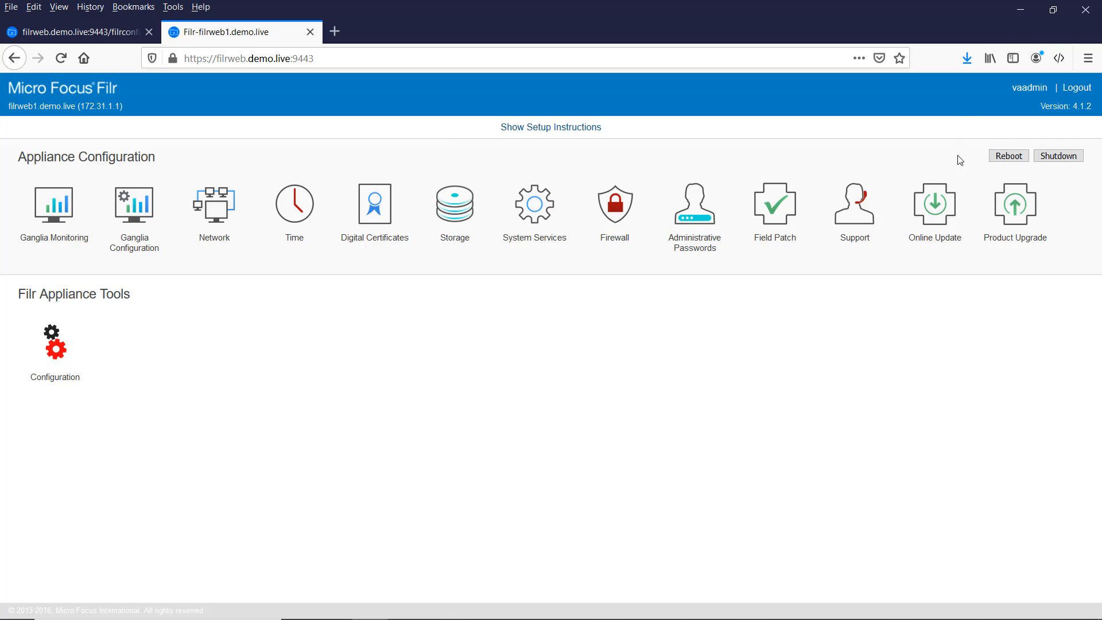
left_click(1008, 156)
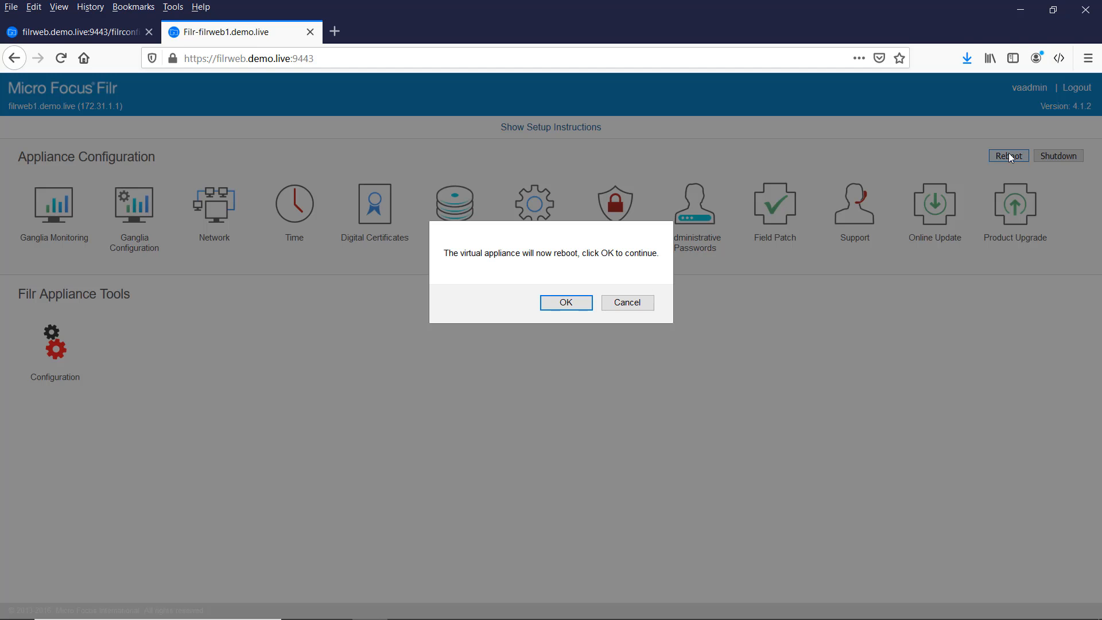
left_click(565, 303)
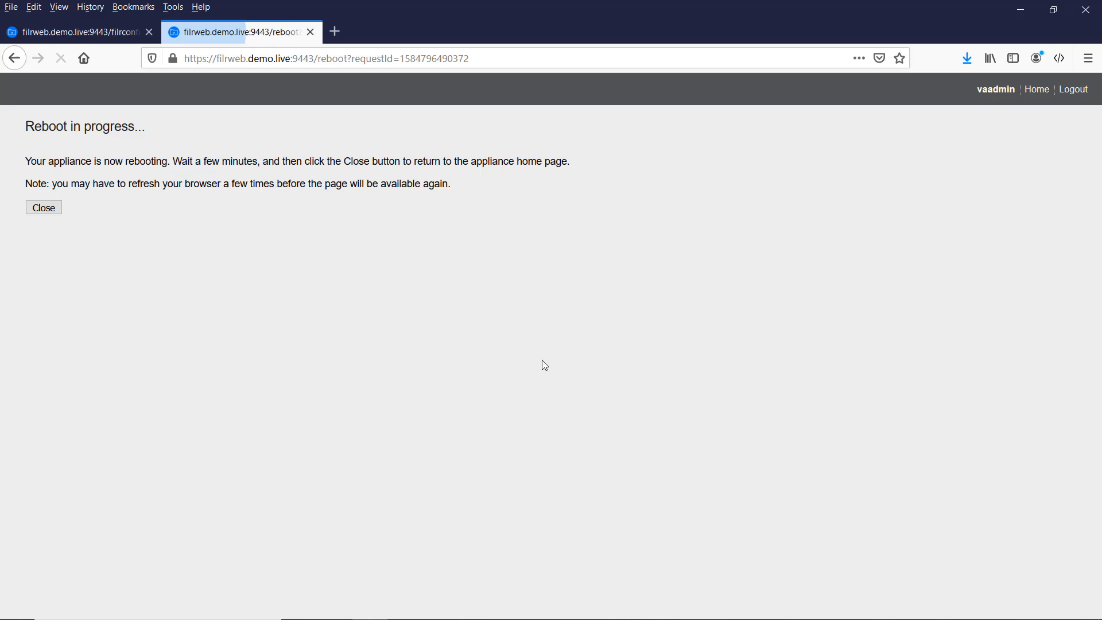